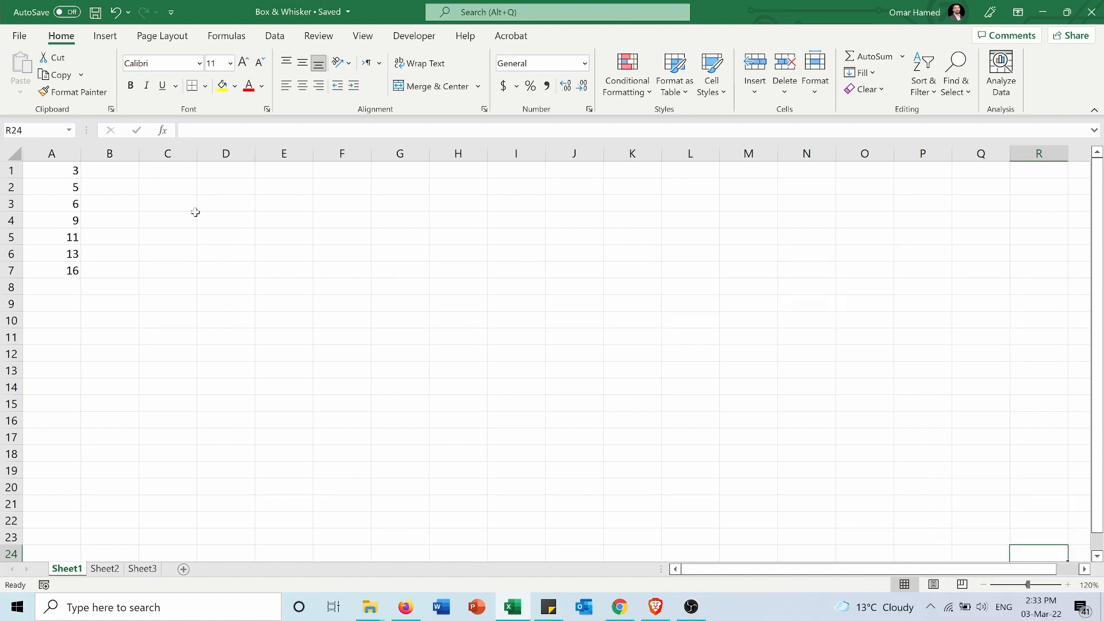
Step: Insert a box and whisker chart from the seven values in A1:A7
{"action": "left_click_drag", "start_coordinate": [52, 170], "coordinate": [52, 254]}
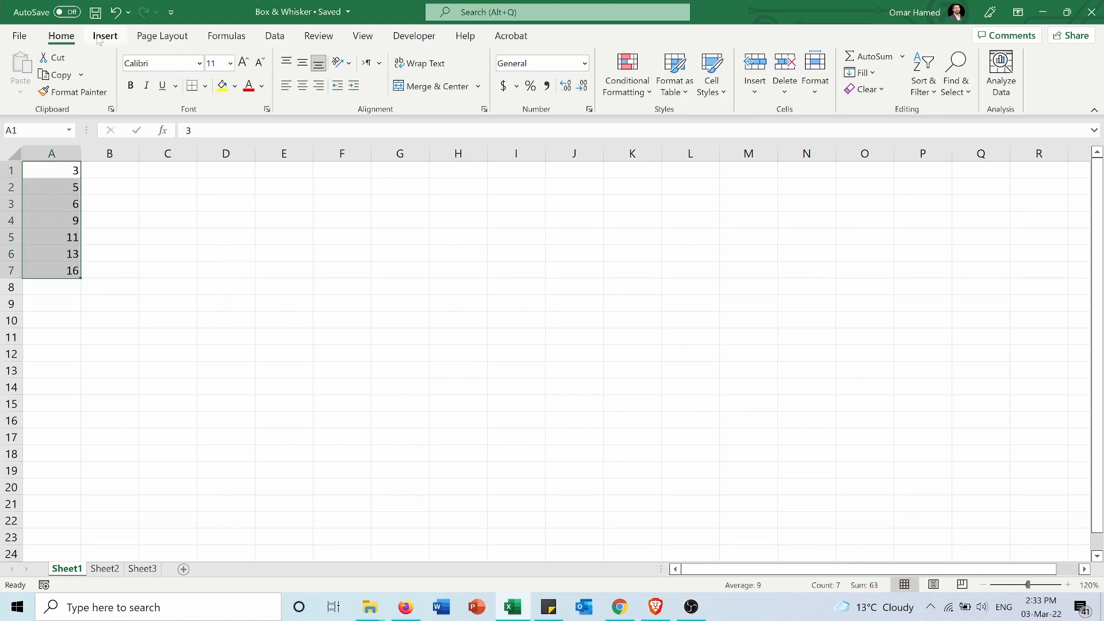
{"action": "left_click", "coordinate": [105, 36]}
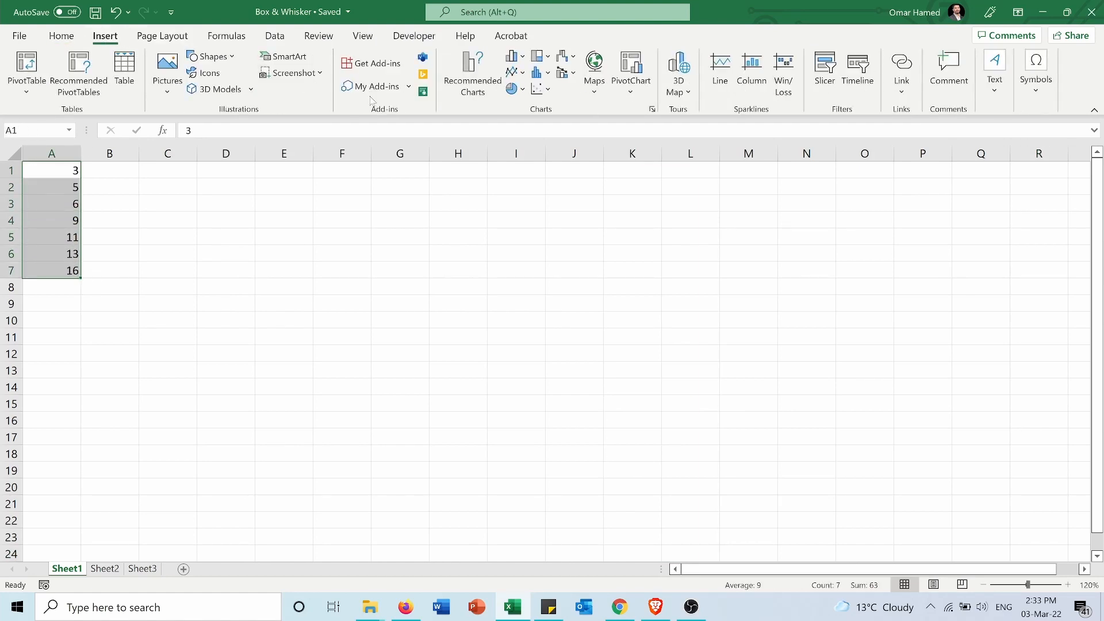
{"action": "mouse_move", "coordinate": [526, 109]}
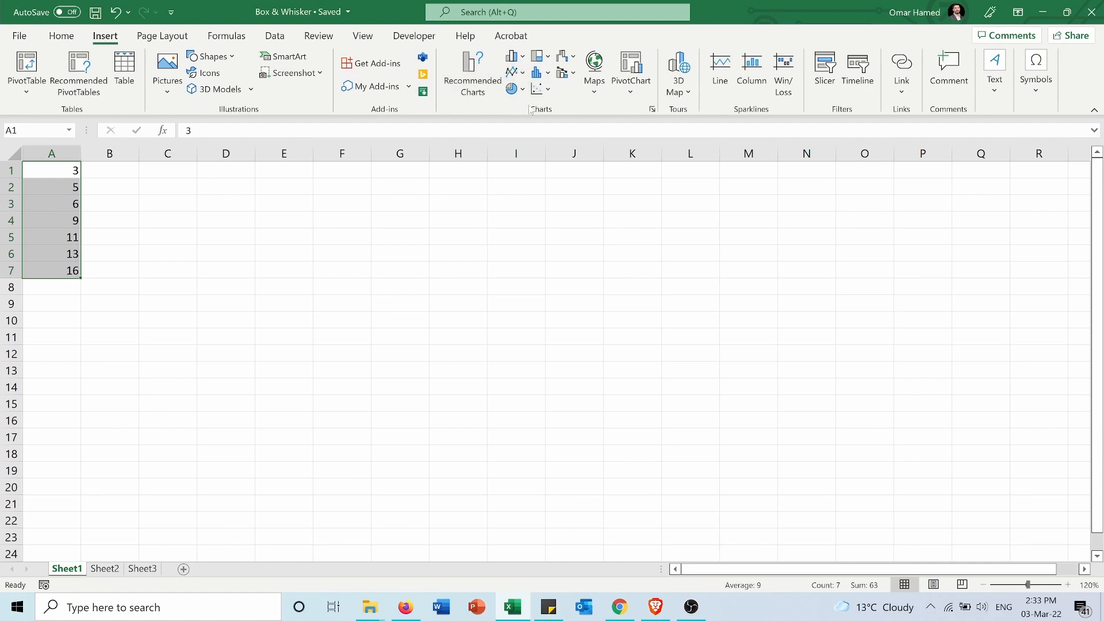
{"action": "mouse_move", "coordinate": [535, 73]}
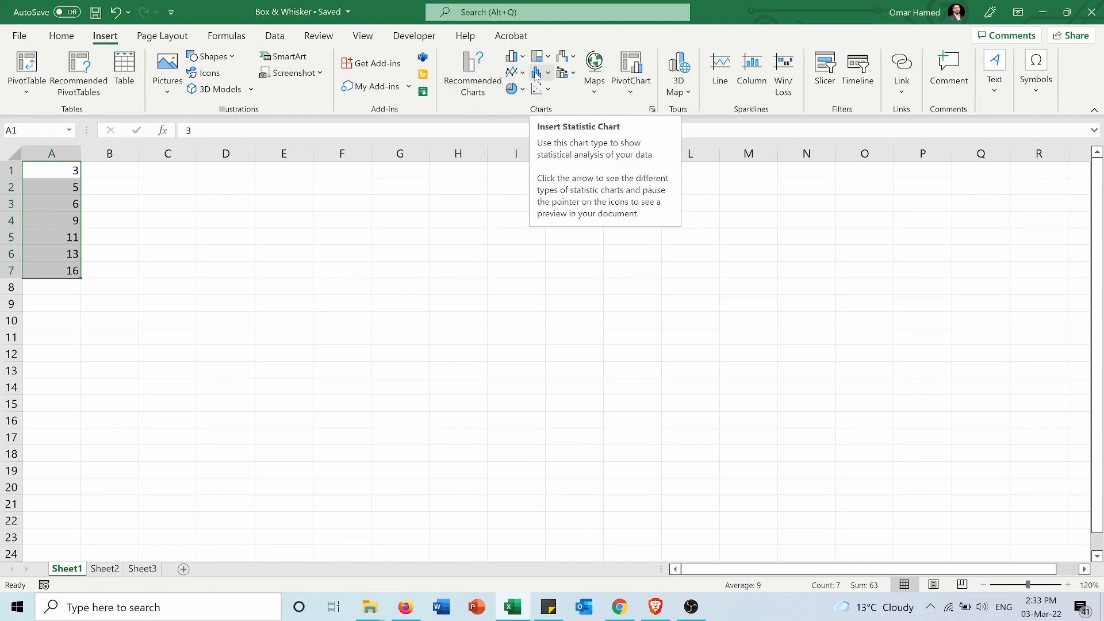
{"action": "left_click", "coordinate": [539, 71]}
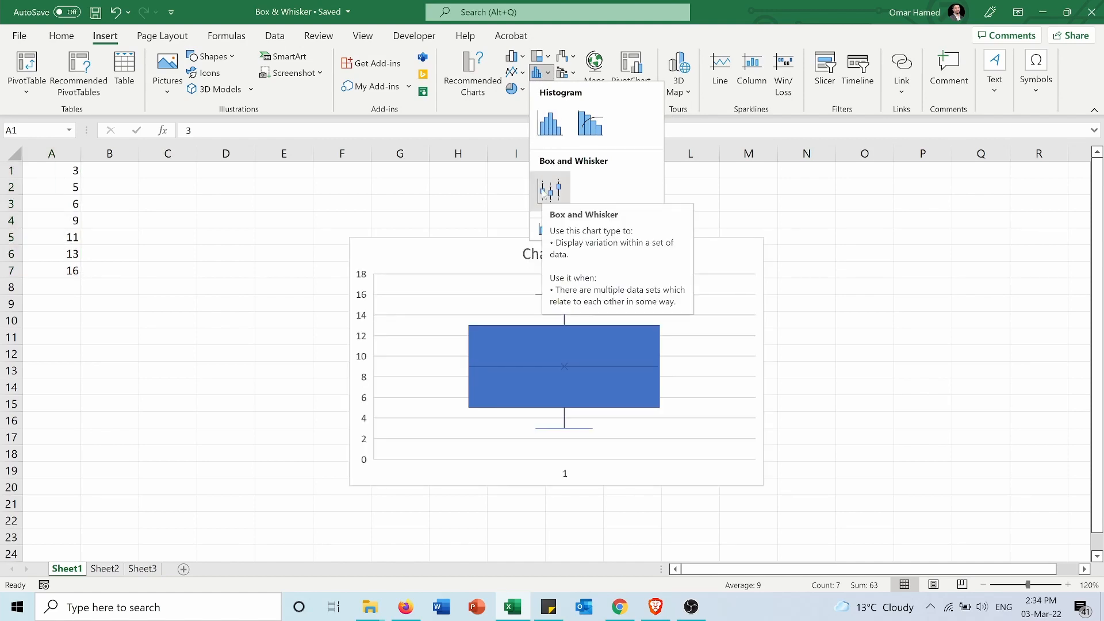
{"action": "left_click", "coordinate": [550, 190]}
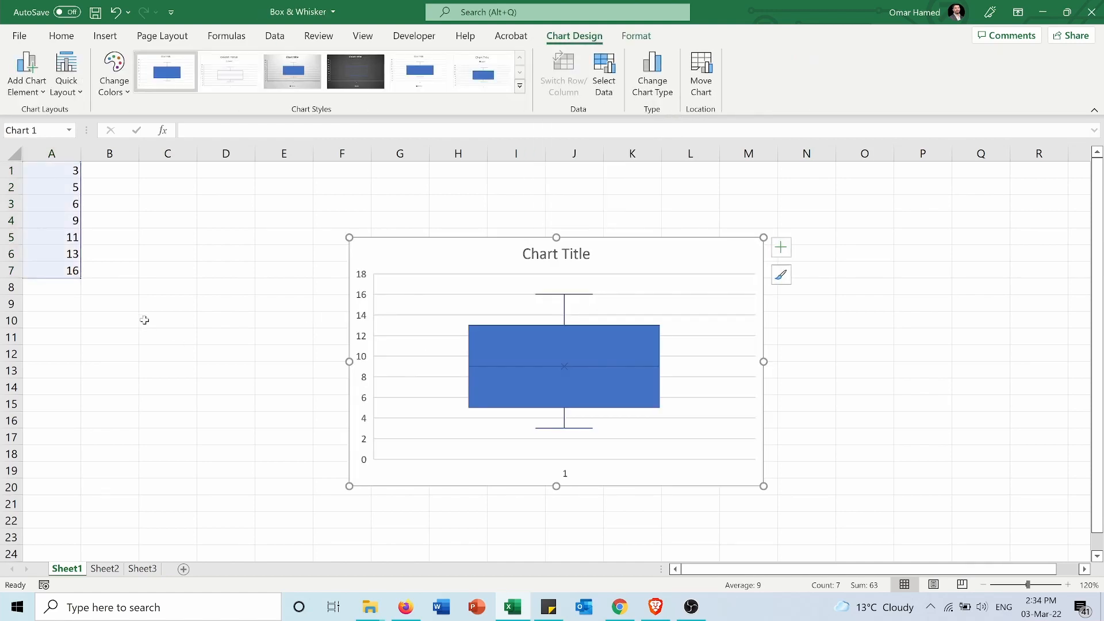
{"action": "mouse_move", "coordinate": [473, 262]}
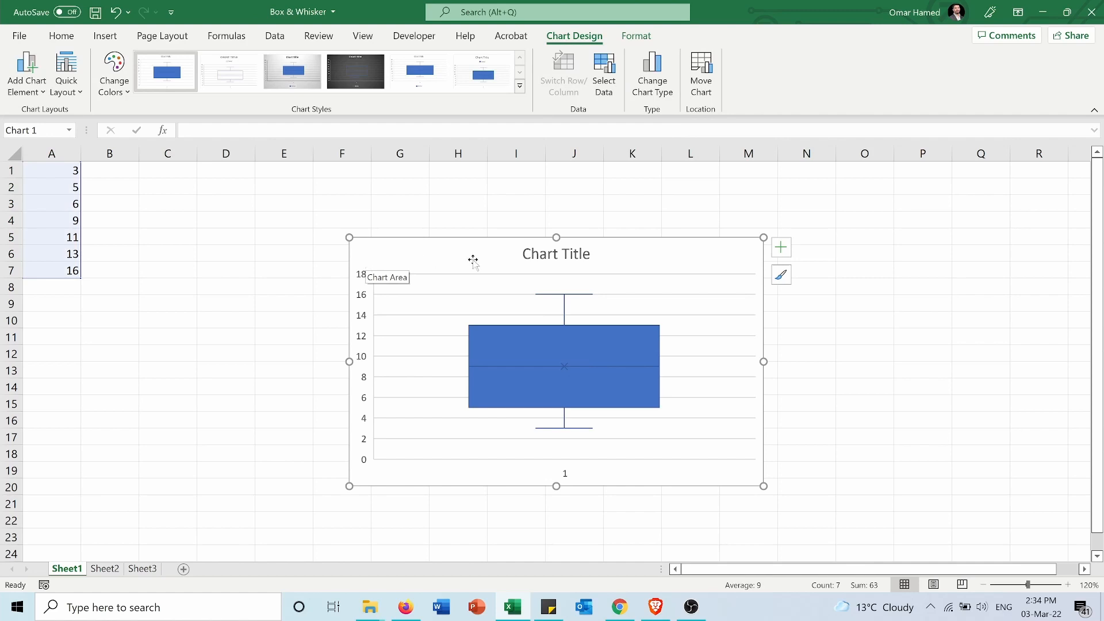
{"action": "mouse_move", "coordinate": [491, 357]}
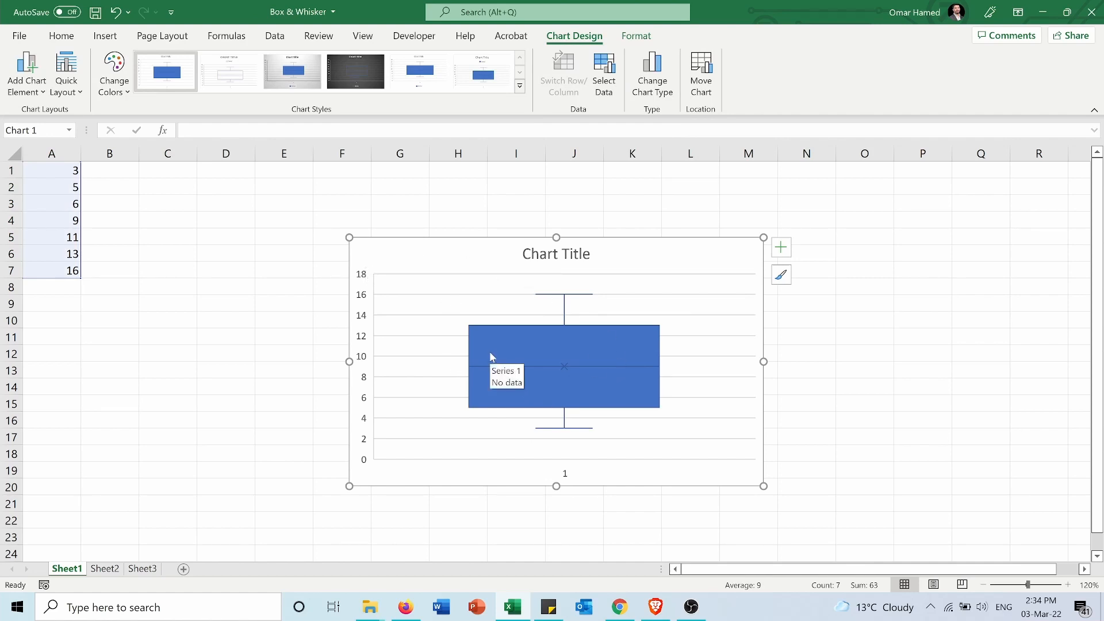
{"action": "mouse_move", "coordinate": [509, 372]}
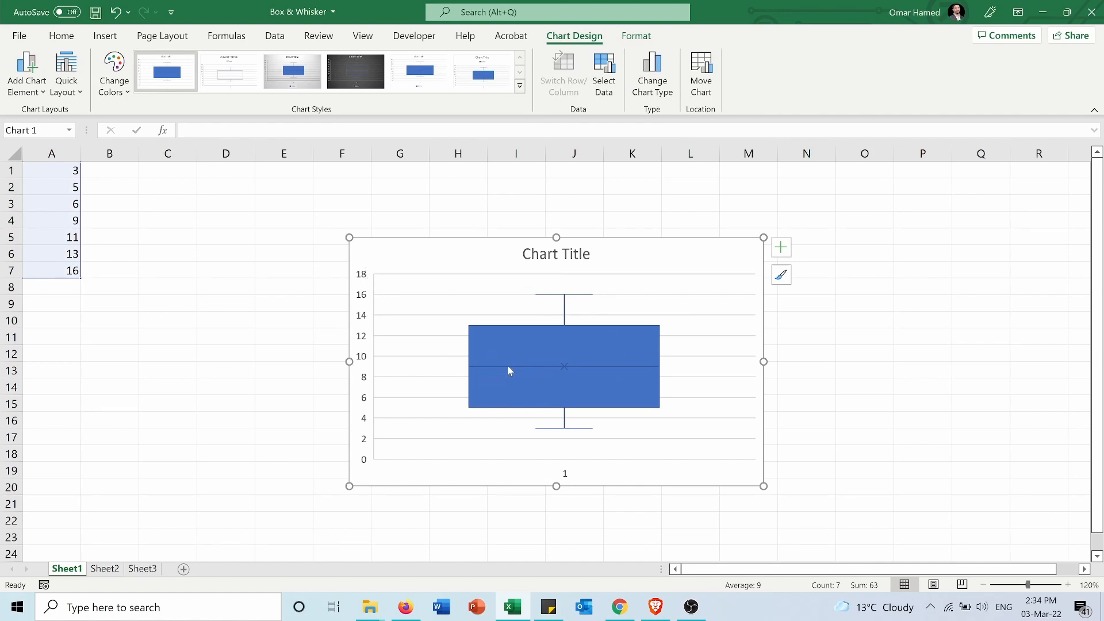
{"action": "mouse_move", "coordinate": [632, 368]}
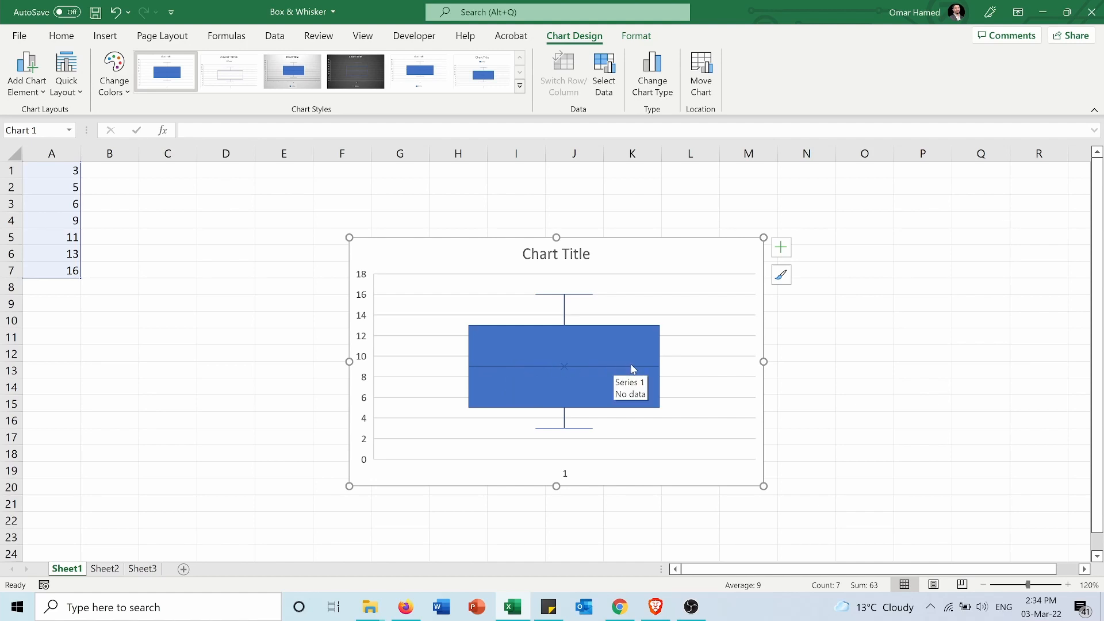
{"action": "mouse_move", "coordinate": [84, 164]}
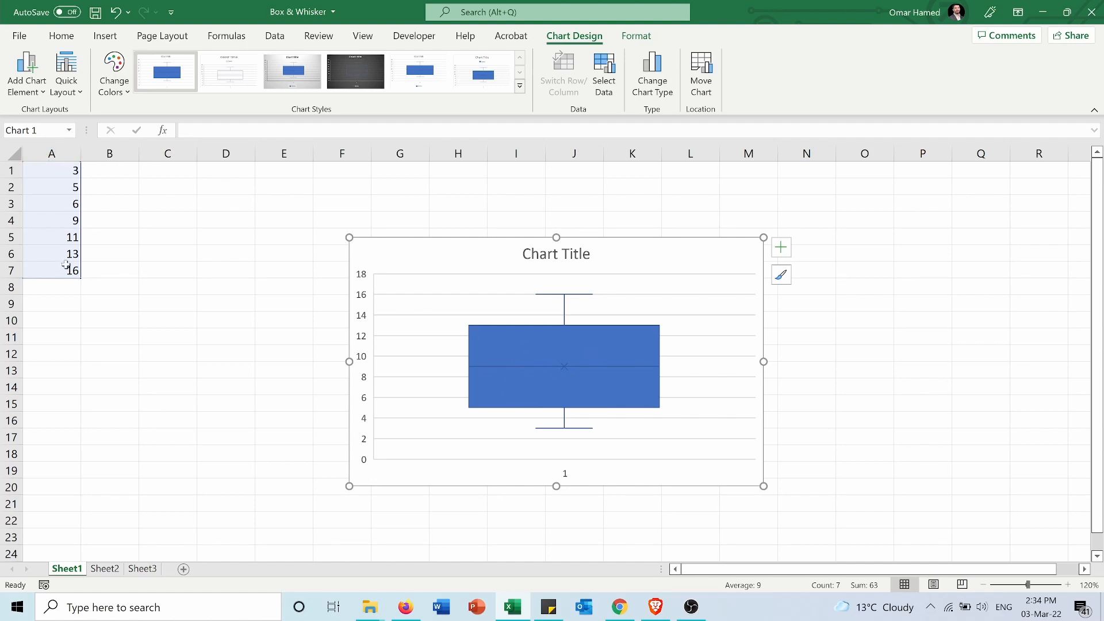
{"action": "mouse_move", "coordinate": [90, 183]}
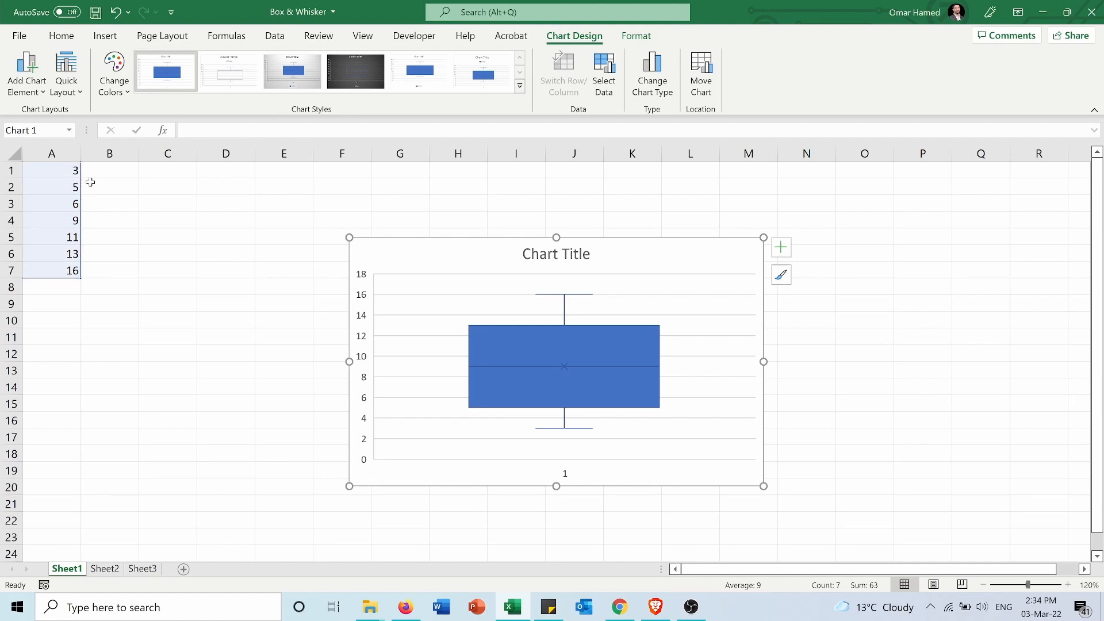
{"action": "mouse_move", "coordinate": [70, 220]}
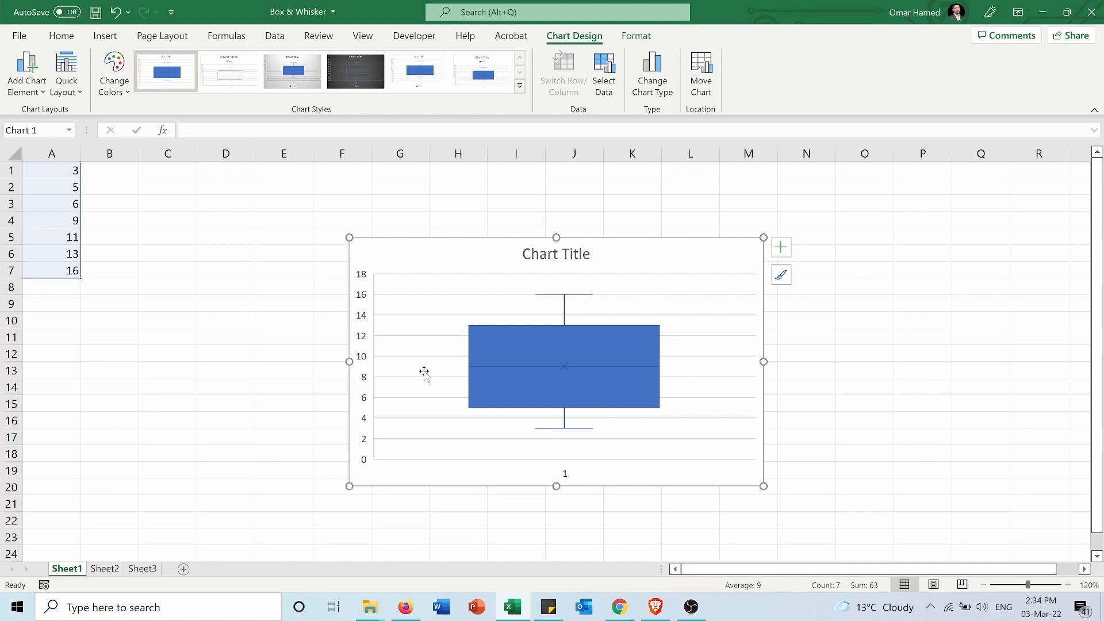
{"action": "mouse_move", "coordinate": [488, 373]}
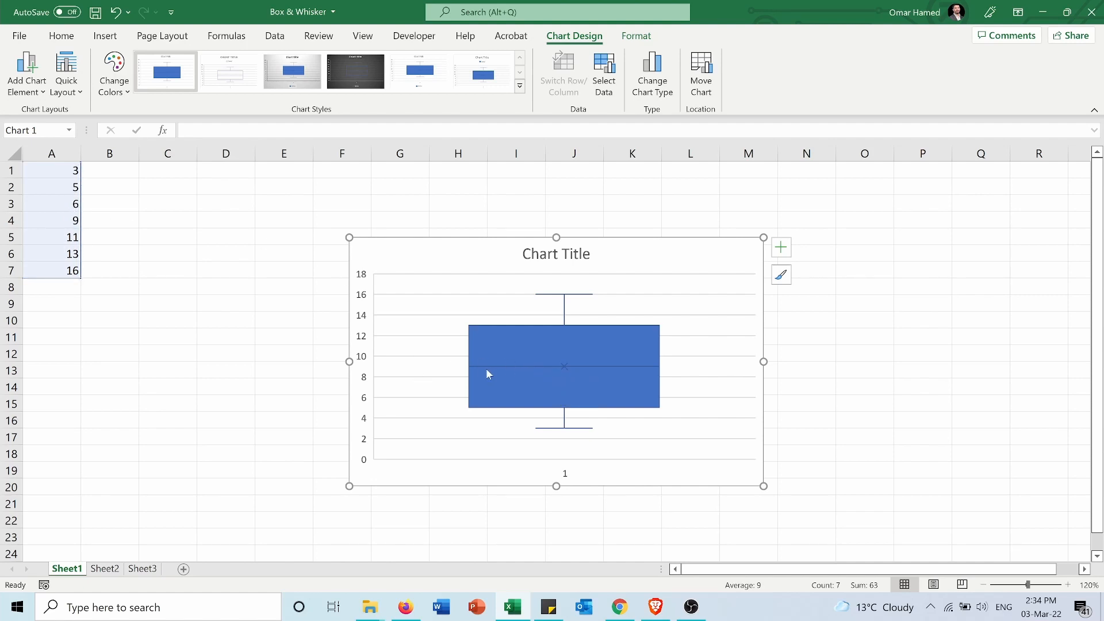
{"action": "mouse_move", "coordinate": [90, 199]}
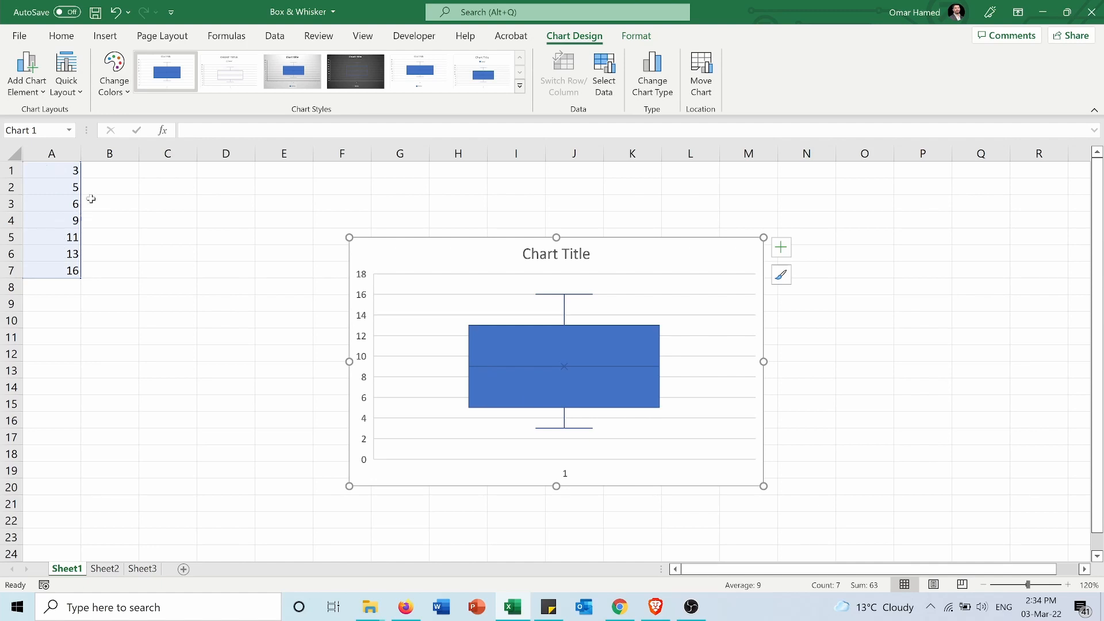
{"action": "mouse_move", "coordinate": [84, 172]}
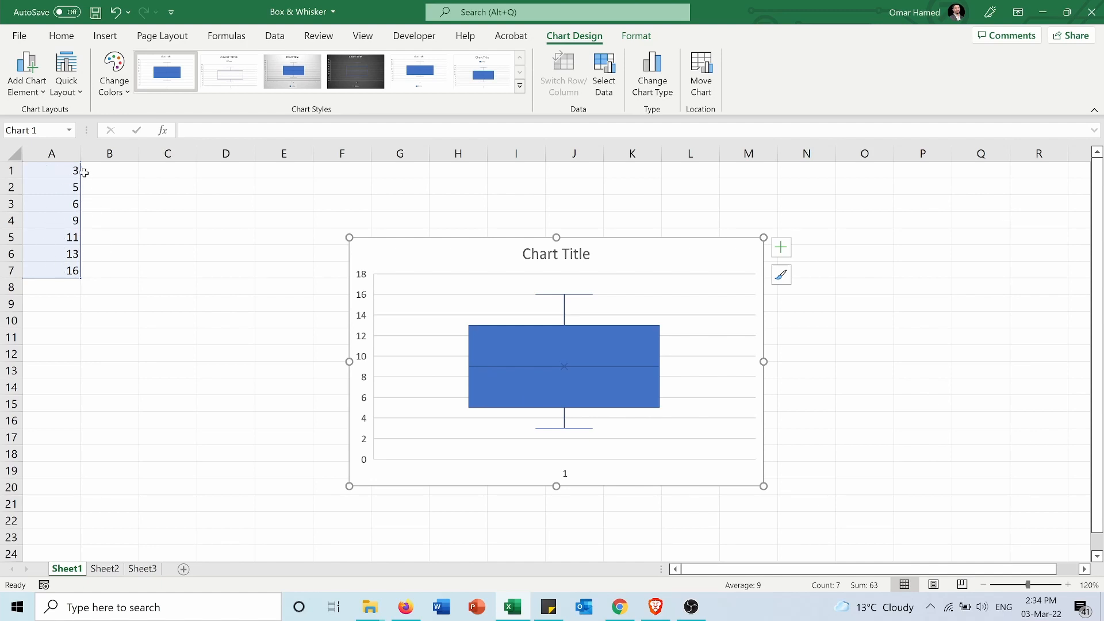
{"action": "mouse_move", "coordinate": [502, 338]}
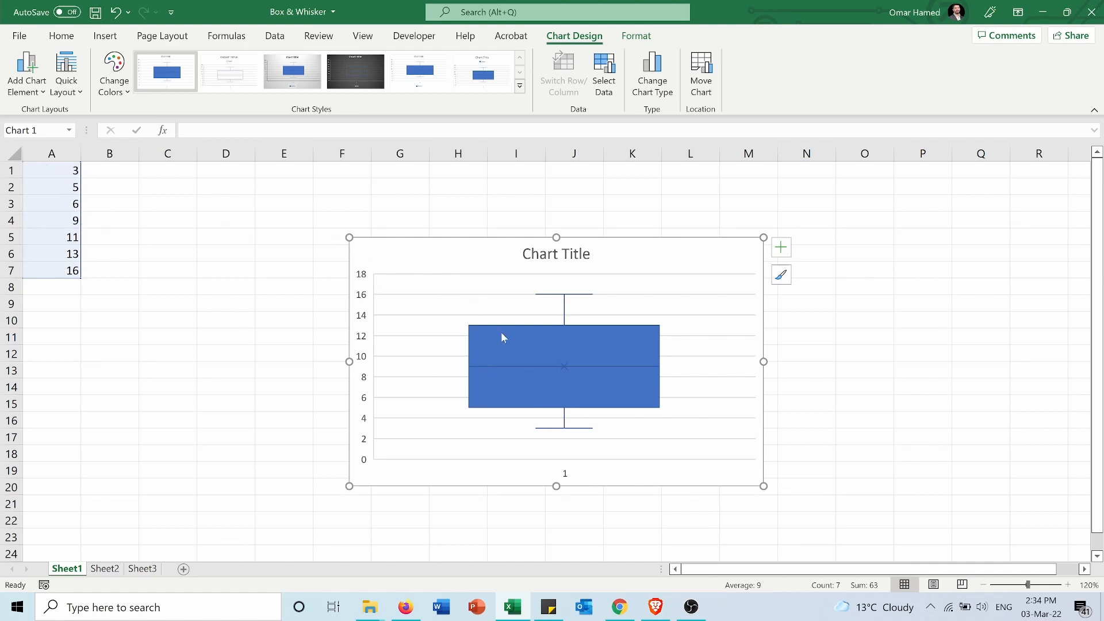
{"action": "mouse_move", "coordinate": [569, 371]}
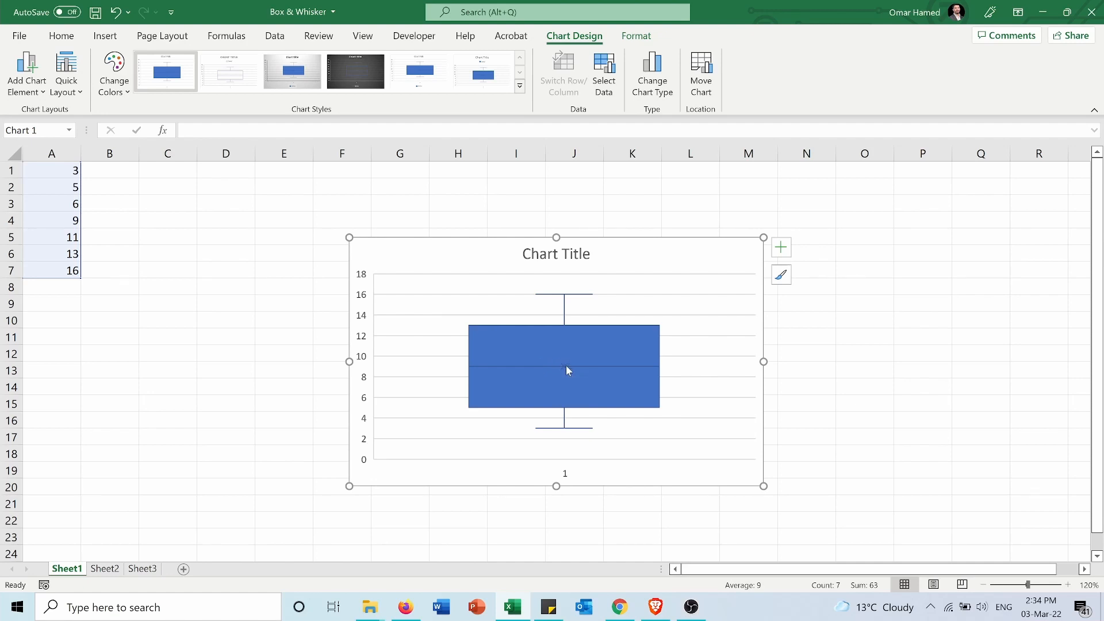
{"action": "mouse_move", "coordinate": [562, 369]}
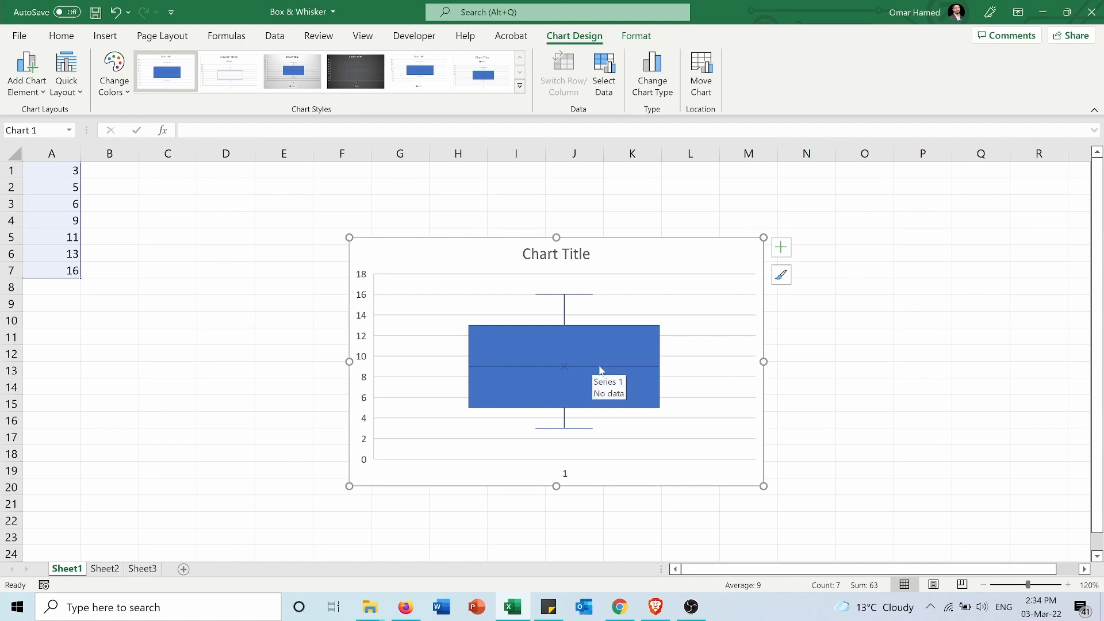
{"action": "mouse_move", "coordinate": [565, 373]}
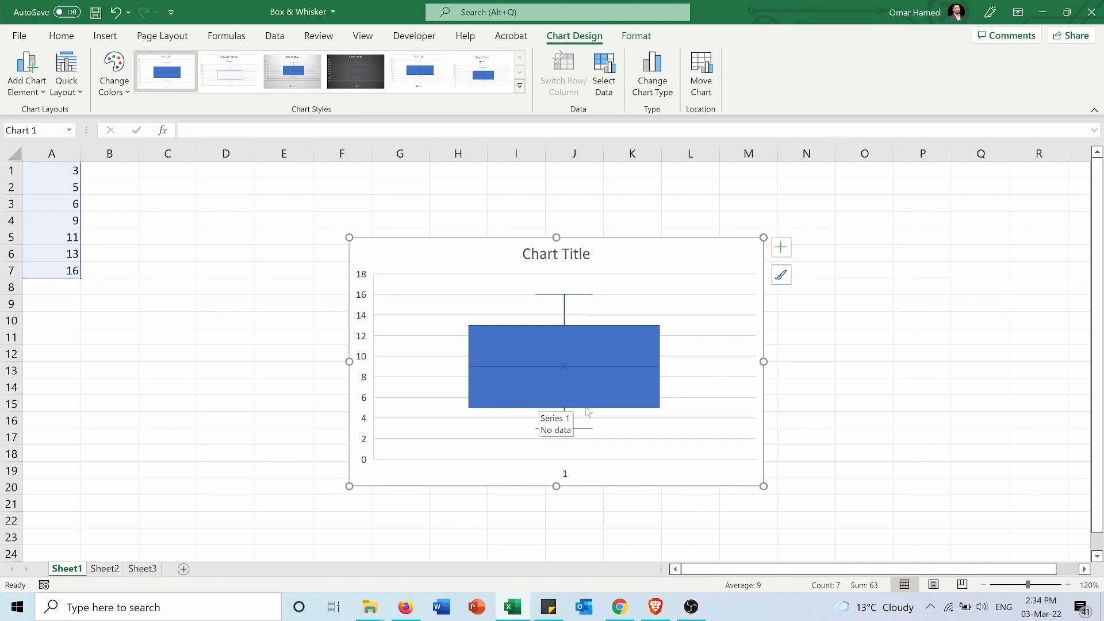
{"action": "mouse_move", "coordinate": [546, 381]}
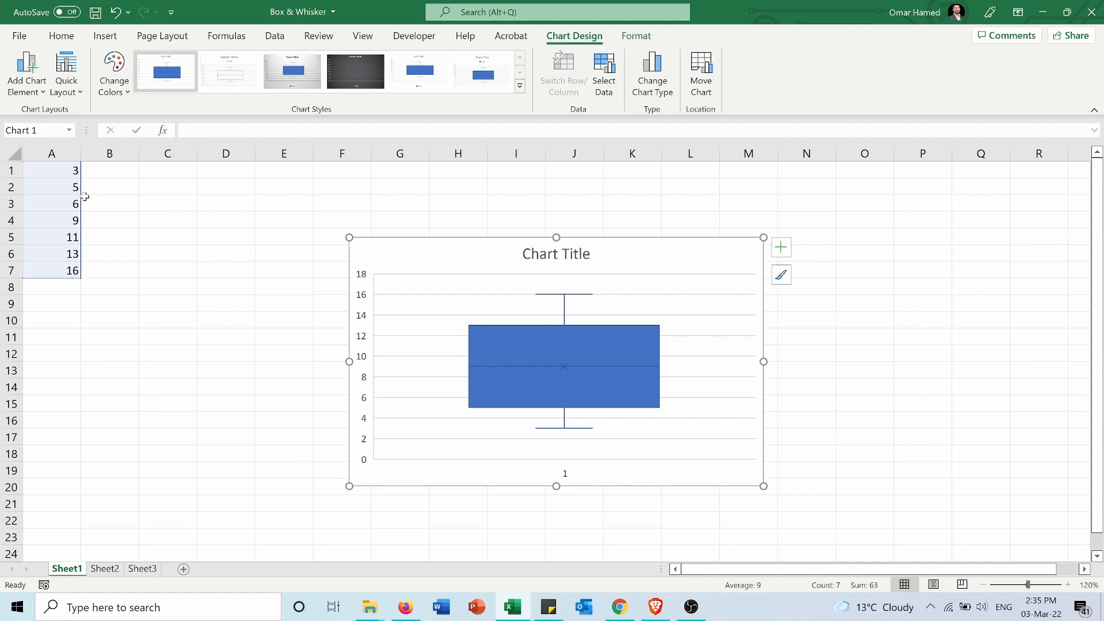
{"action": "mouse_move", "coordinate": [200, 231]}
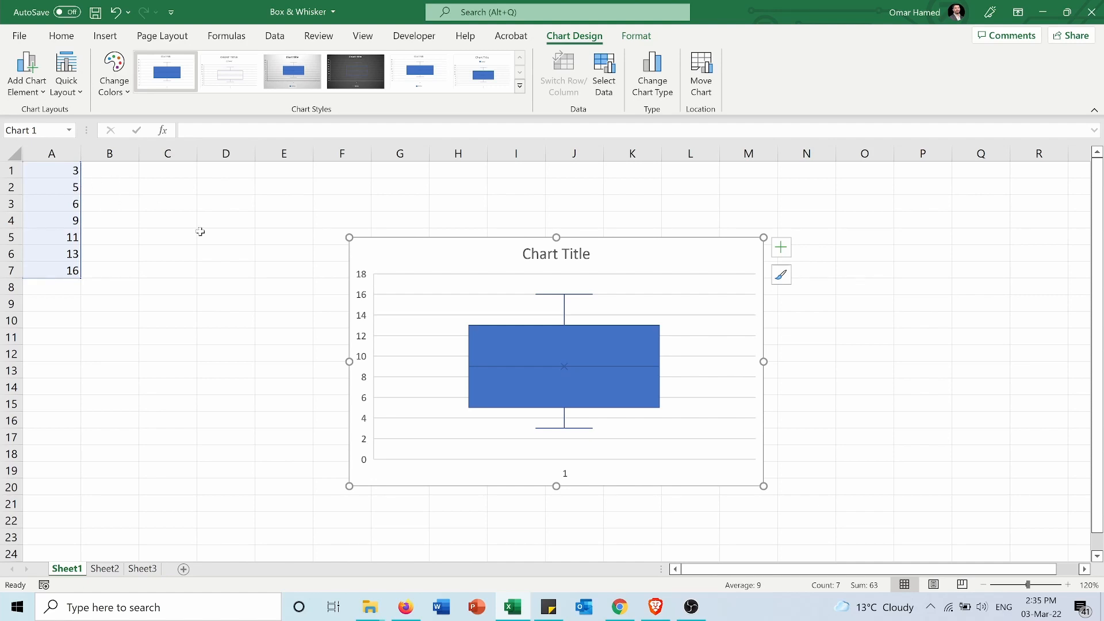
{"action": "mouse_move", "coordinate": [482, 413]}
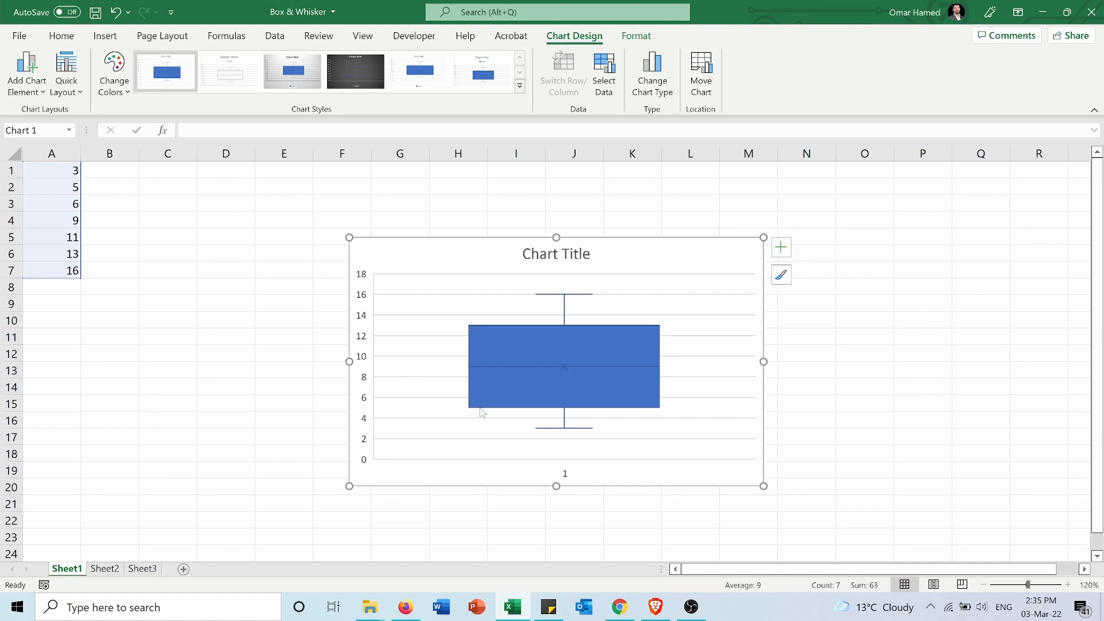
{"action": "mouse_move", "coordinate": [504, 413]}
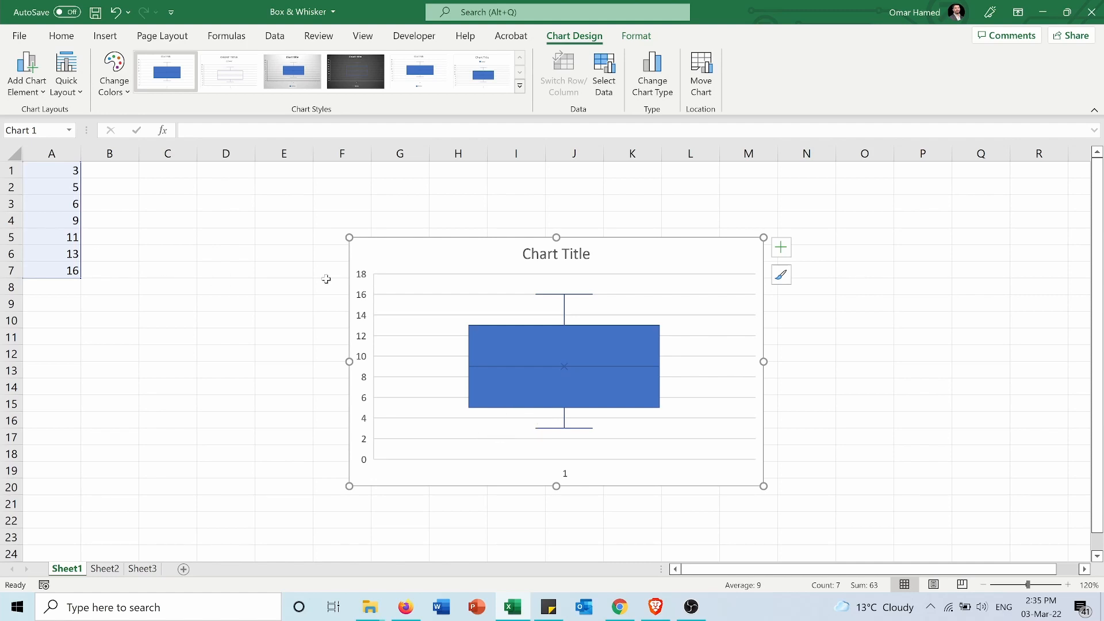
{"action": "mouse_move", "coordinate": [89, 236]}
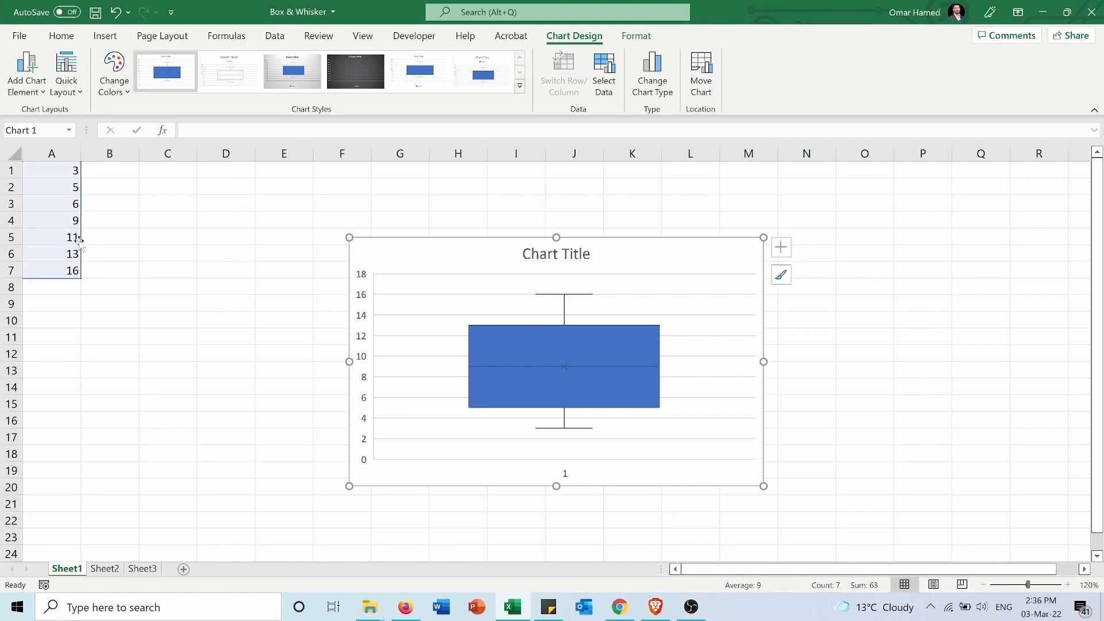
{"action": "mouse_move", "coordinate": [104, 262]}
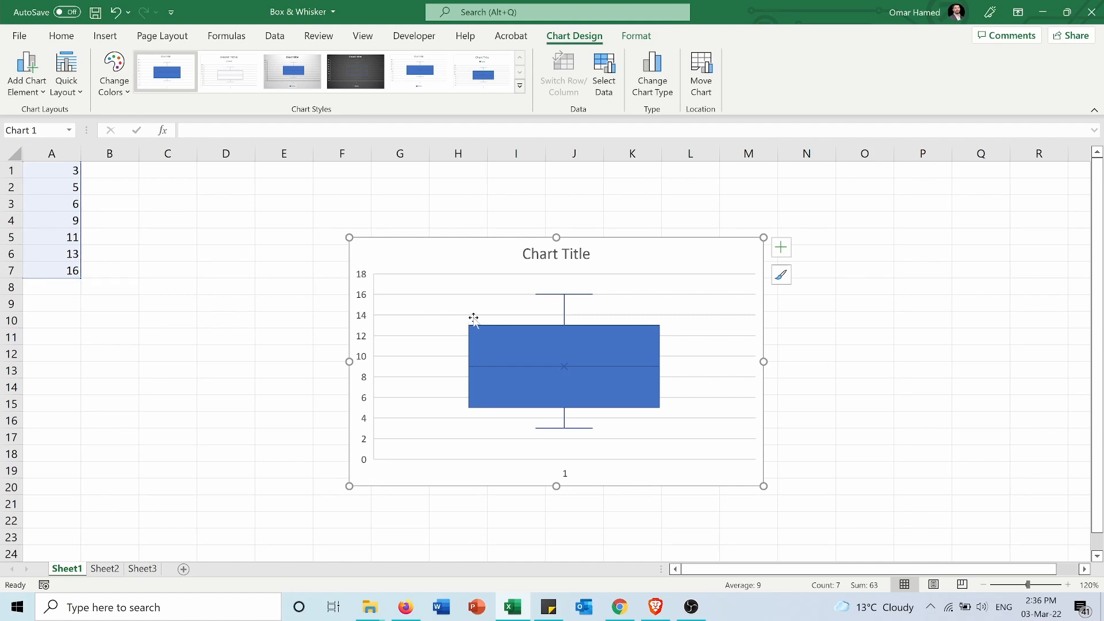
{"action": "mouse_move", "coordinate": [613, 337]}
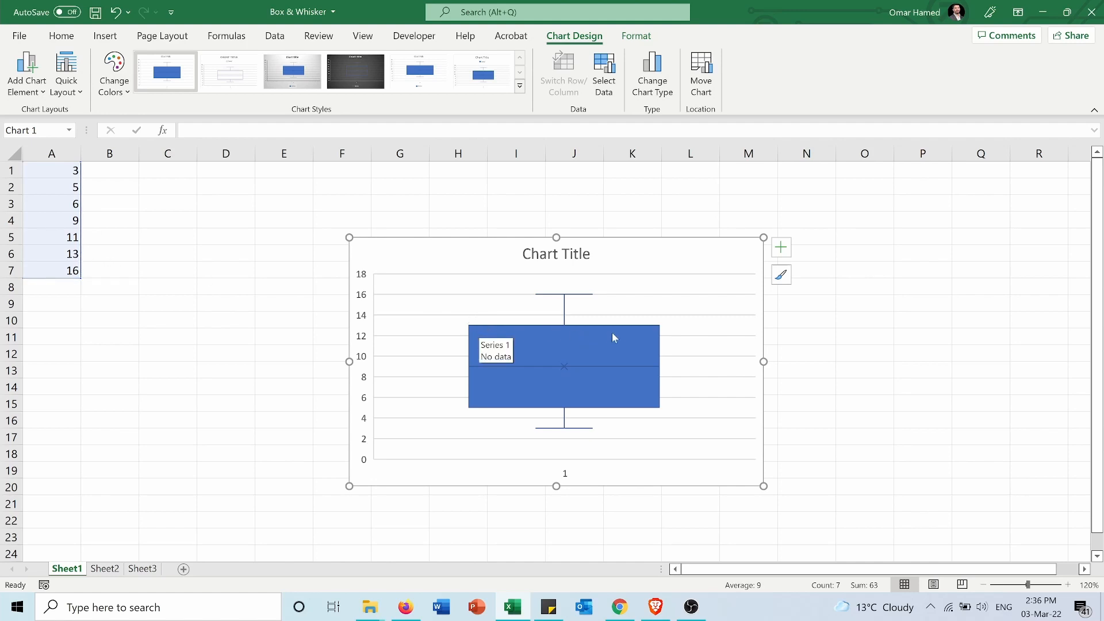
{"action": "mouse_move", "coordinate": [646, 325]}
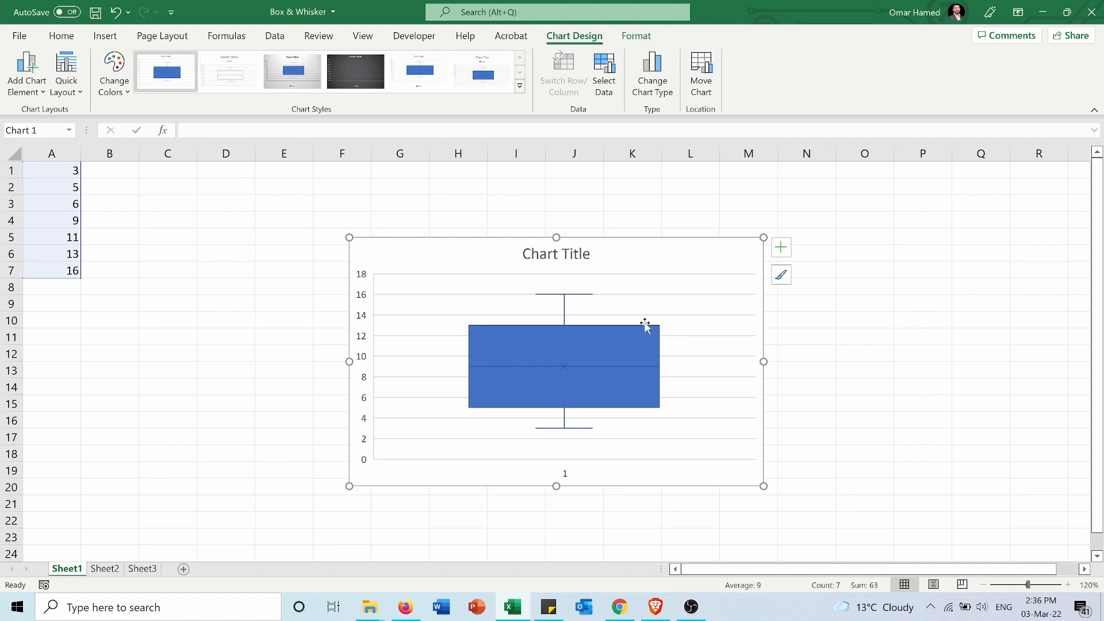
{"action": "mouse_move", "coordinate": [555, 441]}
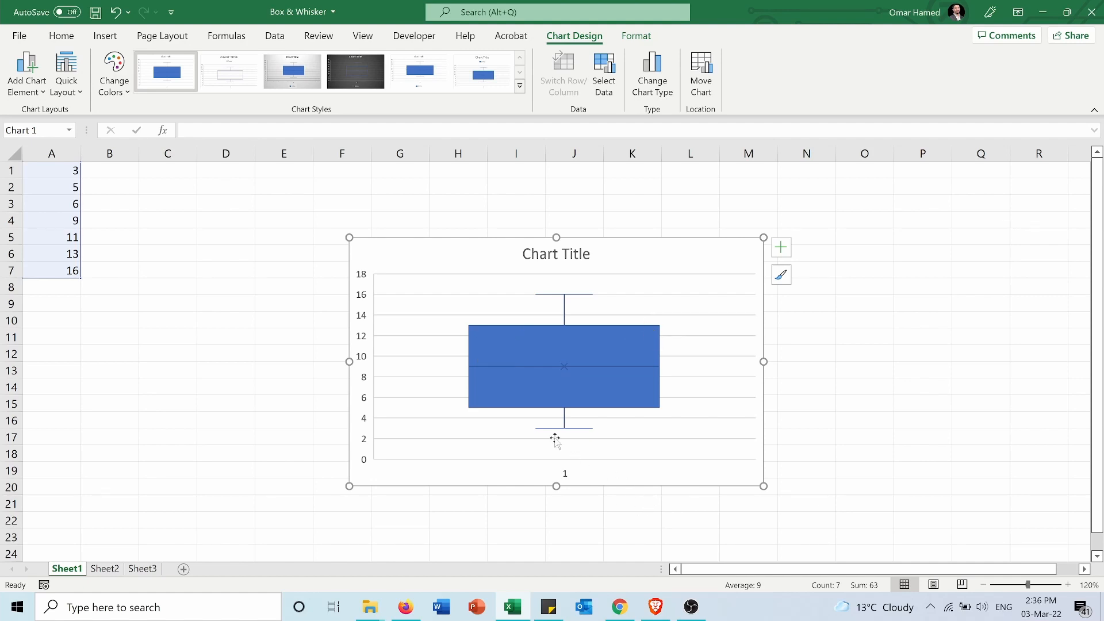
{"action": "mouse_move", "coordinate": [564, 429]}
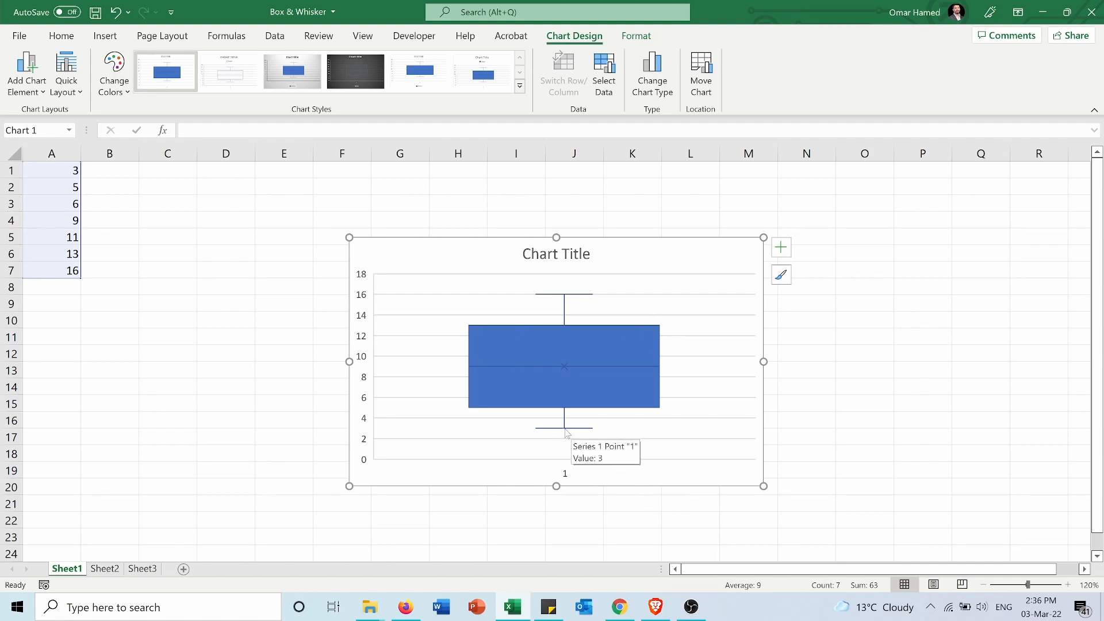
{"action": "mouse_move", "coordinate": [564, 425]}
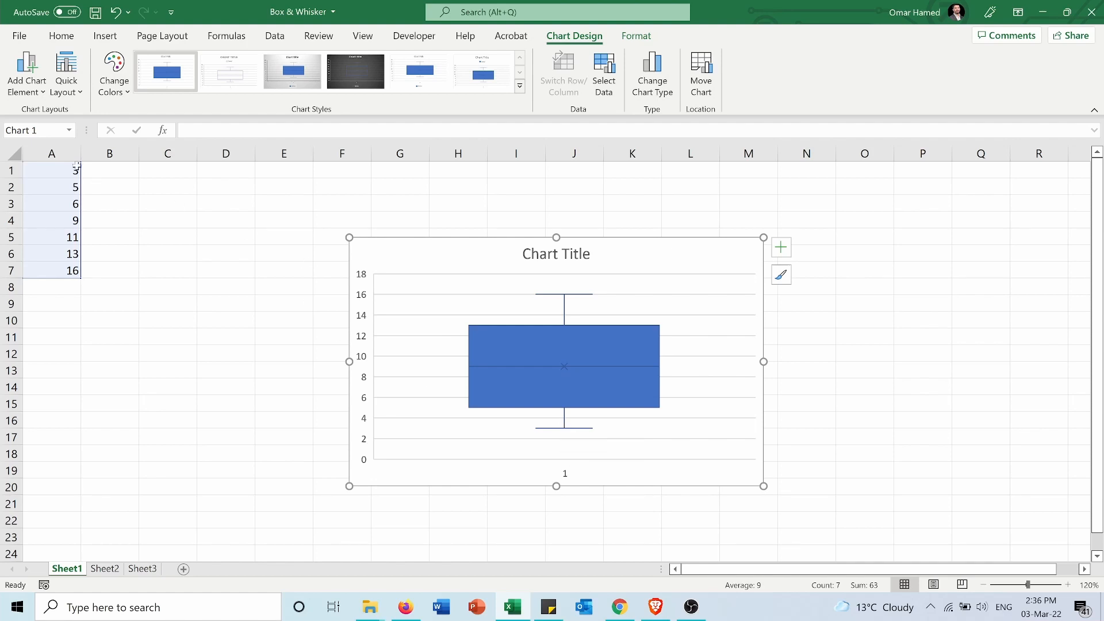
{"action": "mouse_move", "coordinate": [559, 299]}
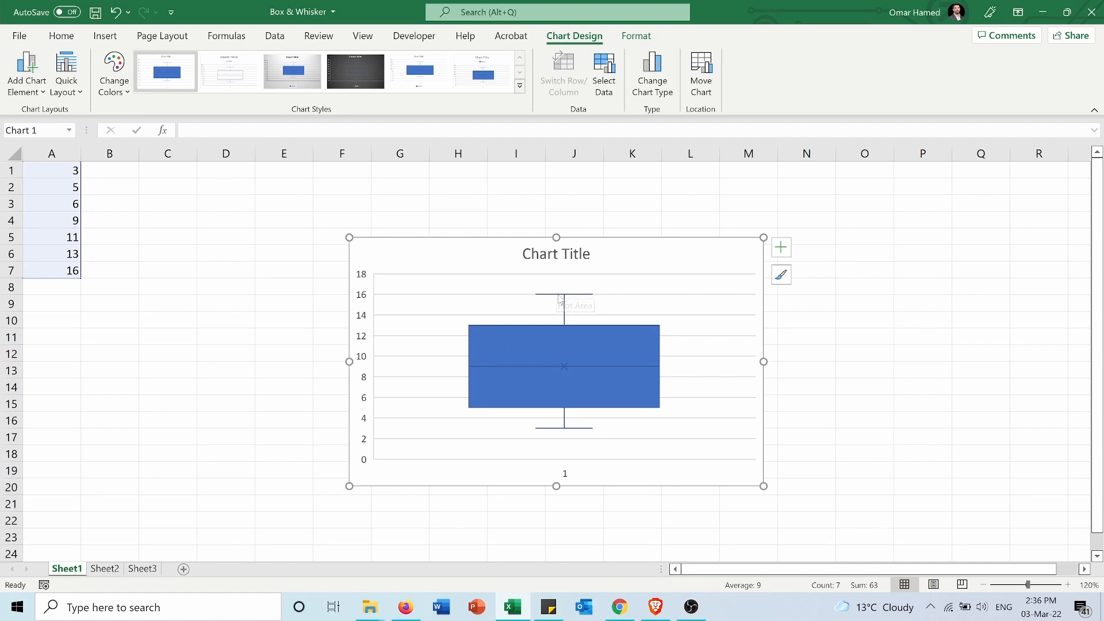
{"action": "mouse_move", "coordinate": [524, 309]}
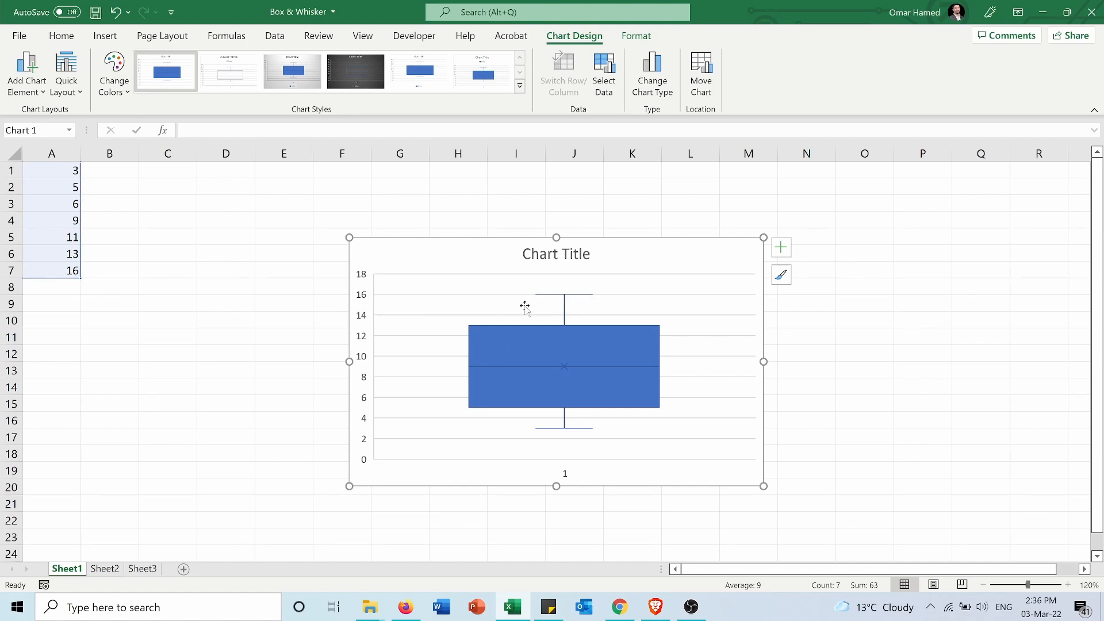
{"action": "left_click", "coordinate": [105, 569]}
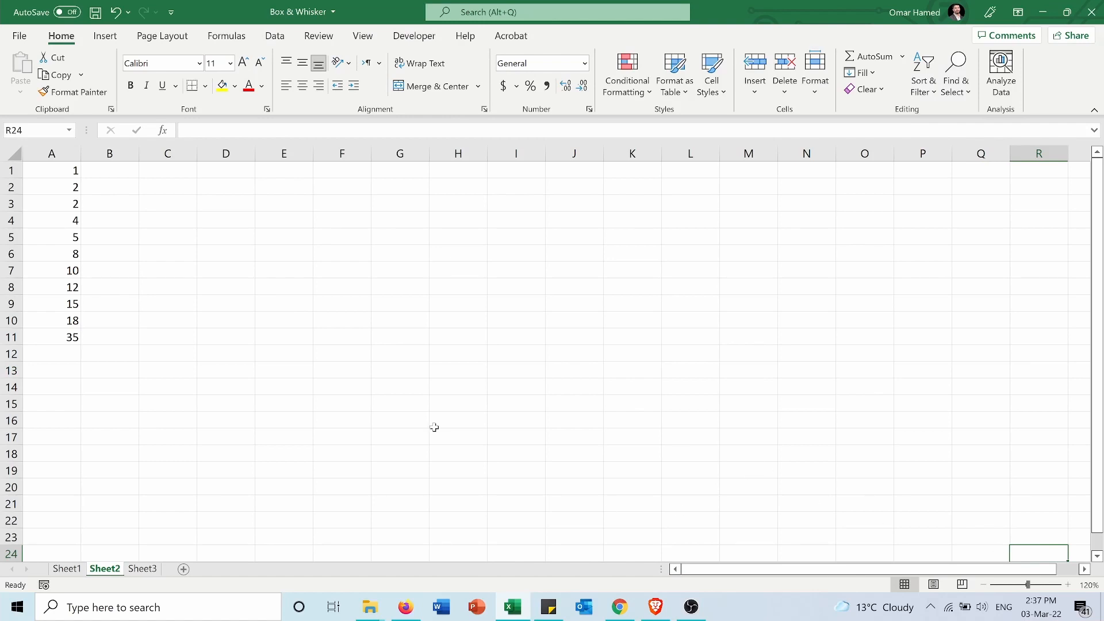
{"action": "mouse_move", "coordinate": [76, 174]}
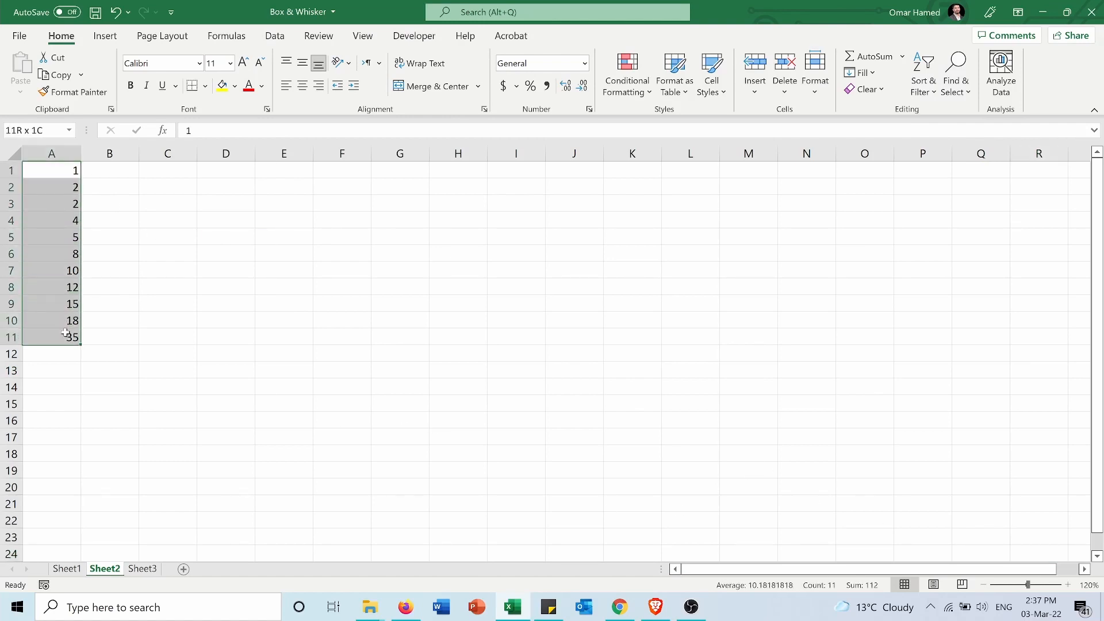
Step: Insert a box and whisker chart of Sheet2's values 1 to 35, with 35 as an outlier
{"action": "left_click", "coordinate": [105, 35]}
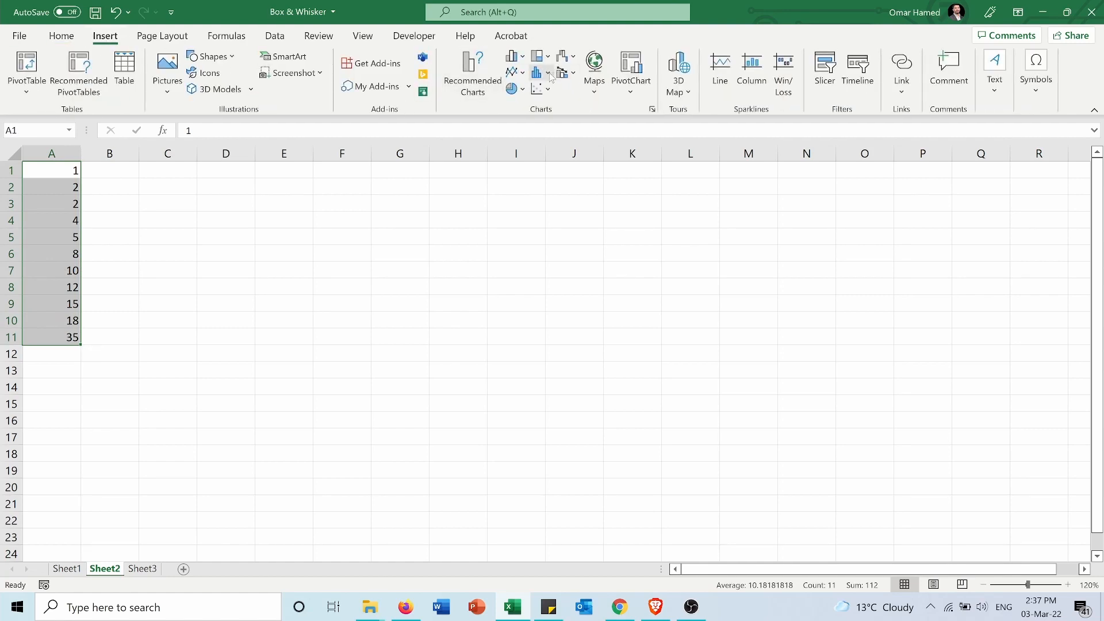
{"action": "left_click", "coordinate": [537, 72]}
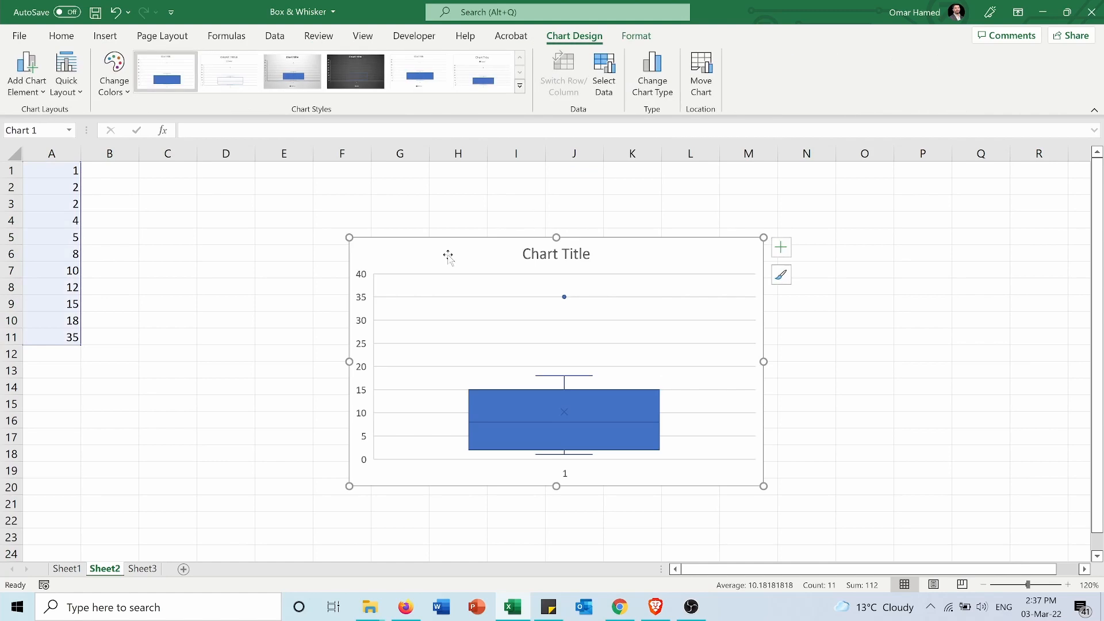
{"action": "mouse_move", "coordinate": [207, 355]}
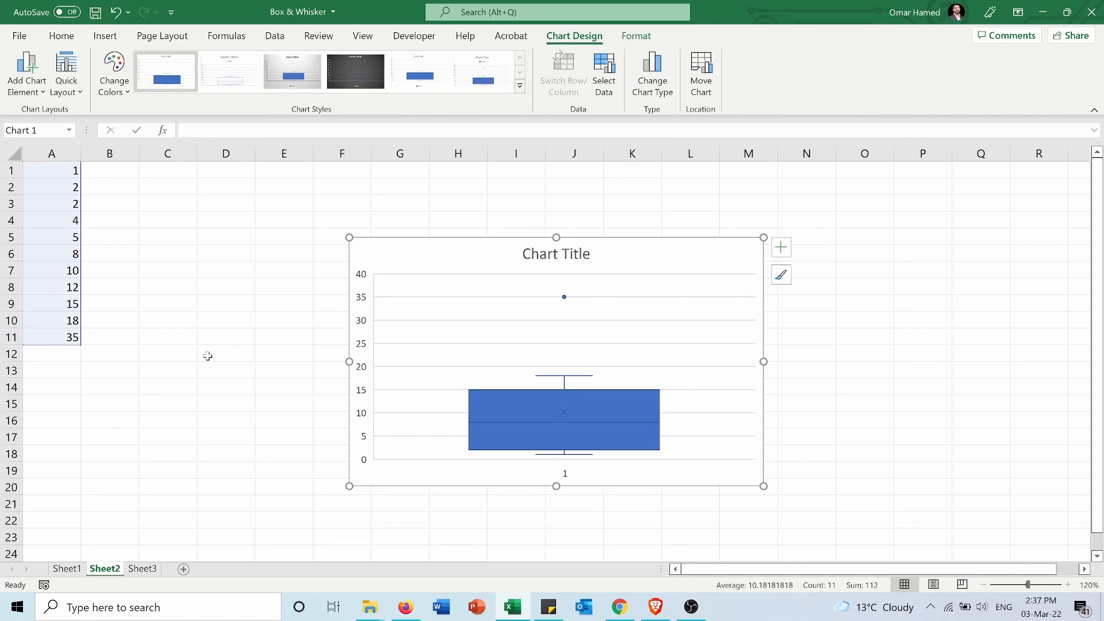
{"action": "mouse_move", "coordinate": [267, 361]}
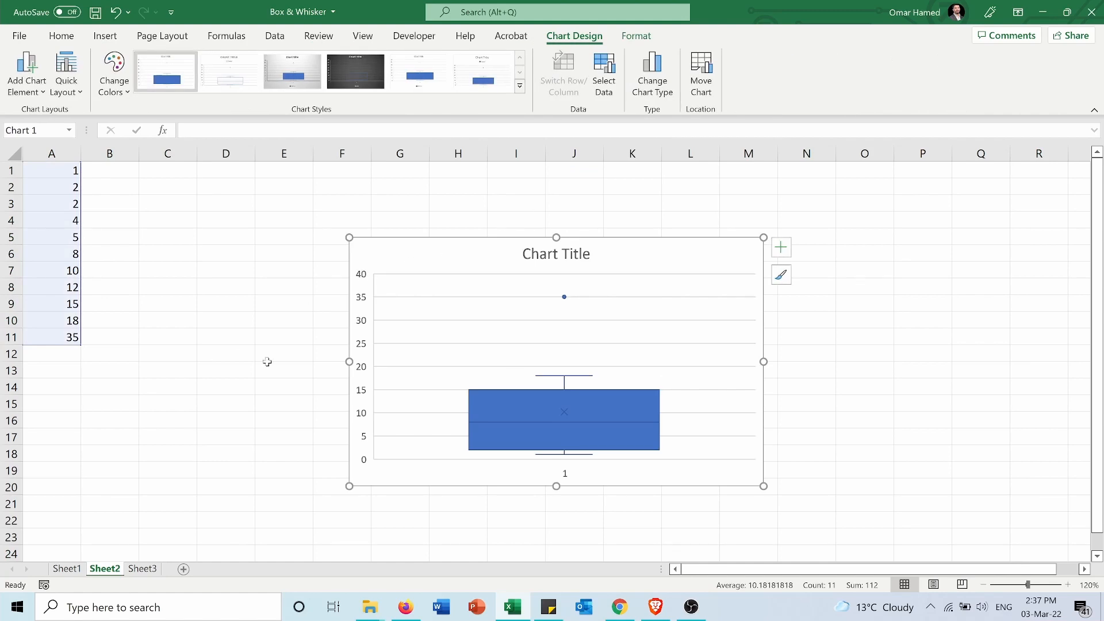
{"action": "mouse_move", "coordinate": [564, 297]}
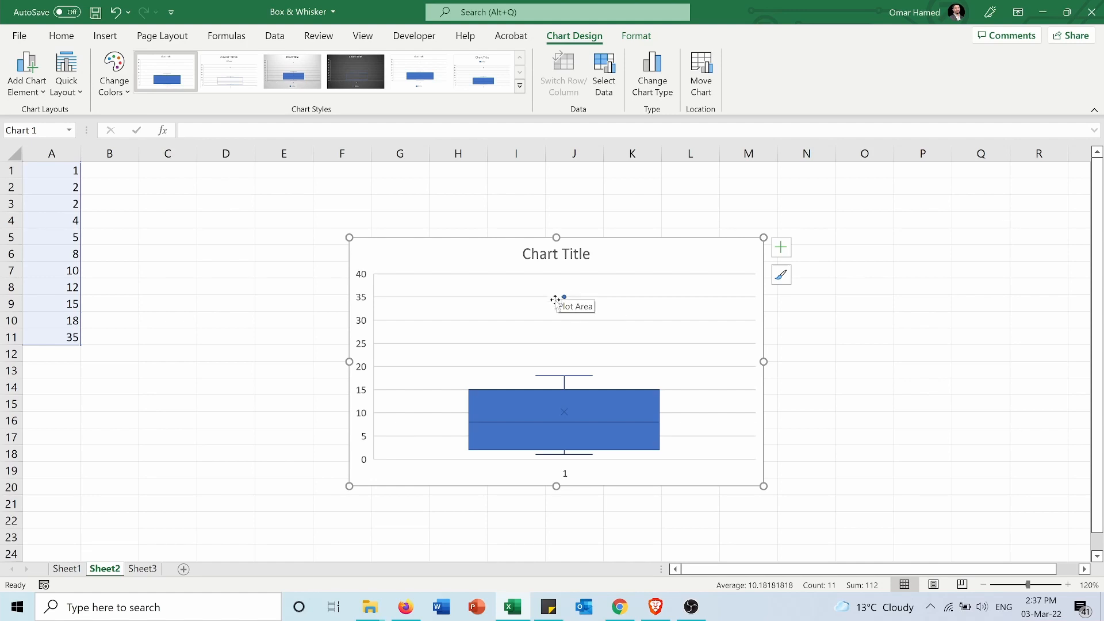
{"action": "mouse_move", "coordinate": [489, 455]}
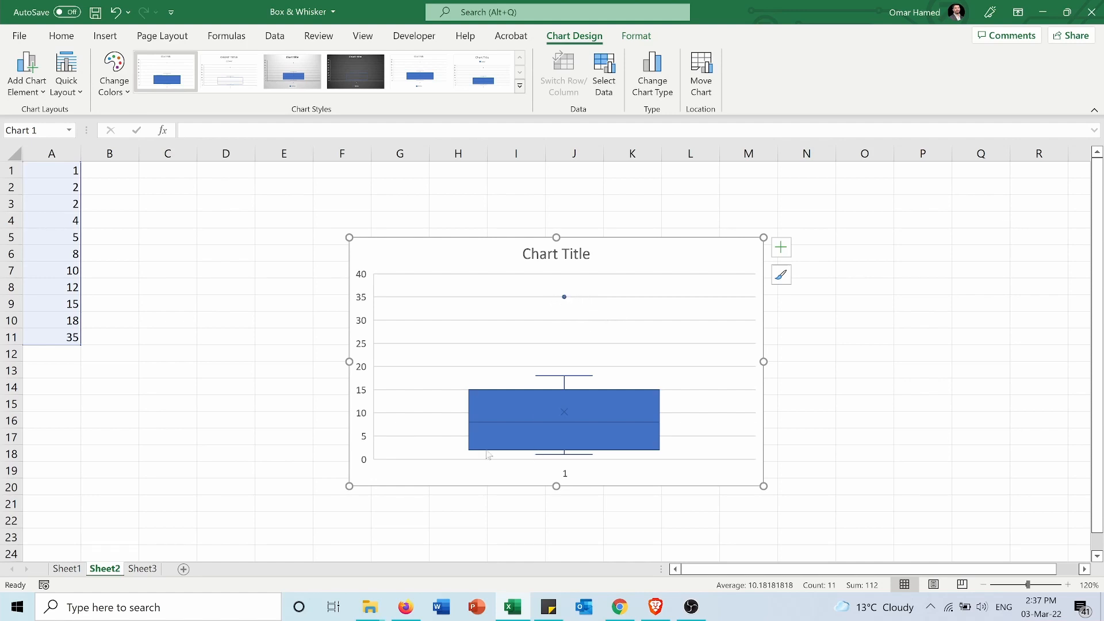
{"action": "mouse_move", "coordinate": [284, 386]}
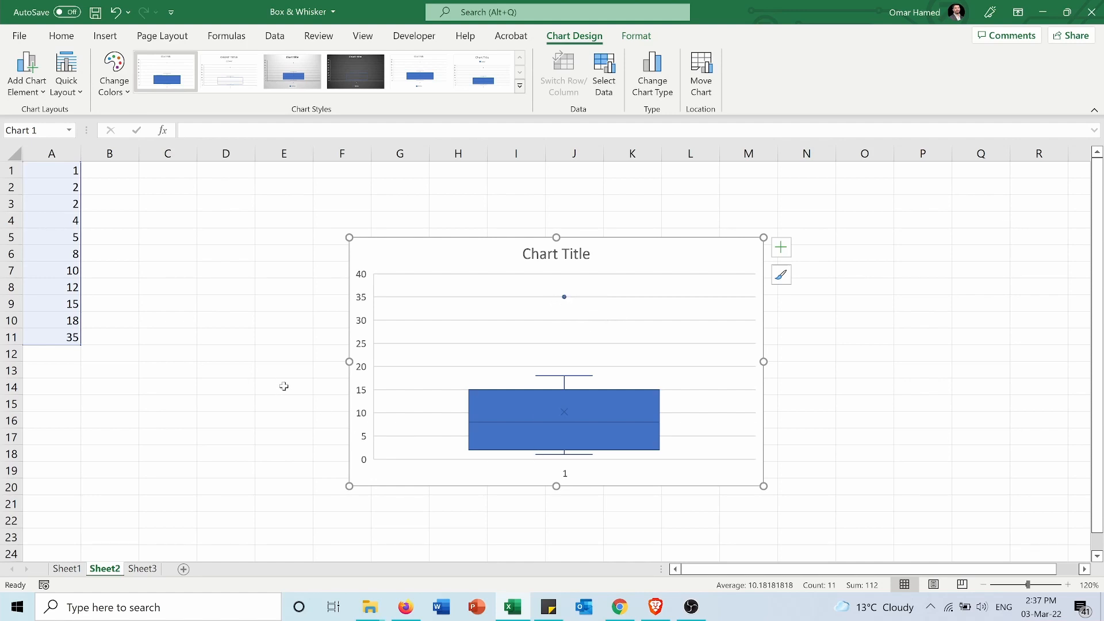
{"action": "mouse_move", "coordinate": [571, 427]}
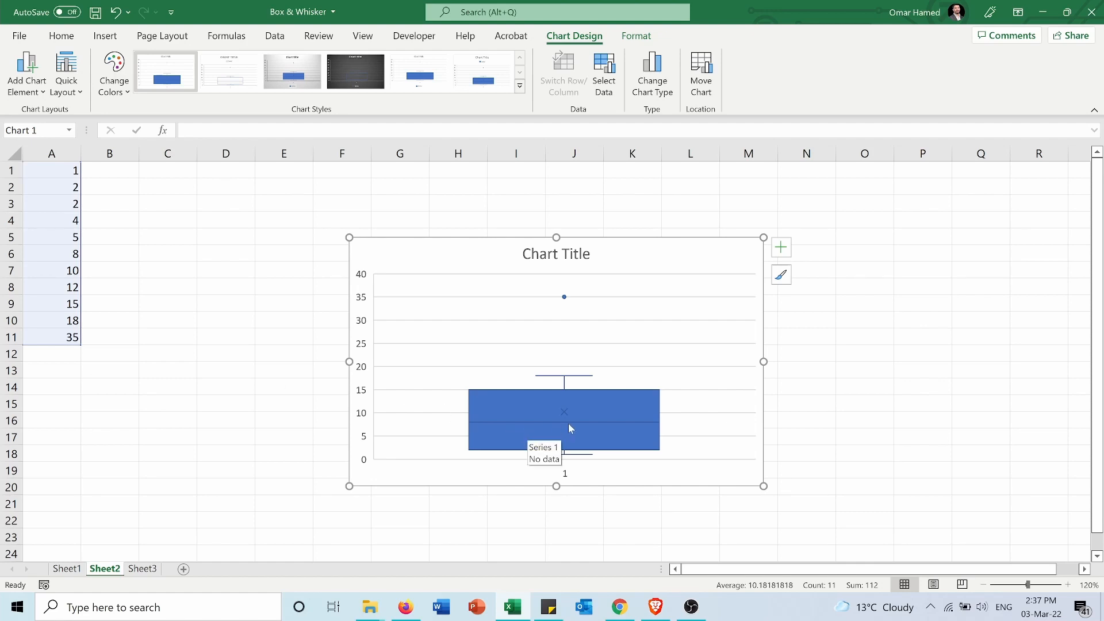
{"action": "mouse_move", "coordinate": [557, 425]}
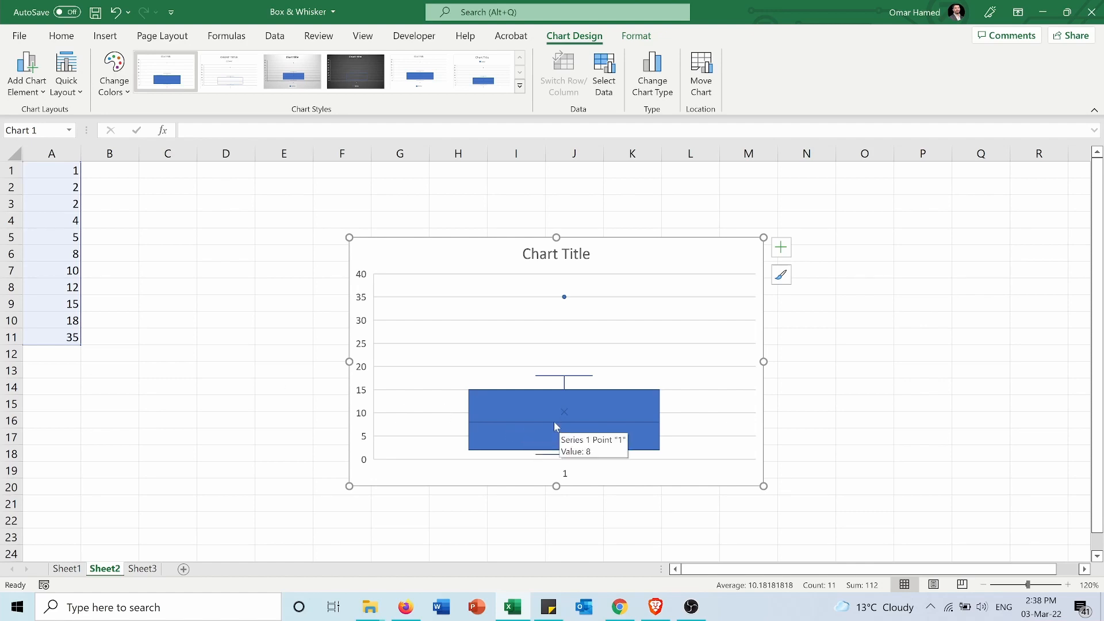
{"action": "mouse_move", "coordinate": [106, 256]}
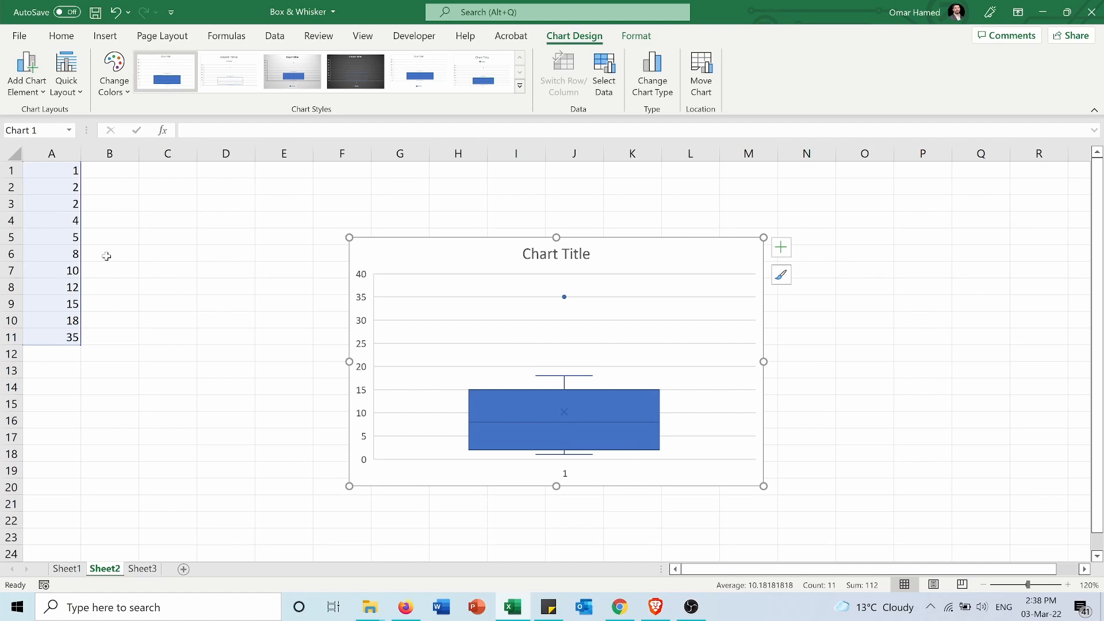
{"action": "mouse_move", "coordinate": [92, 215]}
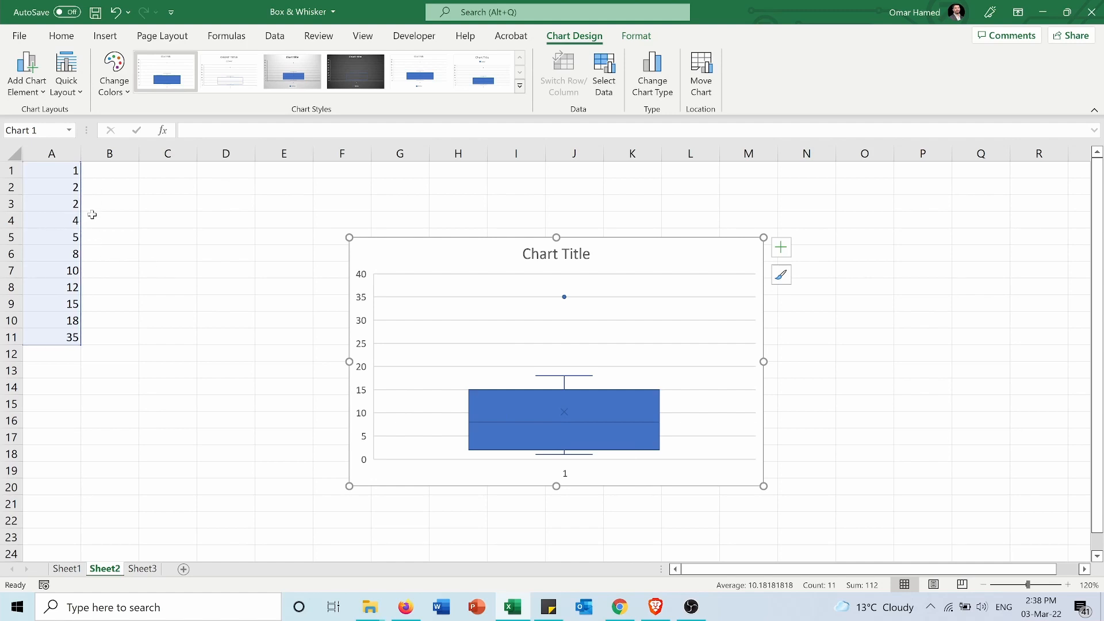
{"action": "mouse_move", "coordinate": [88, 274]}
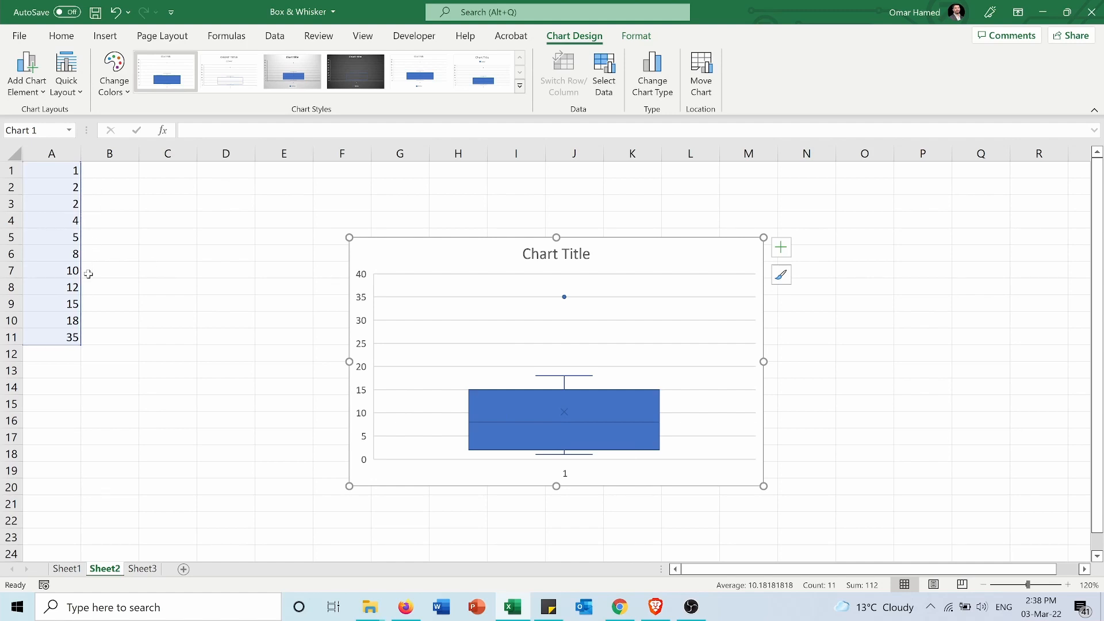
{"action": "mouse_move", "coordinate": [542, 433]}
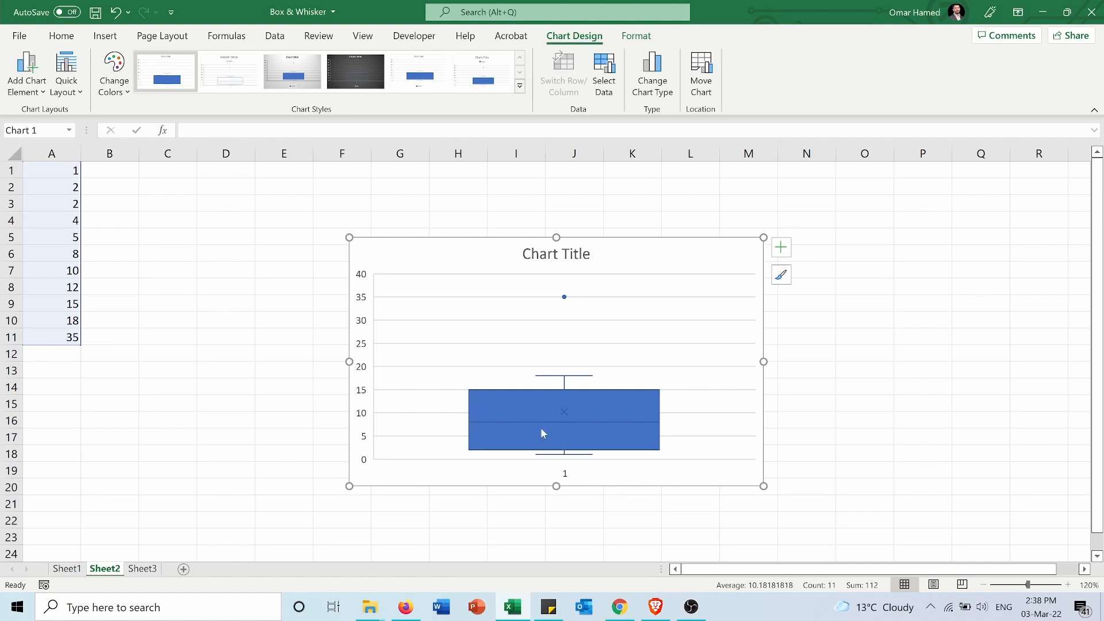
{"action": "mouse_move", "coordinate": [564, 415]}
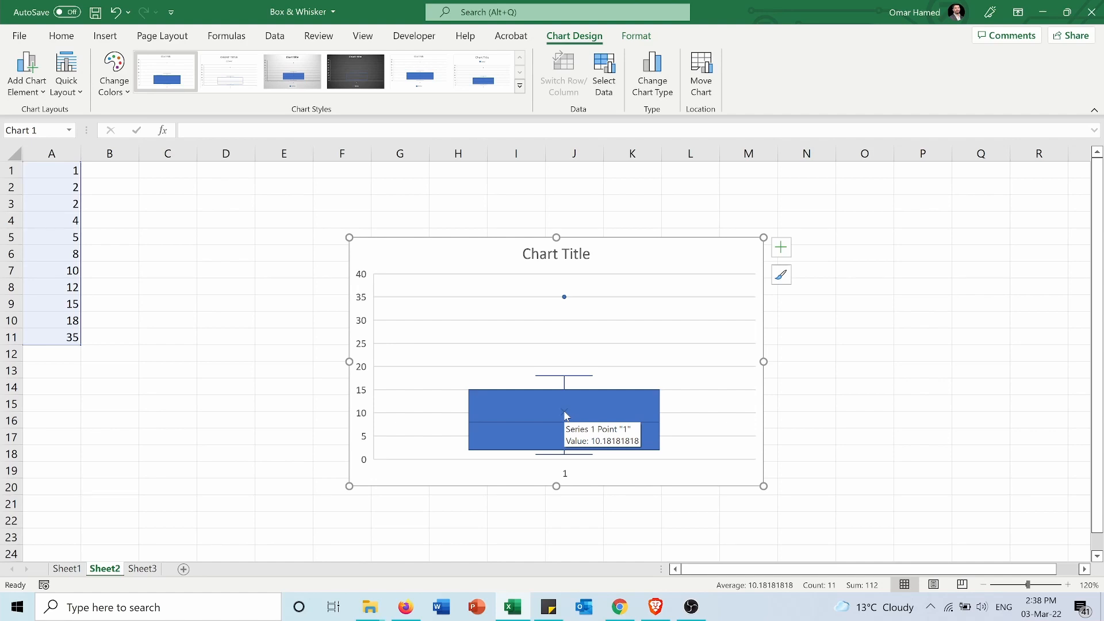
{"action": "mouse_move", "coordinate": [504, 456]}
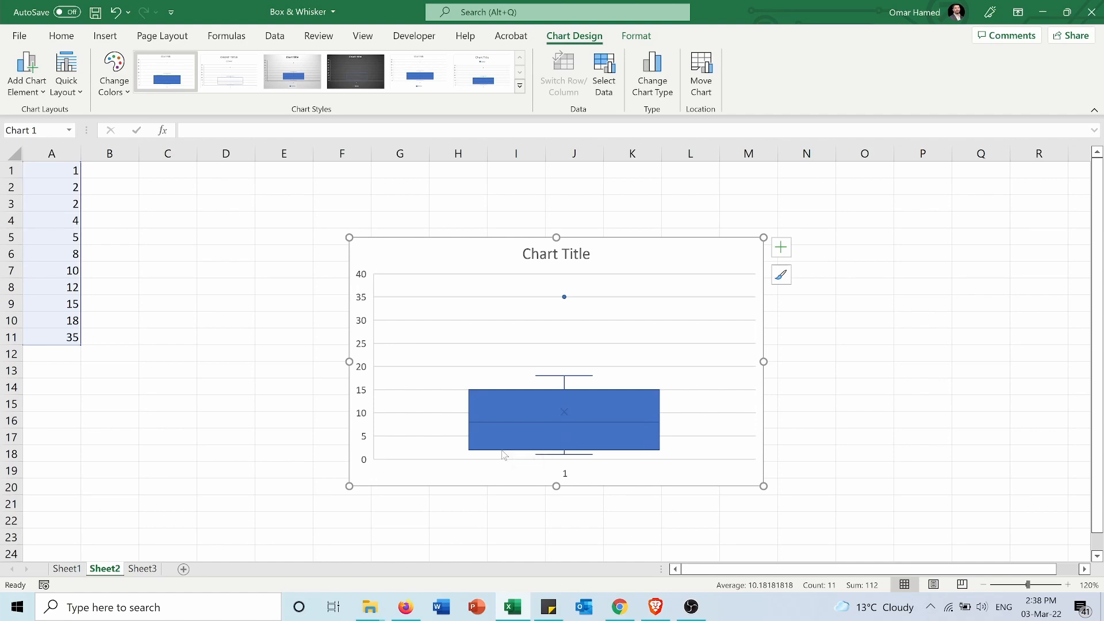
{"action": "mouse_move", "coordinate": [534, 458]}
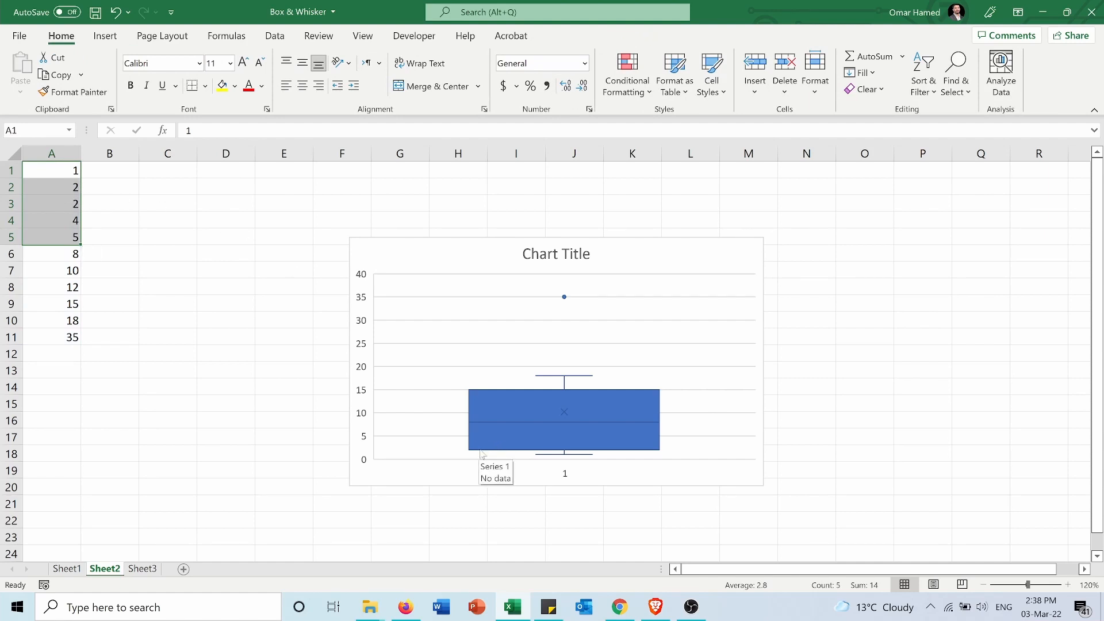
{"action": "mouse_move", "coordinate": [651, 457]}
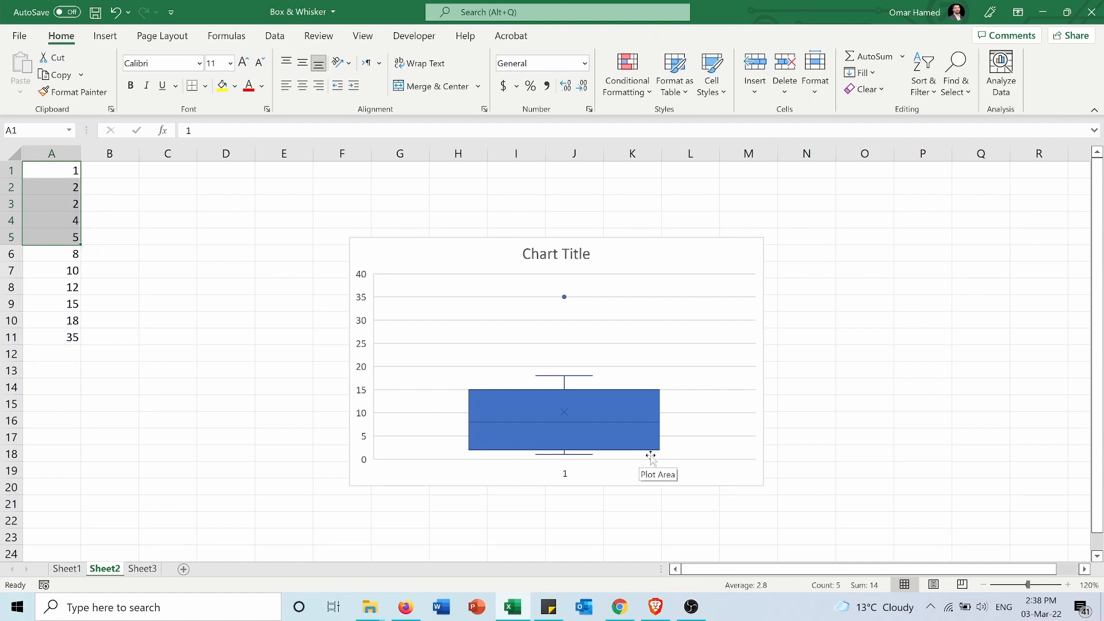
{"action": "mouse_move", "coordinate": [482, 391]}
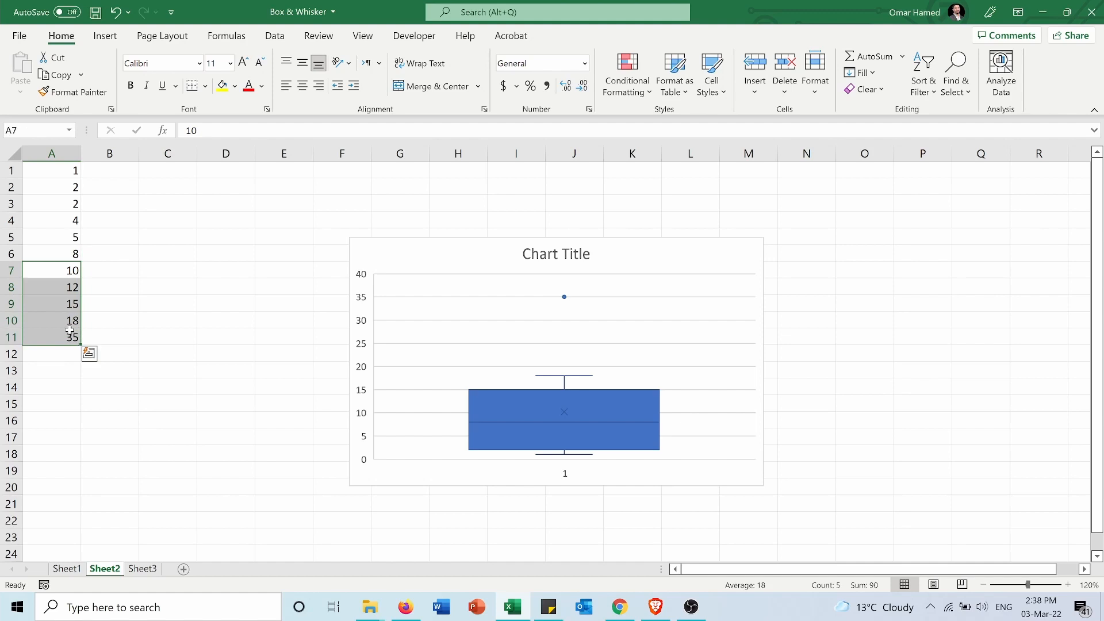
{"action": "mouse_move", "coordinate": [106, 302]}
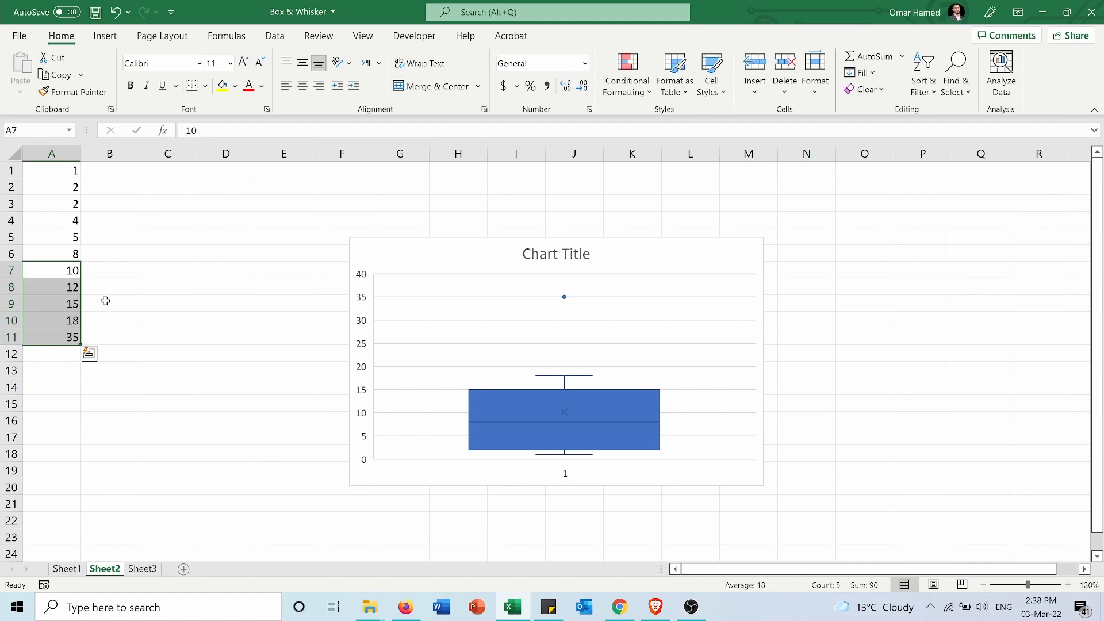
{"action": "mouse_move", "coordinate": [523, 395]}
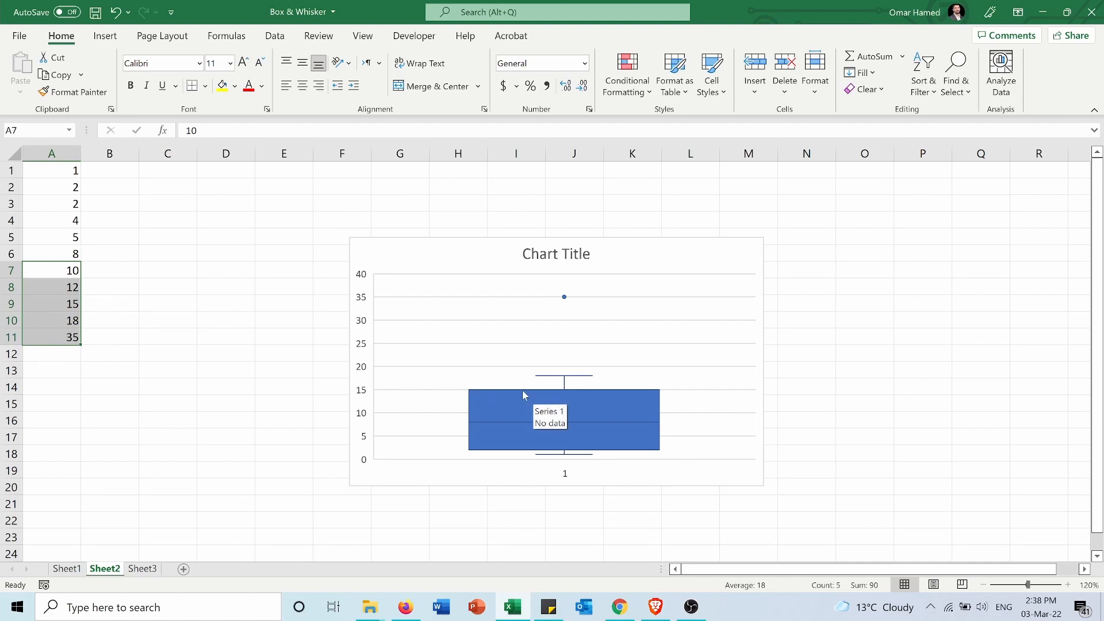
{"action": "mouse_move", "coordinate": [523, 418]}
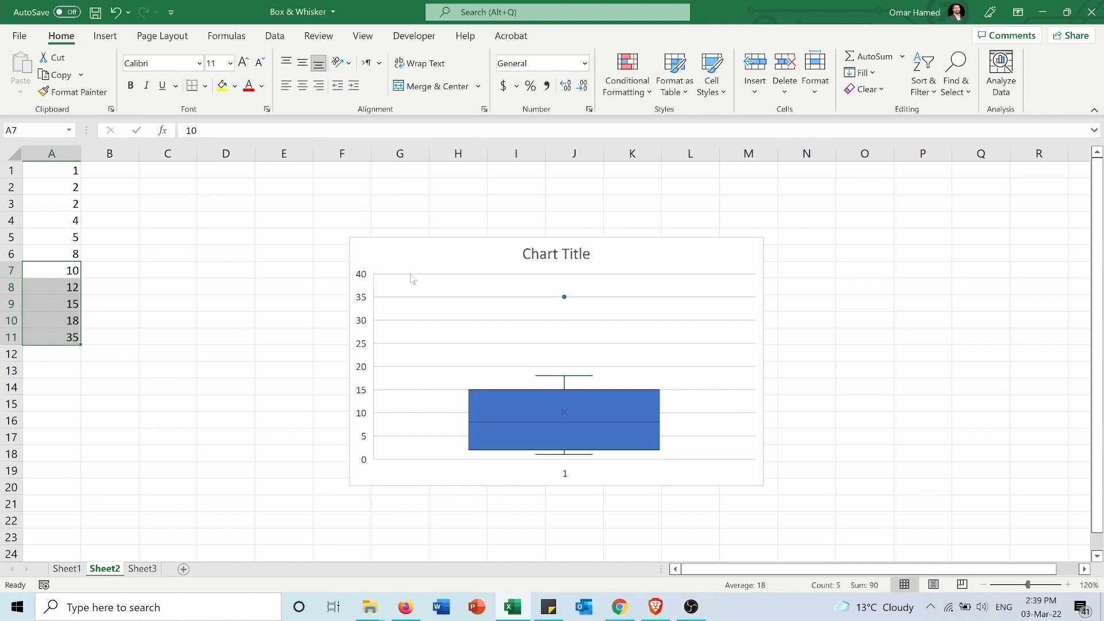
{"action": "mouse_move", "coordinate": [567, 299]}
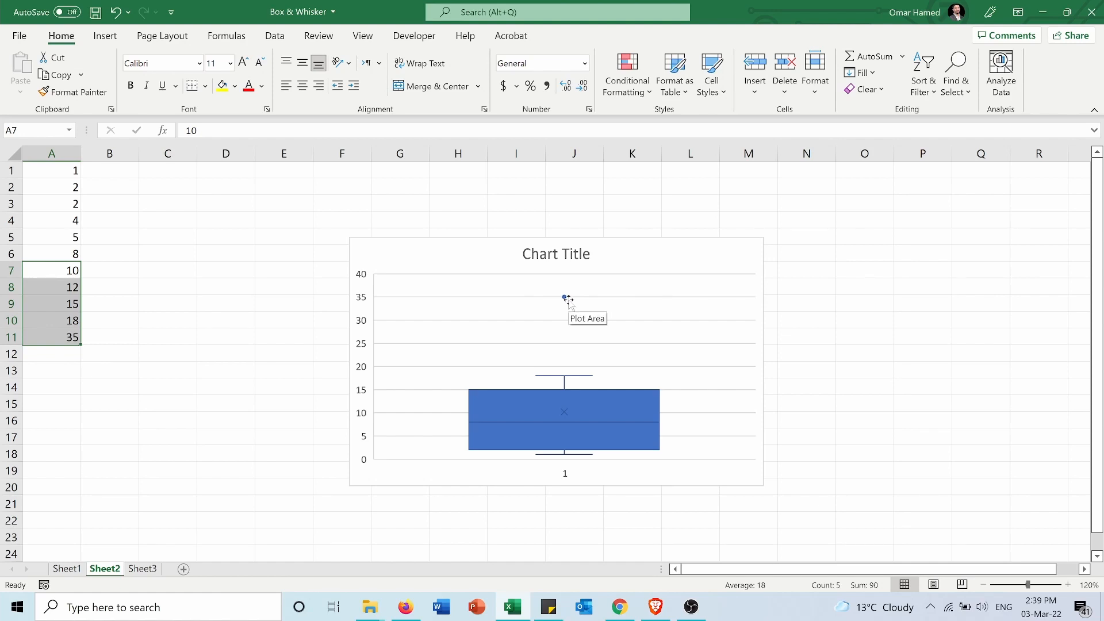
{"action": "mouse_move", "coordinate": [860, 283]}
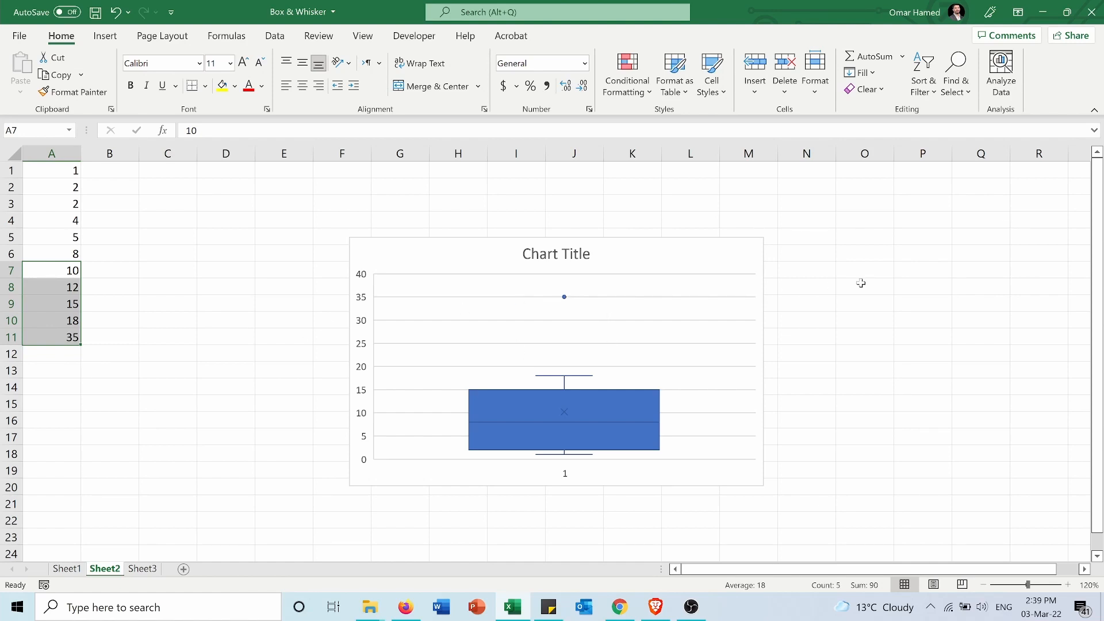
Step: Label O8 'IQR' and build the quartile-difference formula in P8 giving 13, then start the 'below outlier' label
{"action": "left_click", "coordinate": [864, 287]}
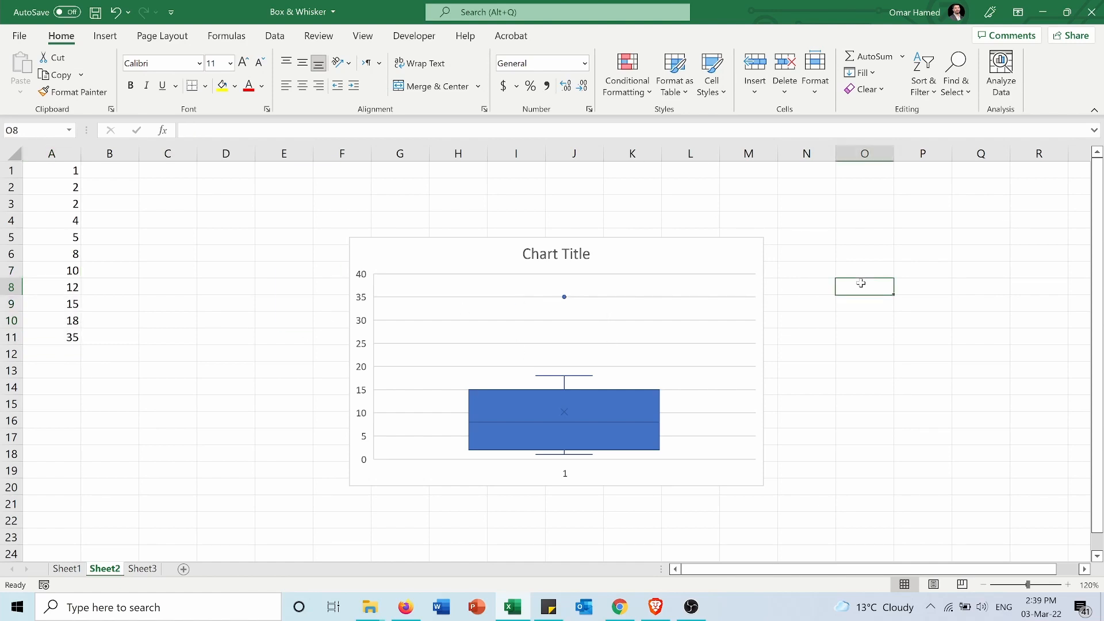
{"action": "mouse_move", "coordinate": [330, 555]}
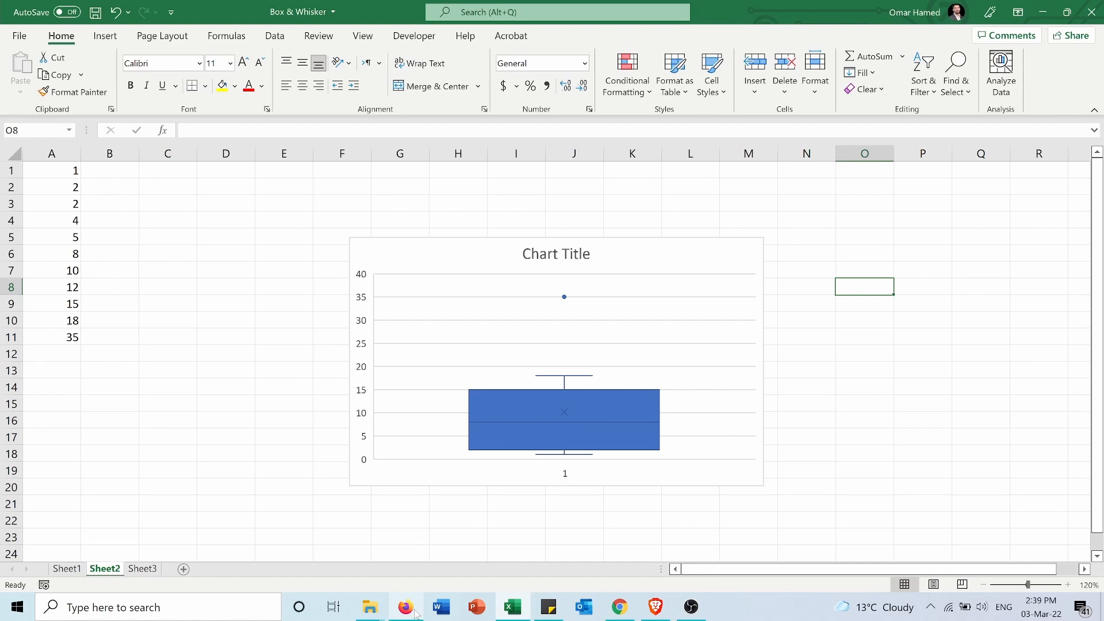
{"action": "type", "text": "IQR"}
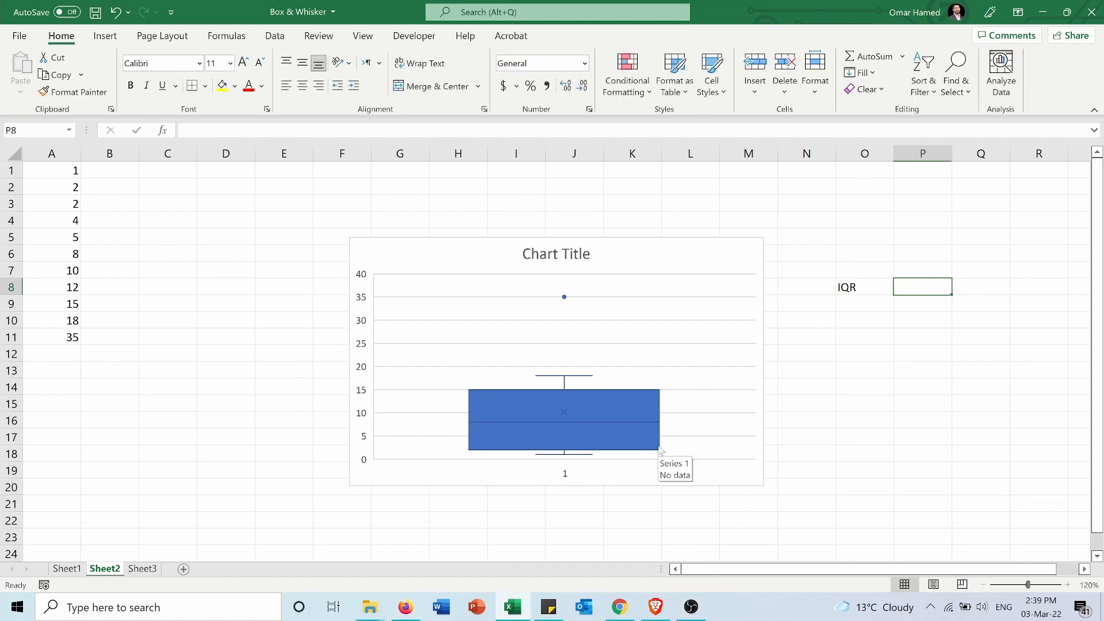
{"action": "mouse_move", "coordinate": [799, 340]}
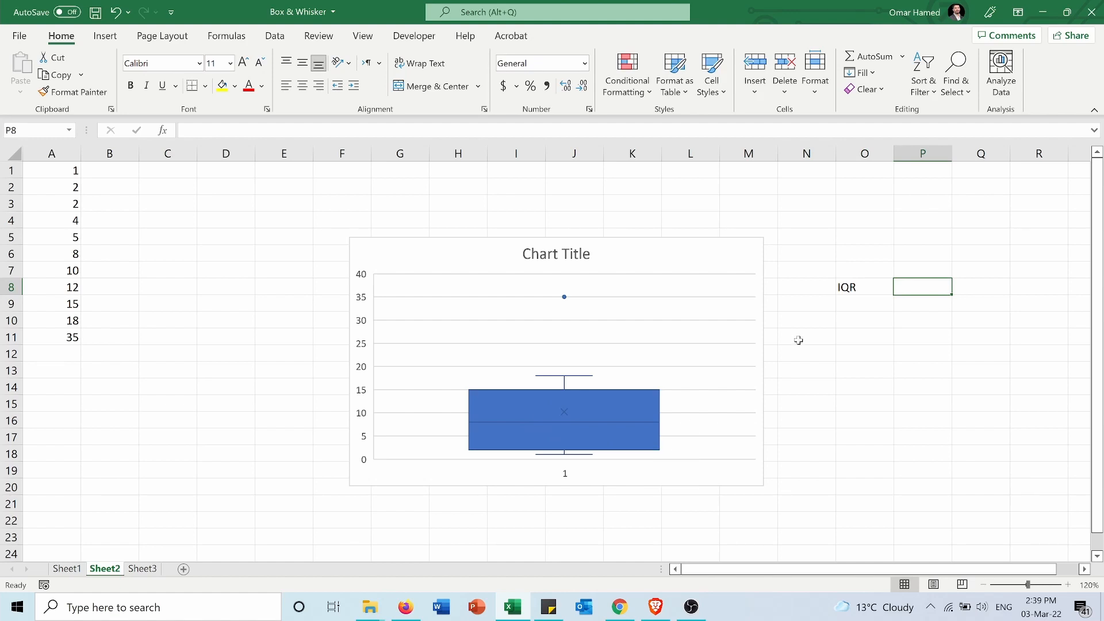
{"action": "mouse_move", "coordinate": [906, 291]}
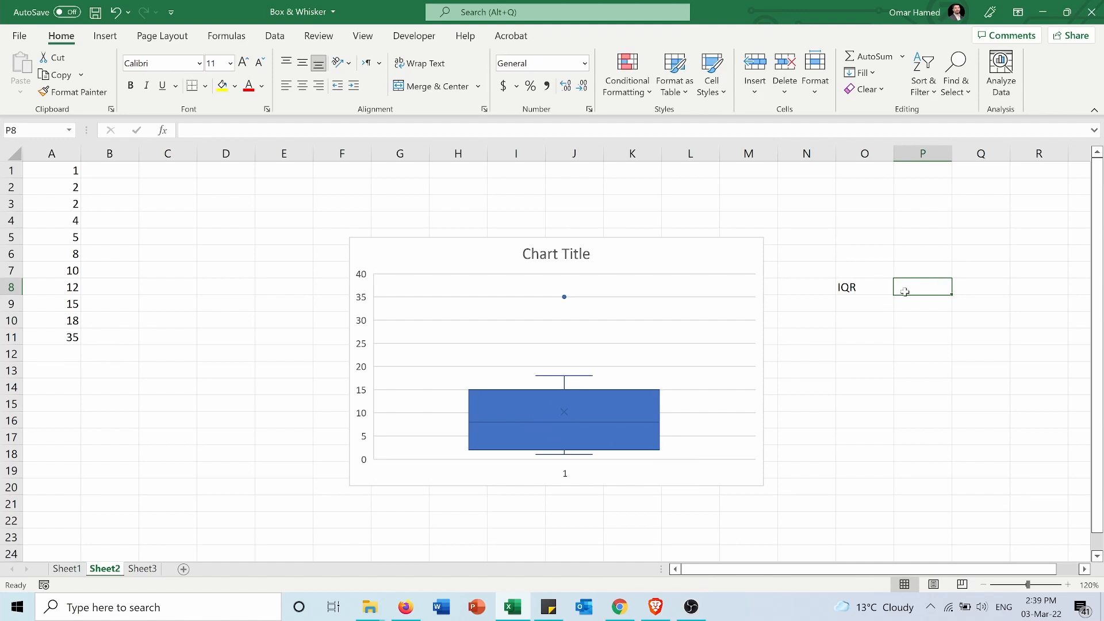
{"action": "type", "text": "="}
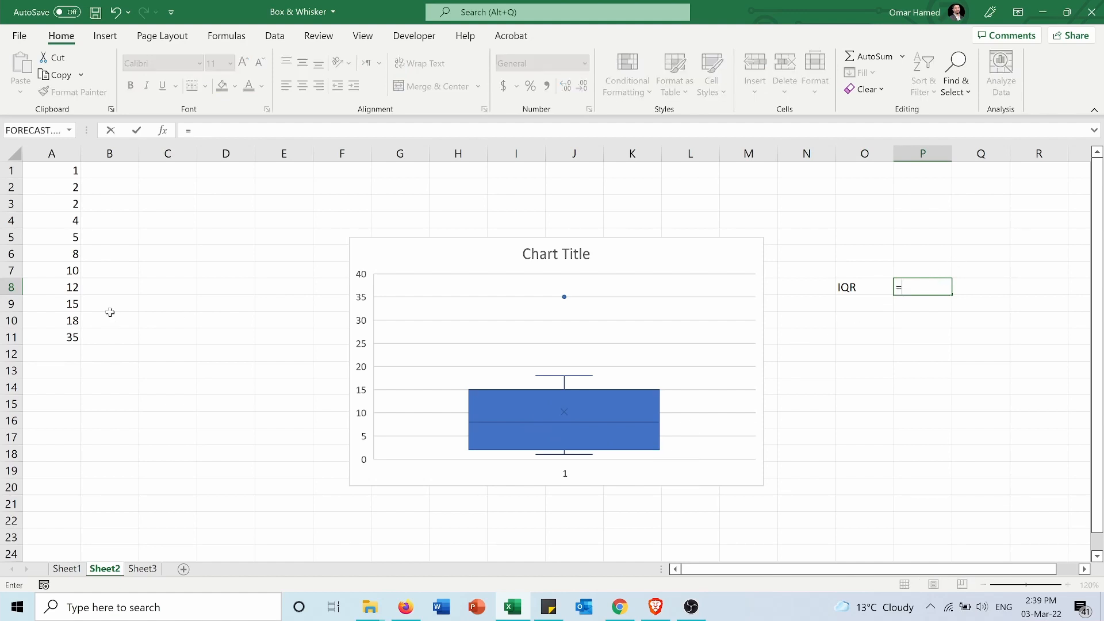
{"action": "left_click", "coordinate": [51, 304]}
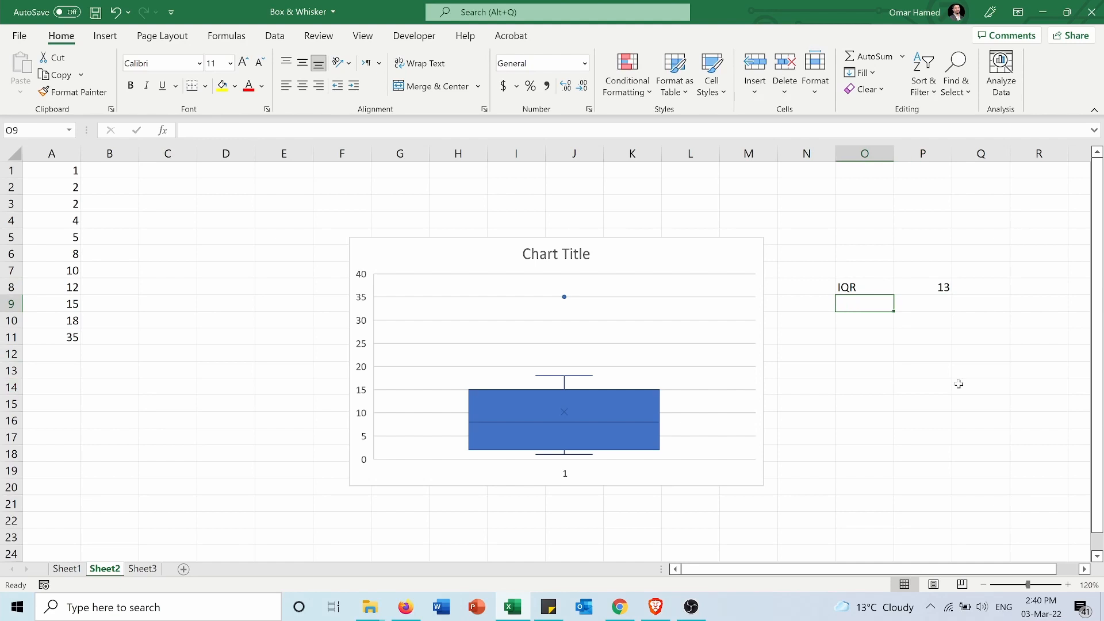
{"action": "mouse_move", "coordinate": [910, 306]}
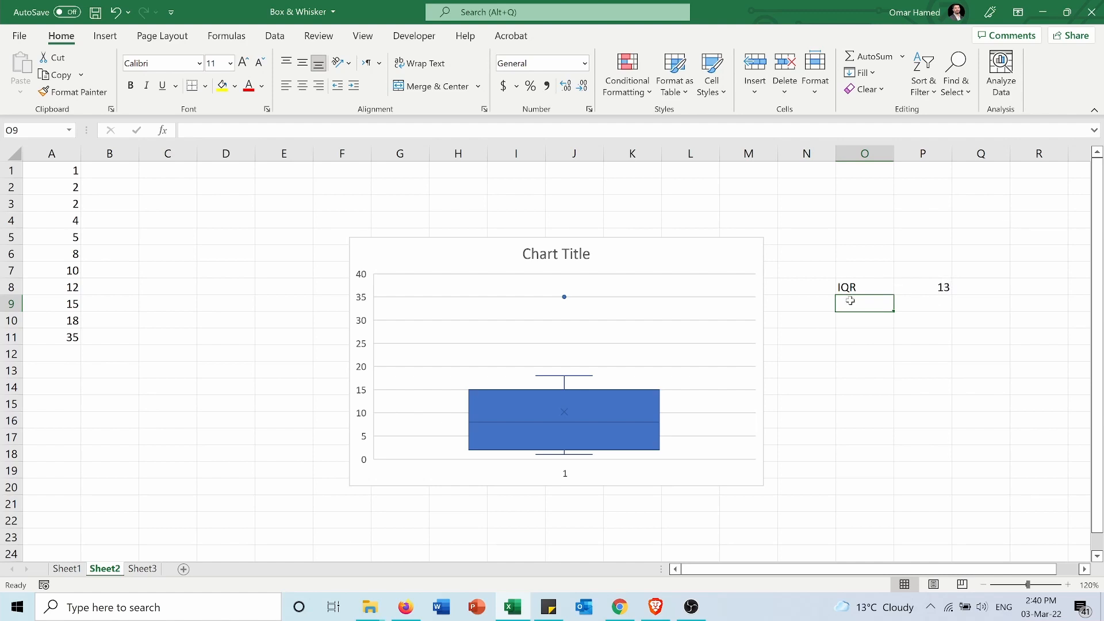
{"action": "type", "text": "ble"}
{"action": "left_click", "coordinate": [922, 302]}
{"action": "type", "text": "="}
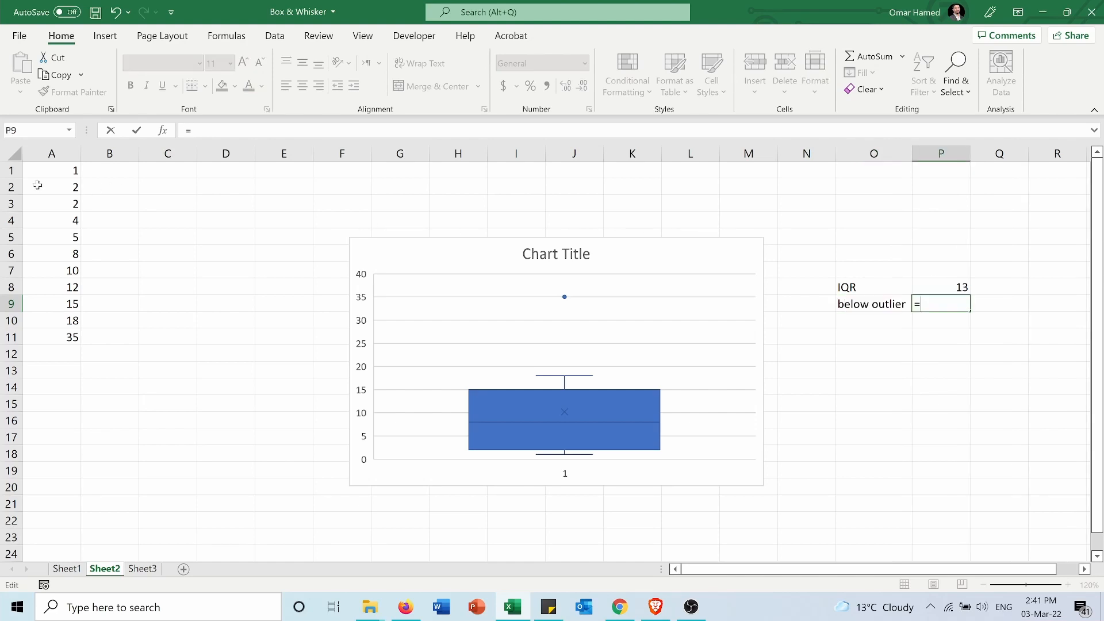
Step: Enter =A3-(P8*1.5) as the below outlier formula, returning -17.5
{"action": "left_click", "coordinate": [52, 203]}
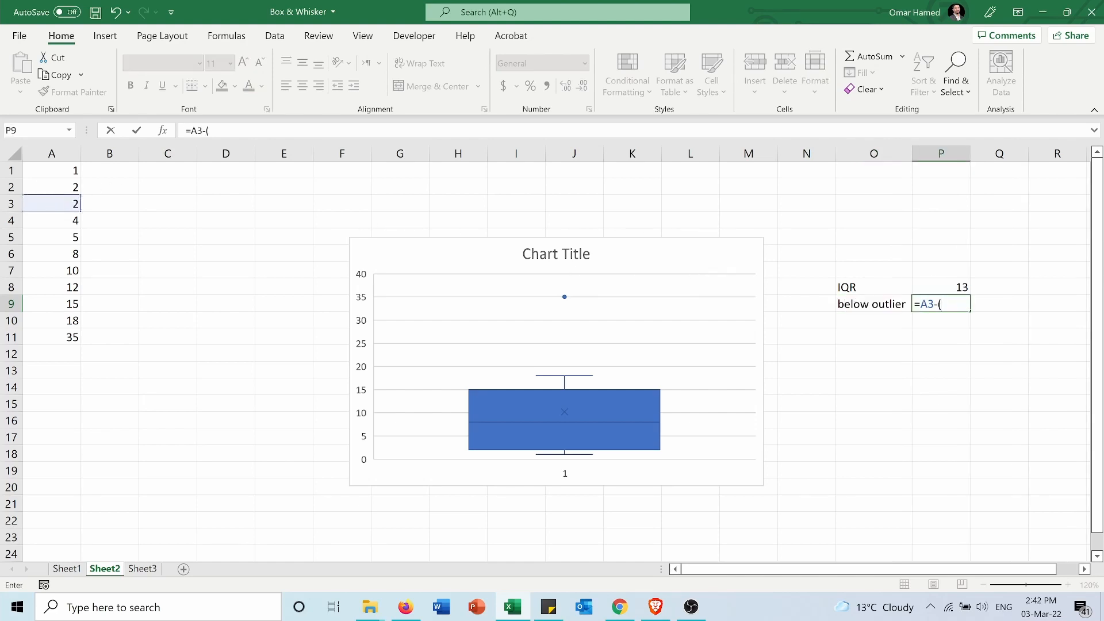
{"action": "left_click", "coordinate": [940, 287]}
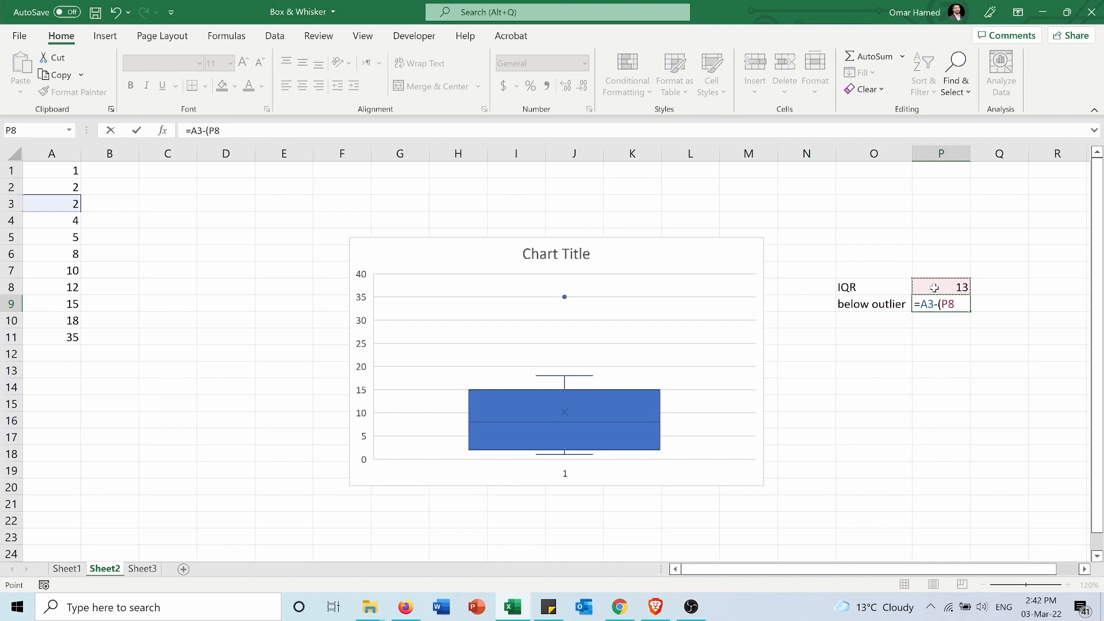
{"action": "type", "text": "*1"}
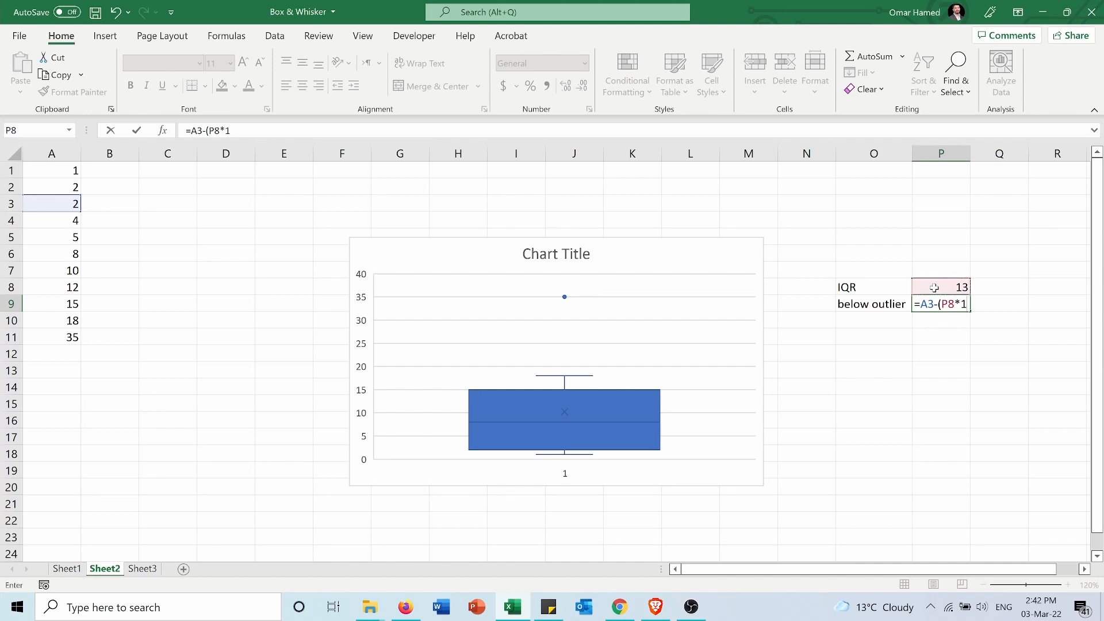
{"action": "type", "text": ".5)"}
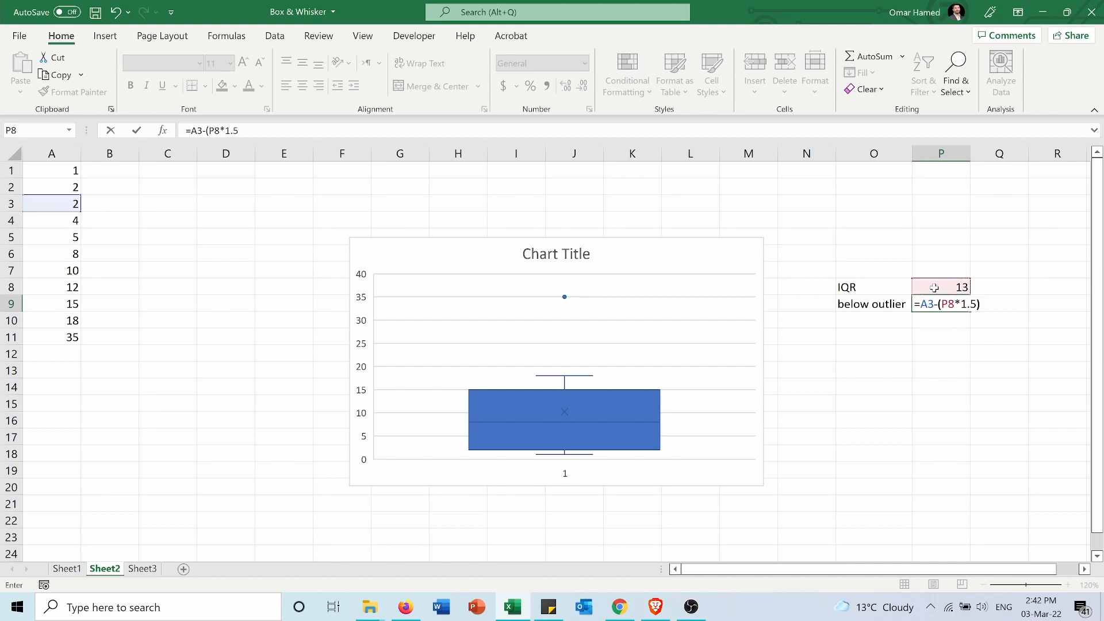
{"action": "key", "text": "enter"}
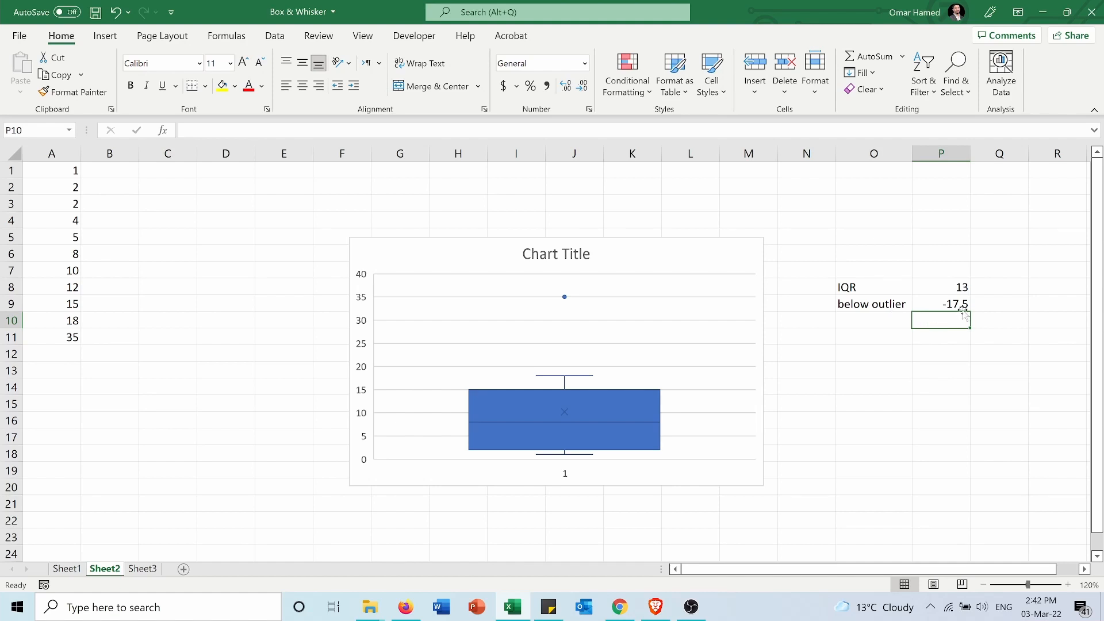
Step: Start the 'above outlier' label in the cell beneath
{"action": "left_click", "coordinate": [873, 321]}
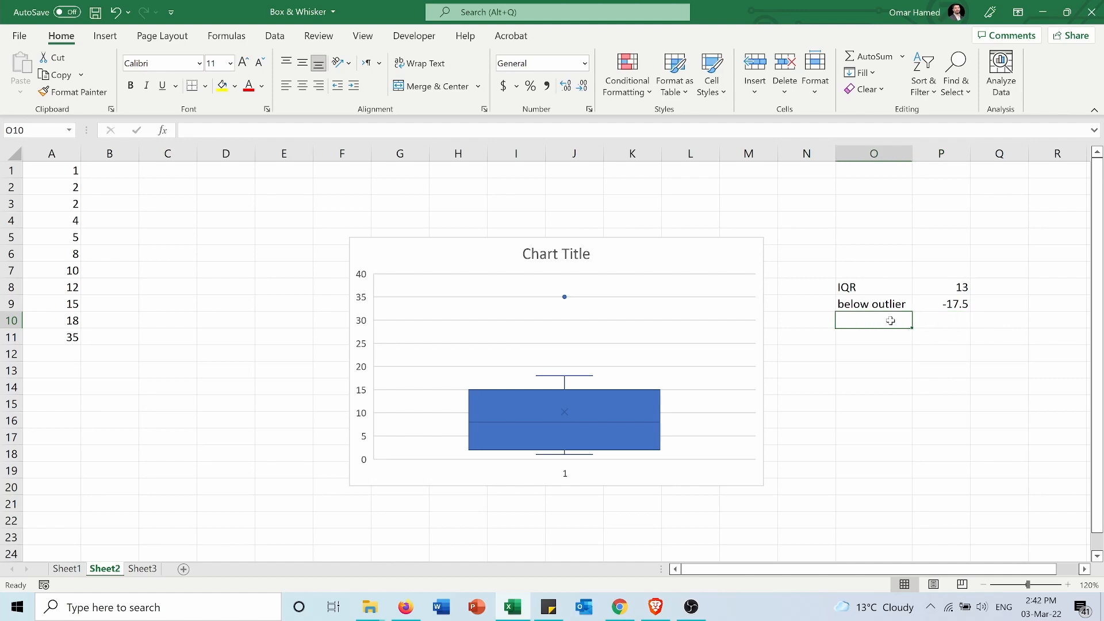
{"action": "type", "text": "above outlier"}
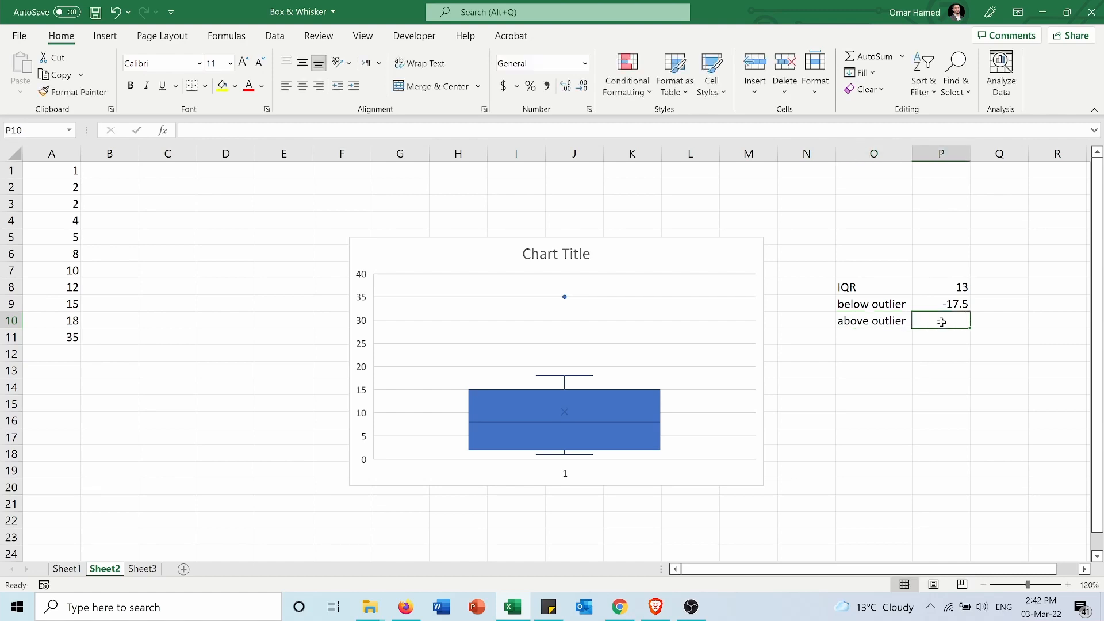
Step: Enter =A9+(P8*1.5) as the above outlier formula, returning 34.5
{"action": "type", "text": "=A9"}
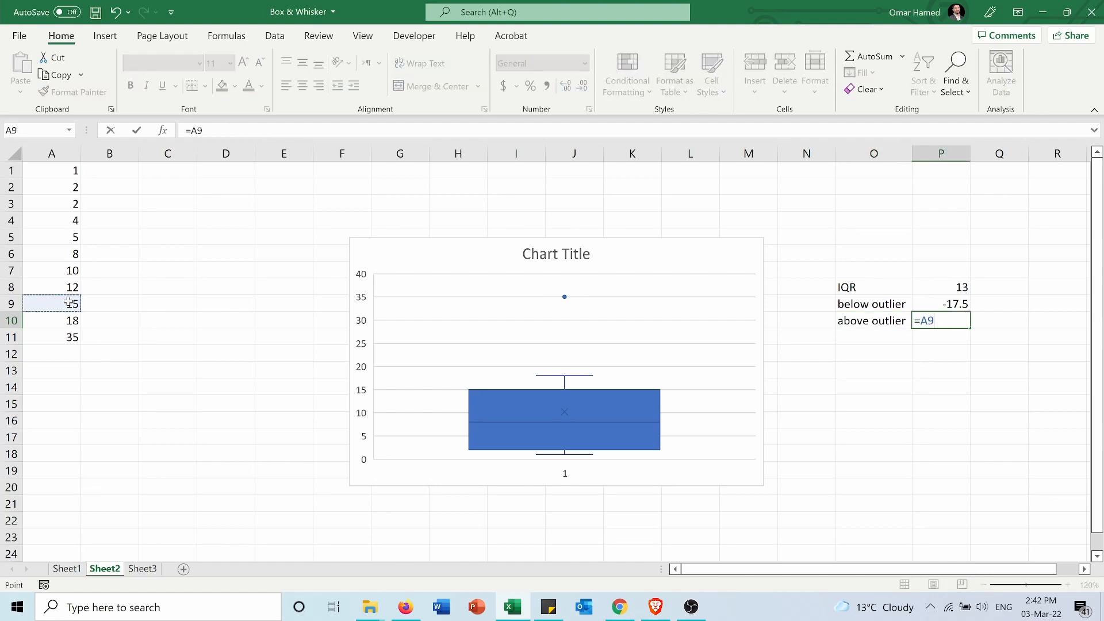
{"action": "type", "text": "+("}
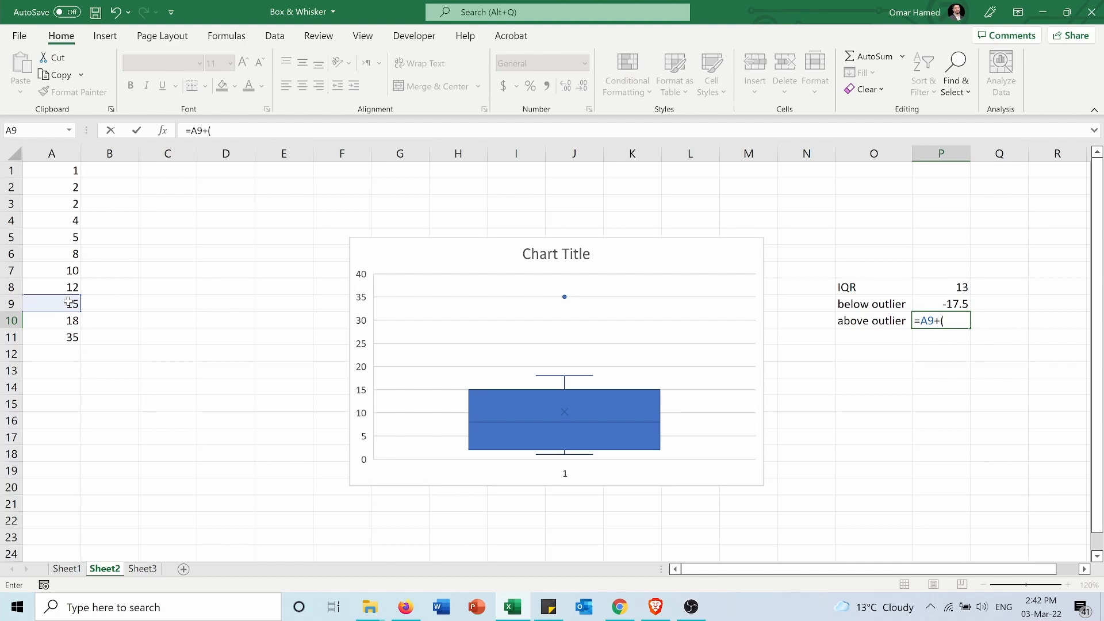
{"action": "mouse_move", "coordinate": [932, 283]}
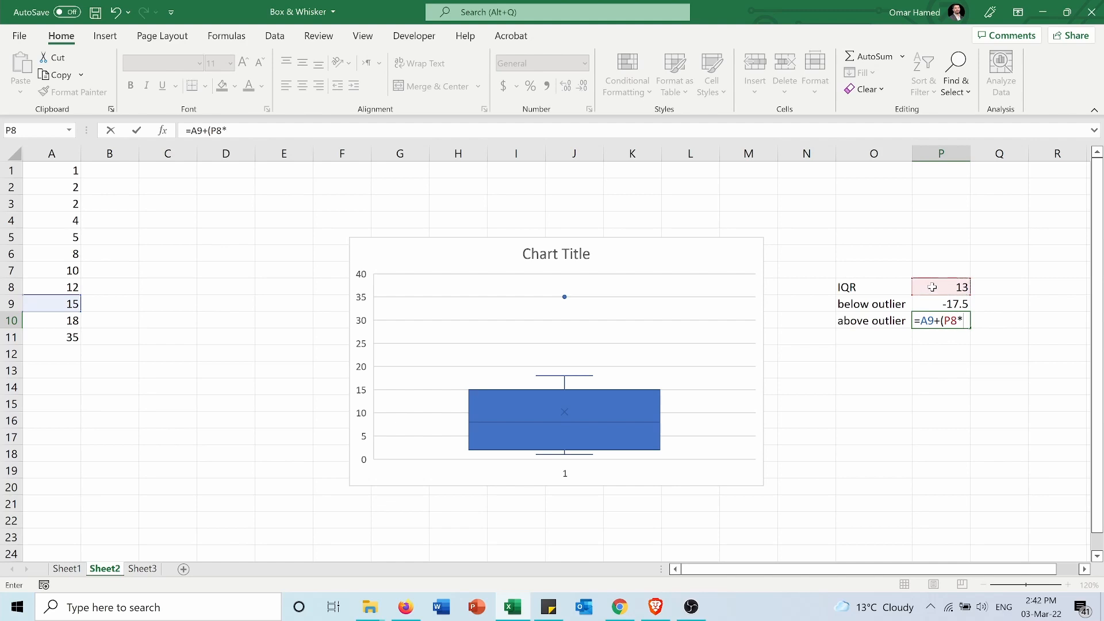
{"action": "type", "text": "1.5"}
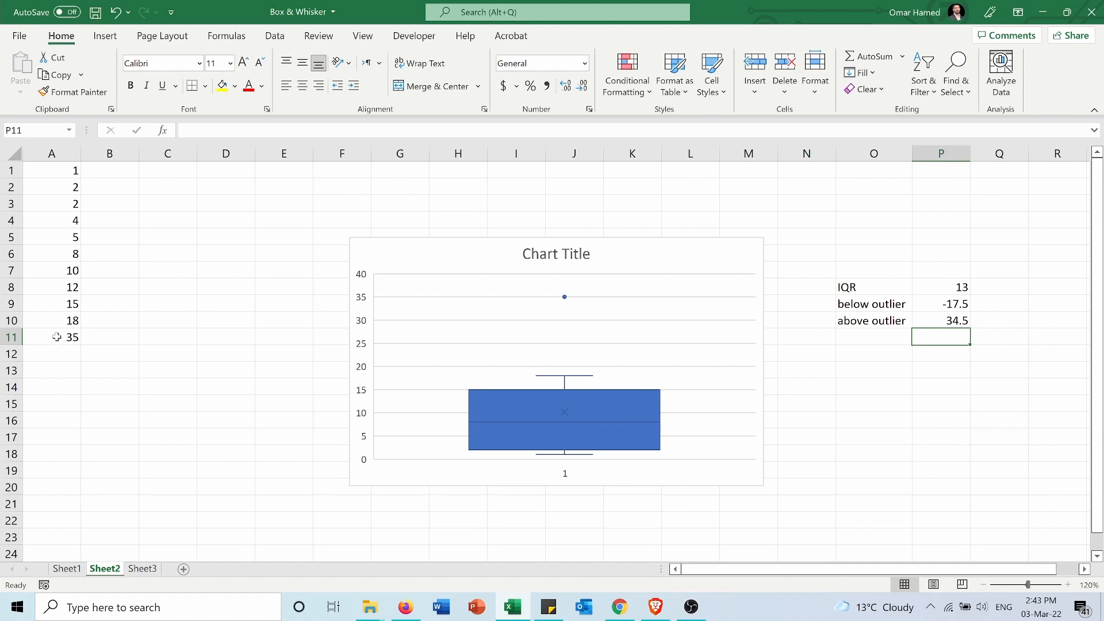
{"action": "type", "text": "3"}
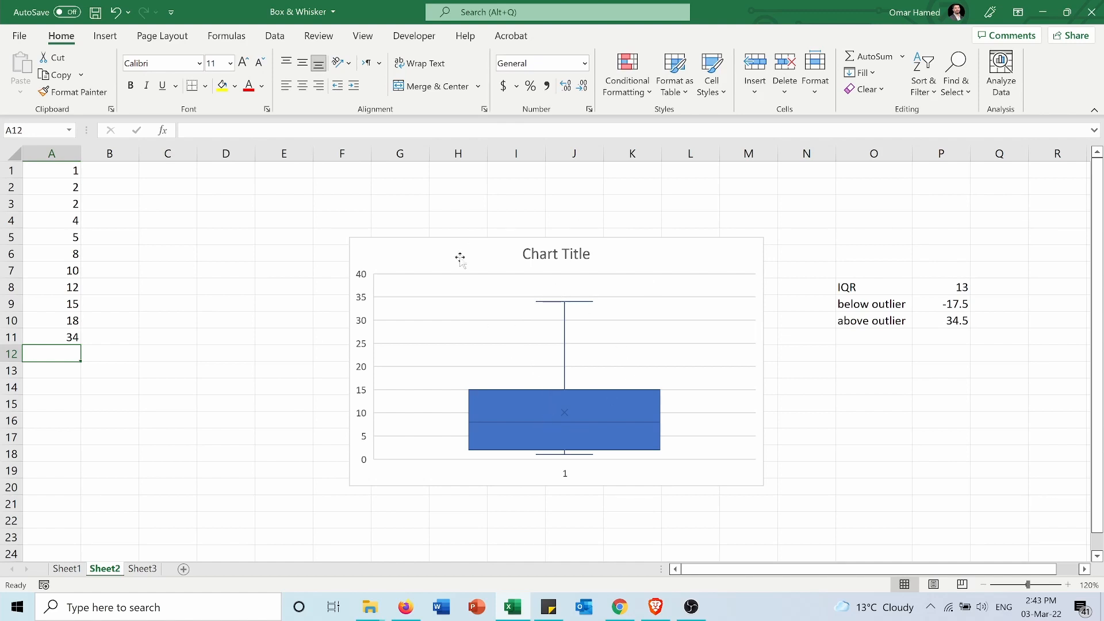
Step: Switch to Sheet3 of the workbook
{"action": "left_click", "coordinate": [142, 569]}
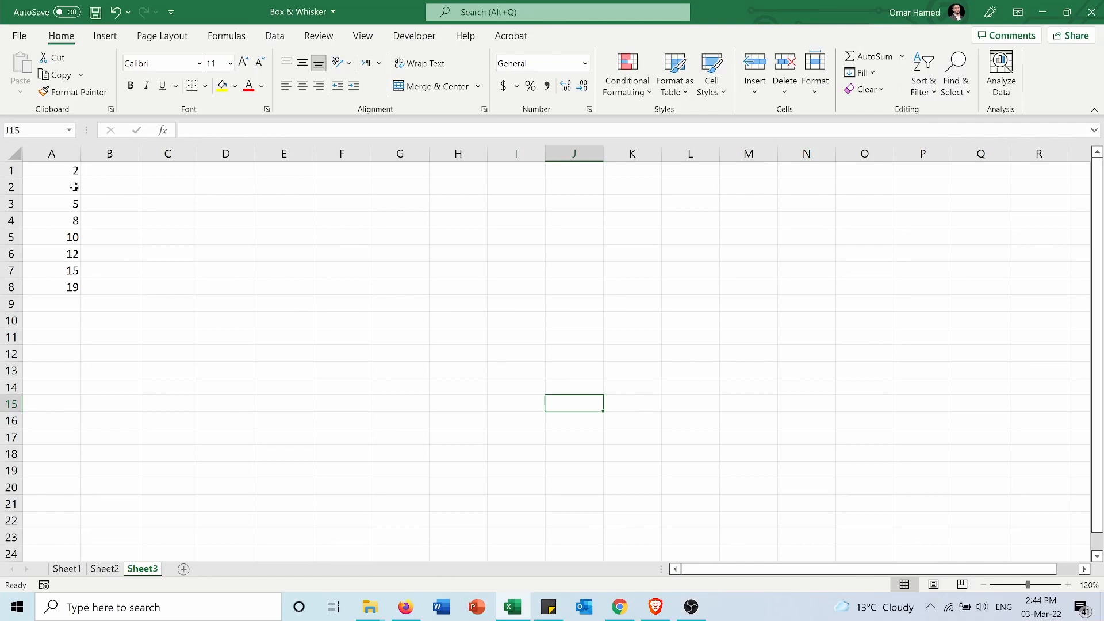
Step: Insert a box and whisker chart of Sheet3's eight values in A1:A8
{"action": "type", "text": "4"}
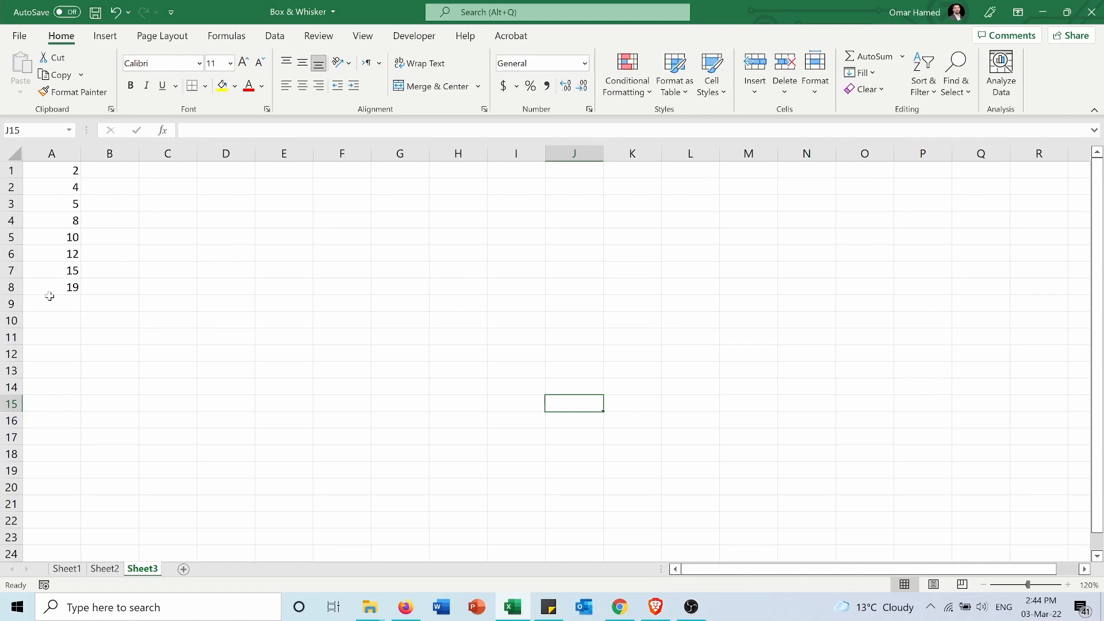
{"action": "mouse_move", "coordinate": [74, 215]}
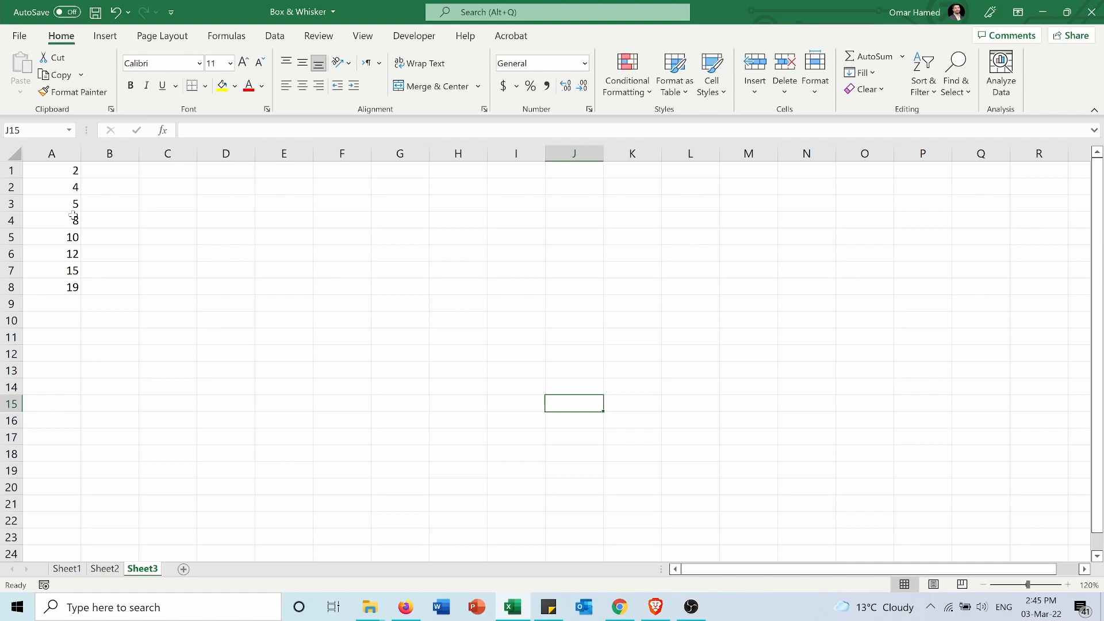
{"action": "left_click_drag", "start_coordinate": [52, 170], "coordinate": [52, 237]}
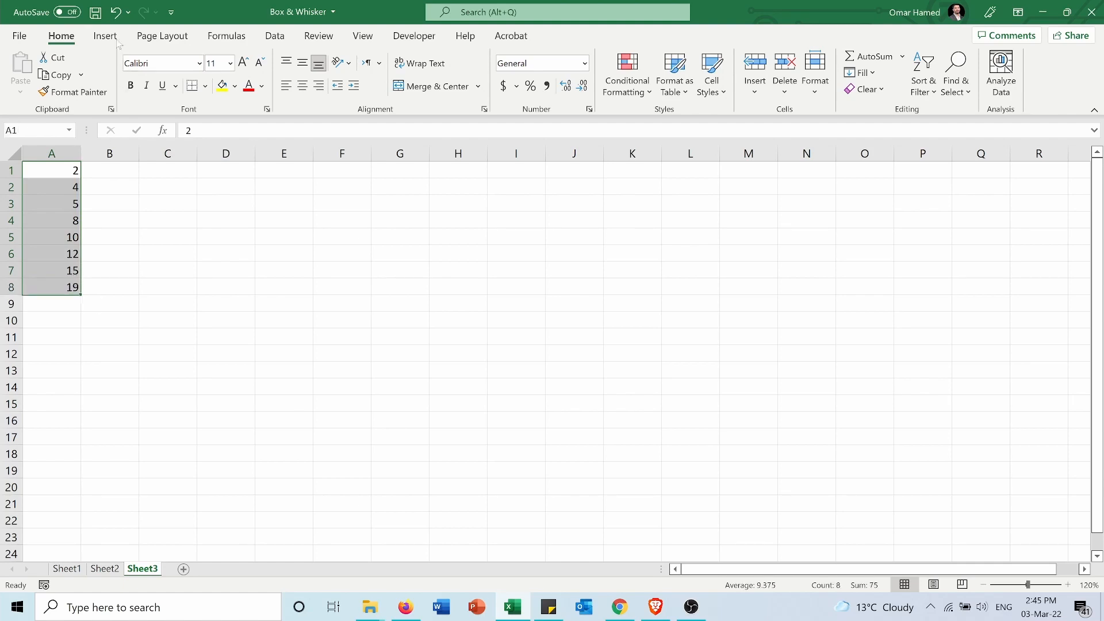
{"action": "left_click", "coordinate": [105, 36]}
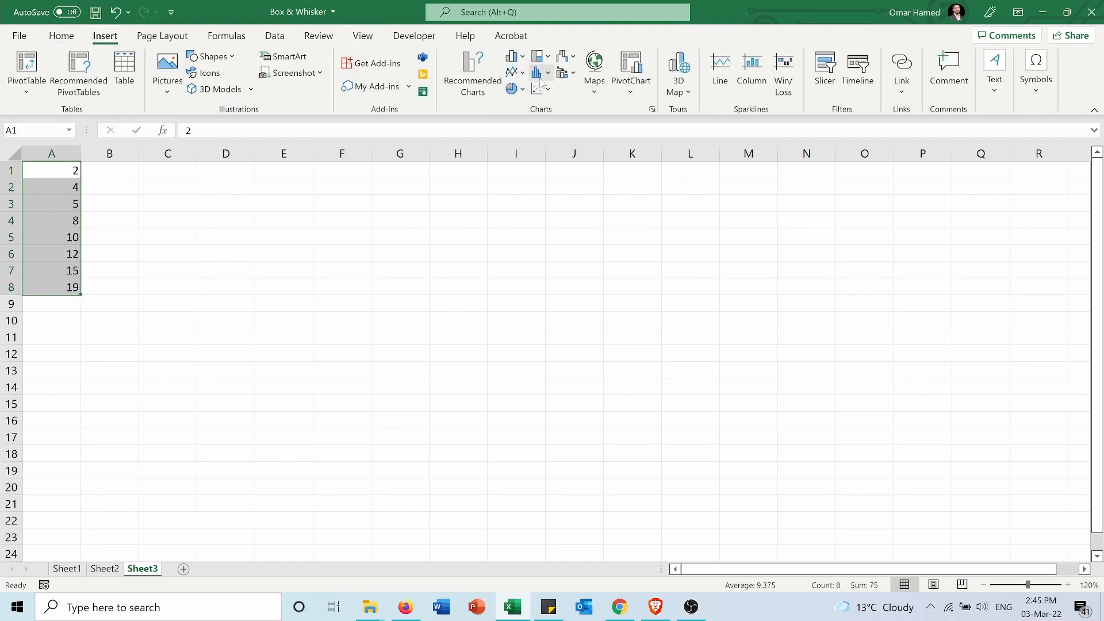
{"action": "left_click", "coordinate": [537, 72]}
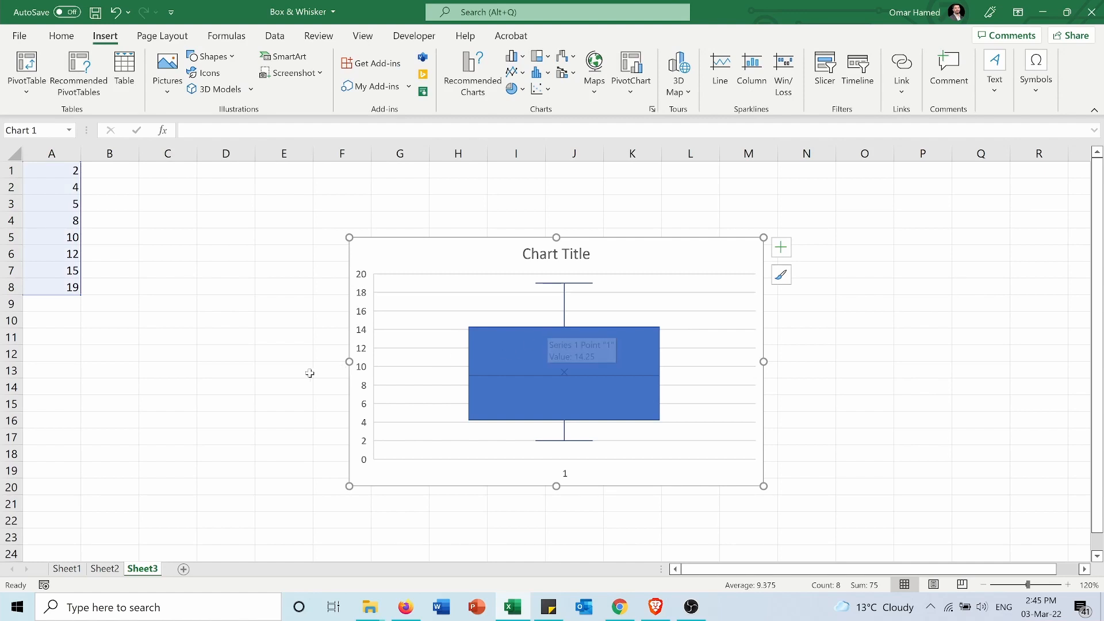
{"action": "left_click", "coordinate": [226, 353]}
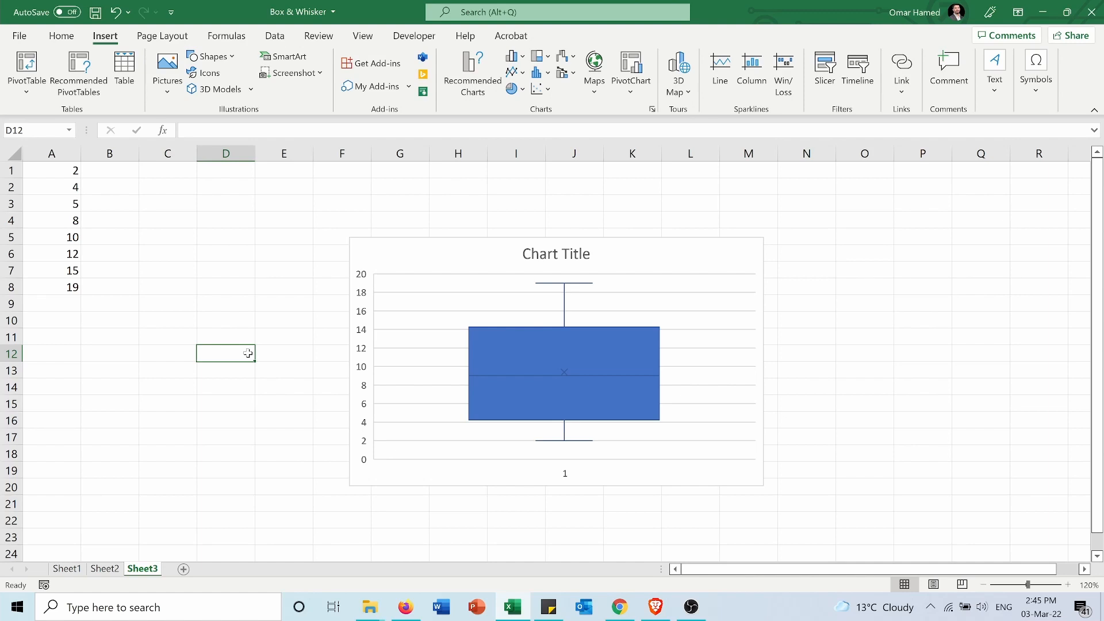
{"action": "mouse_move", "coordinate": [513, 333]}
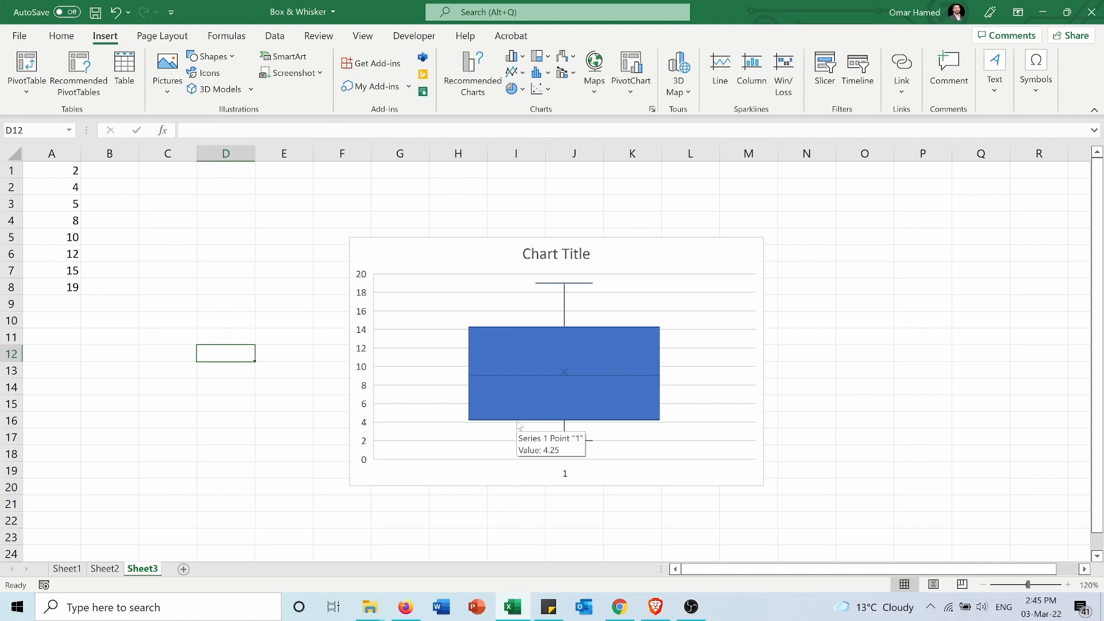
{"action": "mouse_move", "coordinate": [74, 239]}
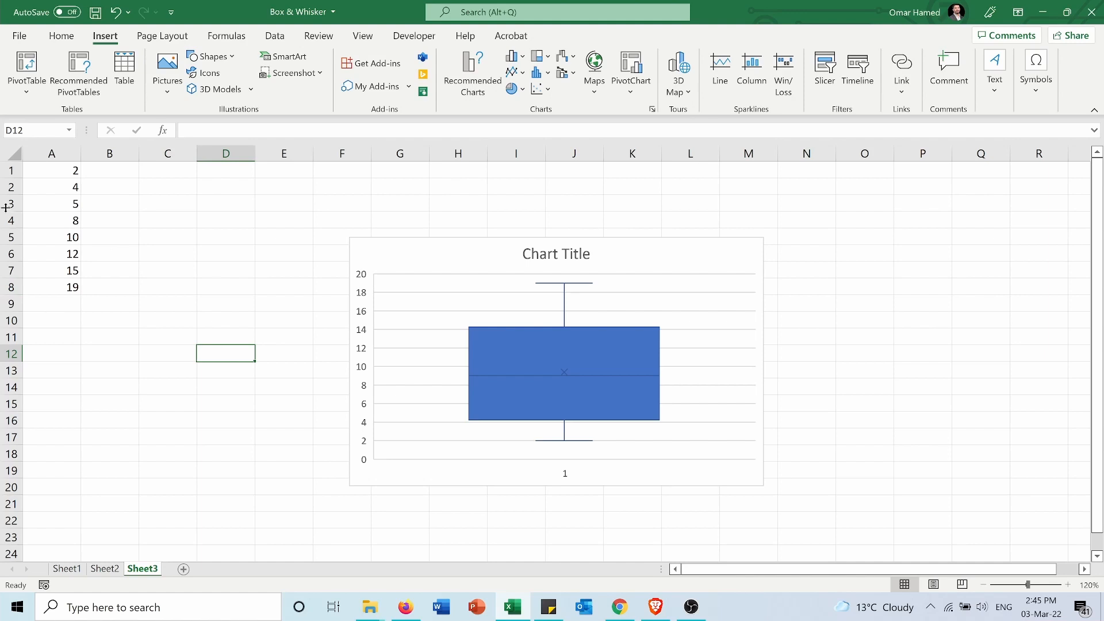
{"action": "mouse_move", "coordinate": [478, 375]}
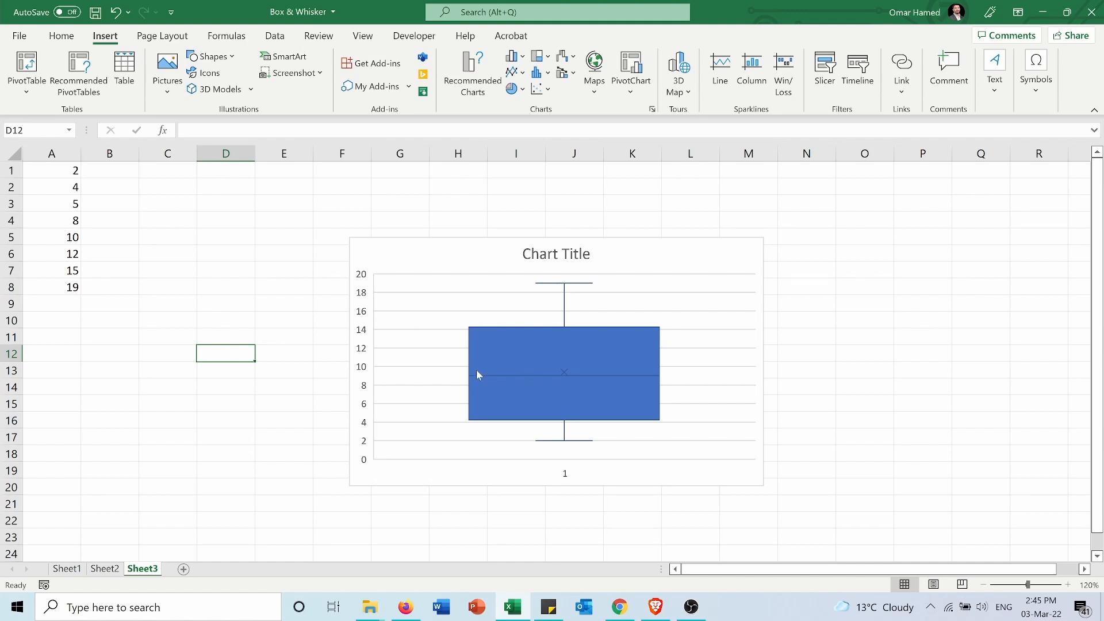
{"action": "mouse_move", "coordinate": [119, 323]}
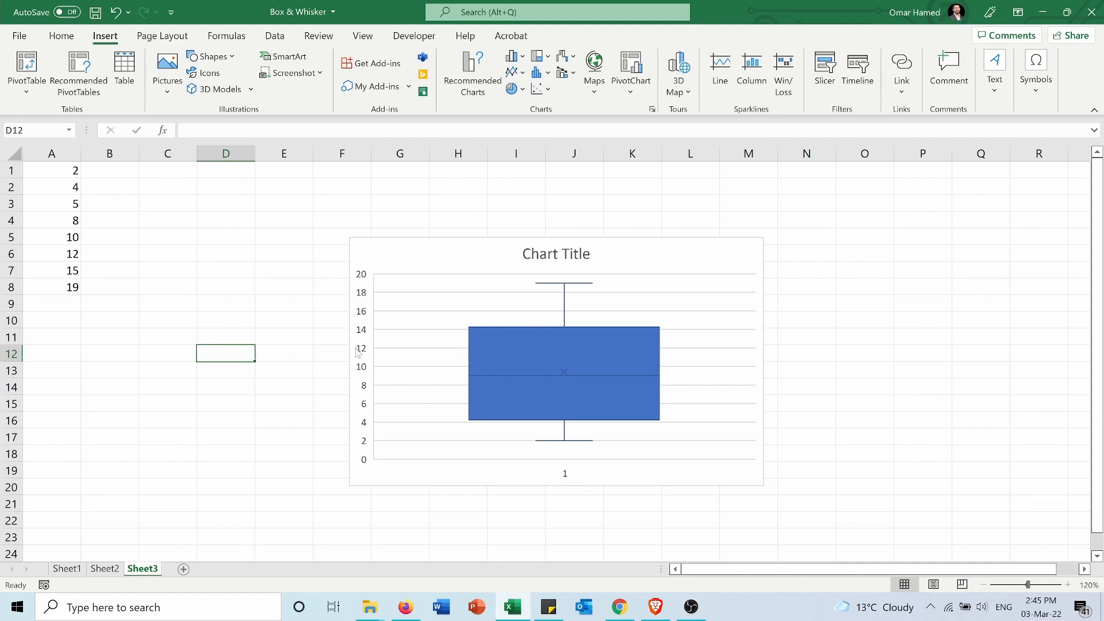
{"action": "mouse_move", "coordinate": [817, 270]}
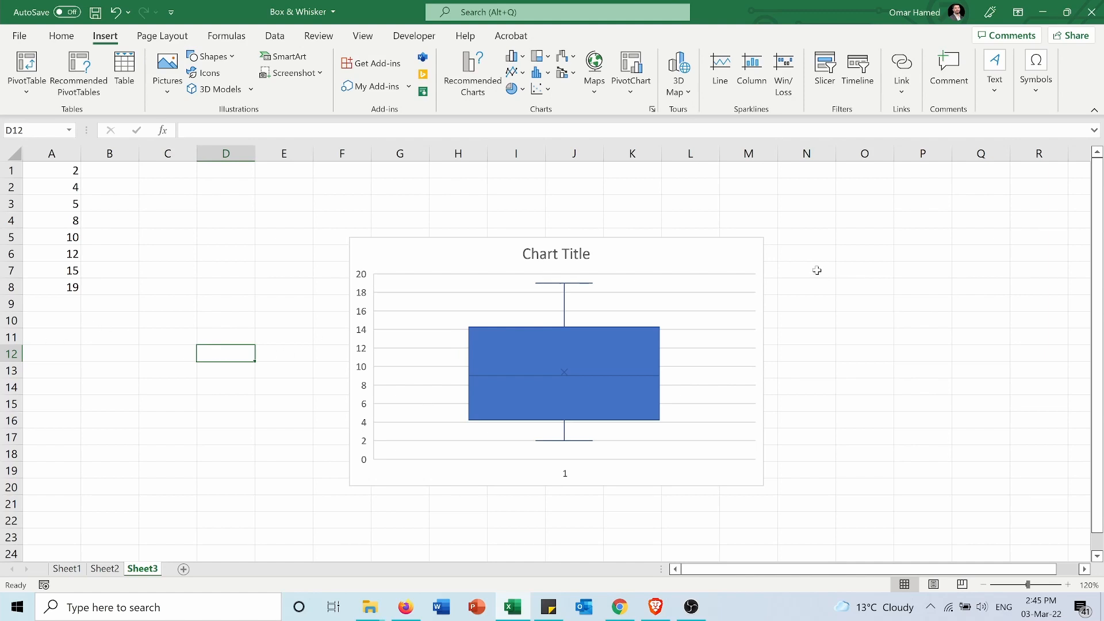
Step: Enter the labels Q1, Q2 (median), Q3 and Average in column O beside the chart
{"action": "type", "text": "Q1"}
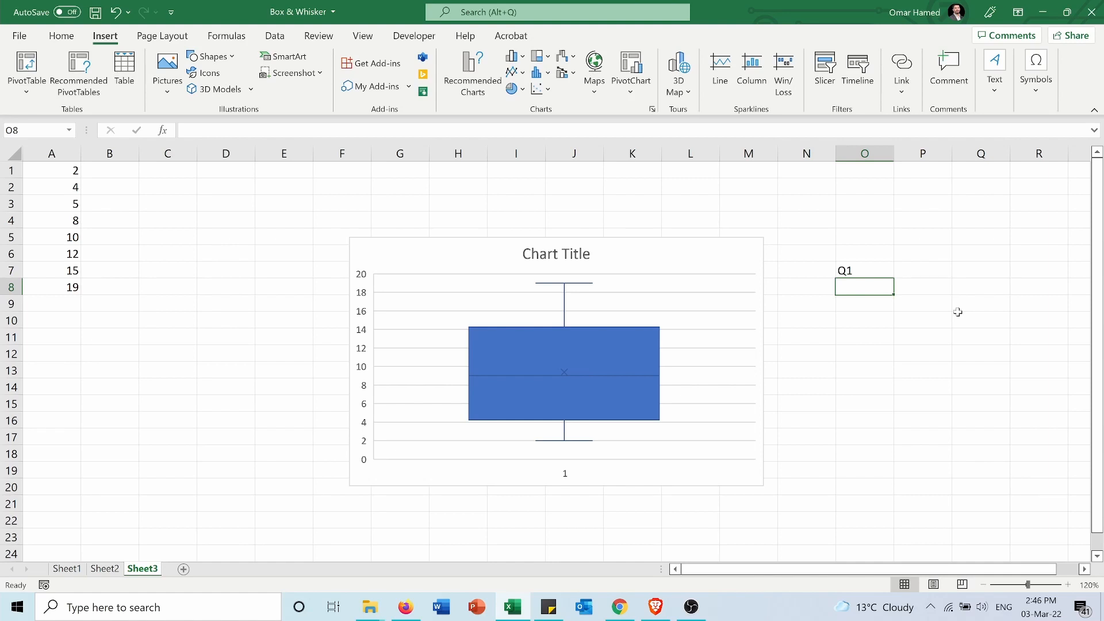
{"action": "type", "text": "Q2 ("}
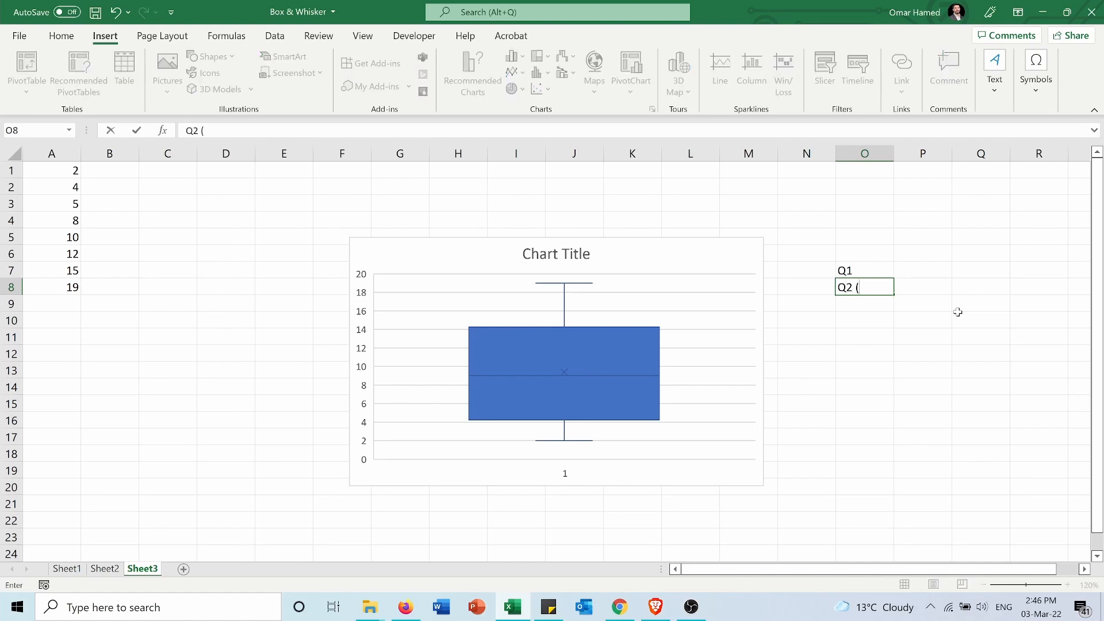
{"action": "type", "text": "median)"}
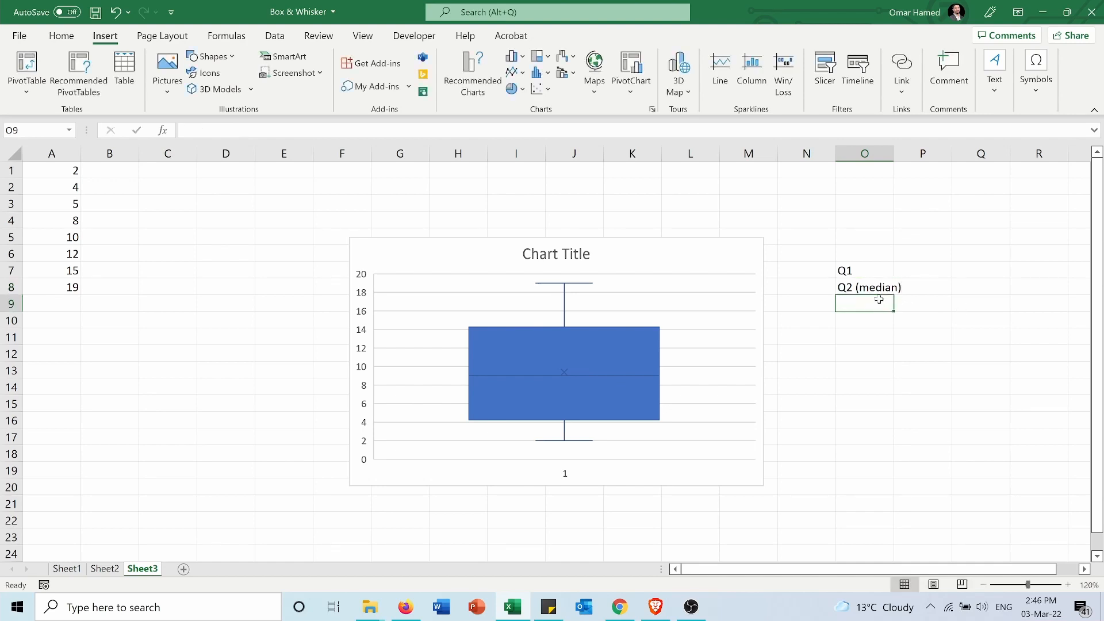
{"action": "type", "text": "Q3"}
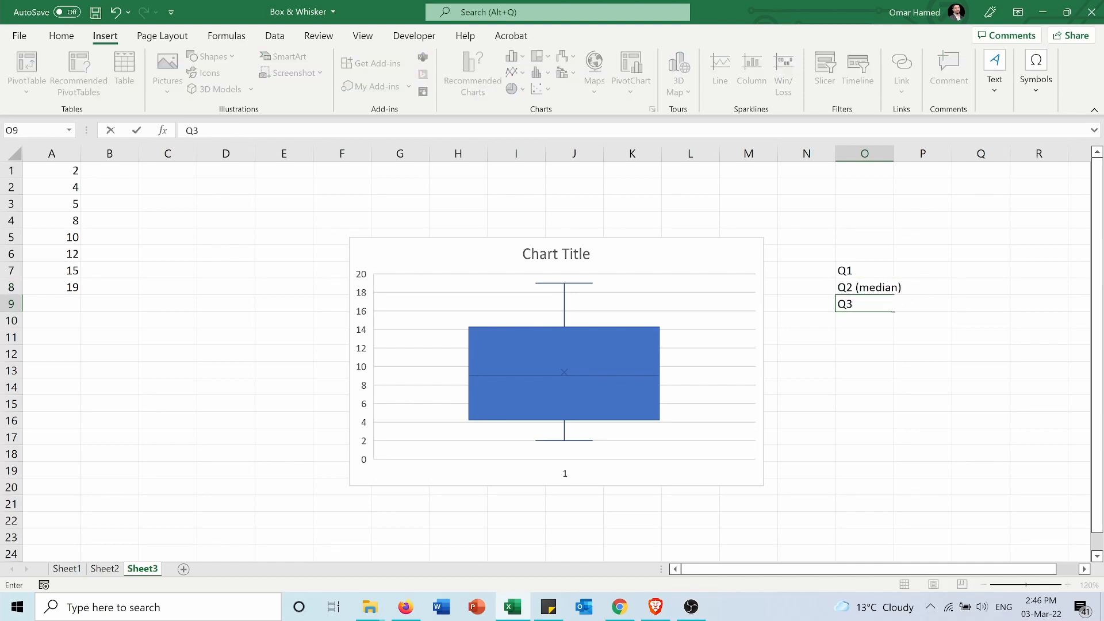
{"action": "left_click", "coordinate": [865, 319]}
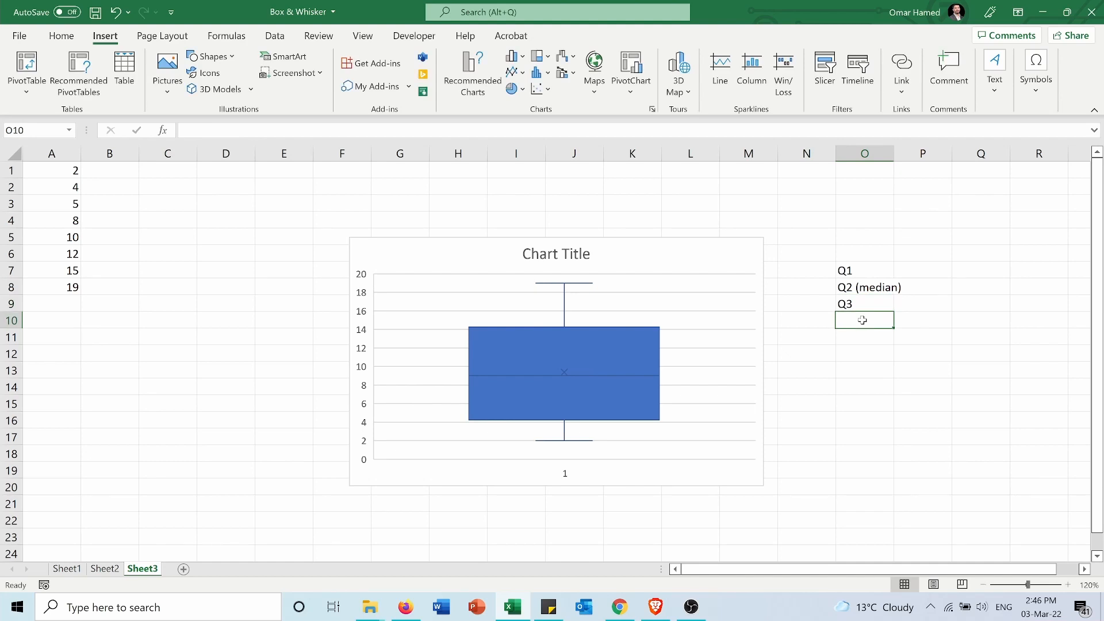
{"action": "type", "text": "Average"}
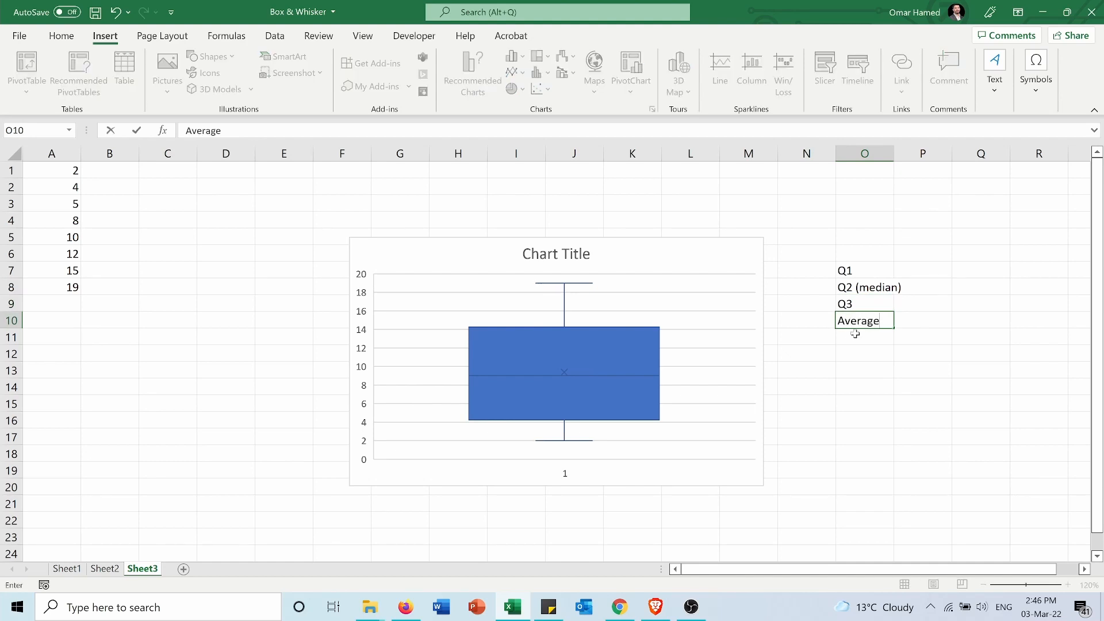
Step: Add the MIN and MAX labels below, then select column P for the values
{"action": "type", "text": "M"}
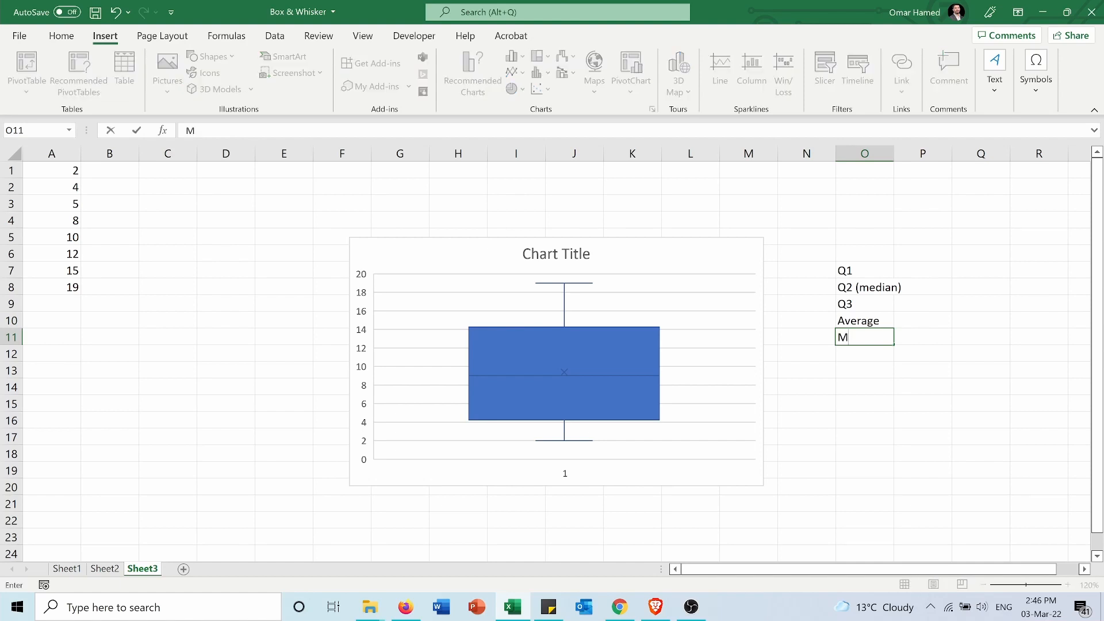
{"action": "type", "text": "IN"}
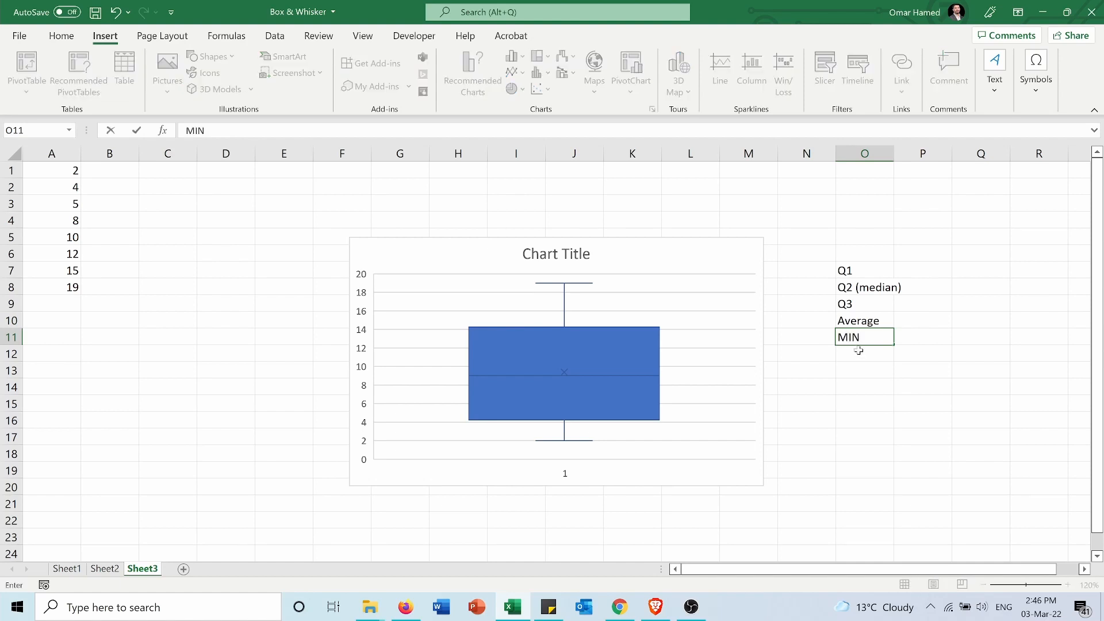
{"action": "type", "text": "MA"}
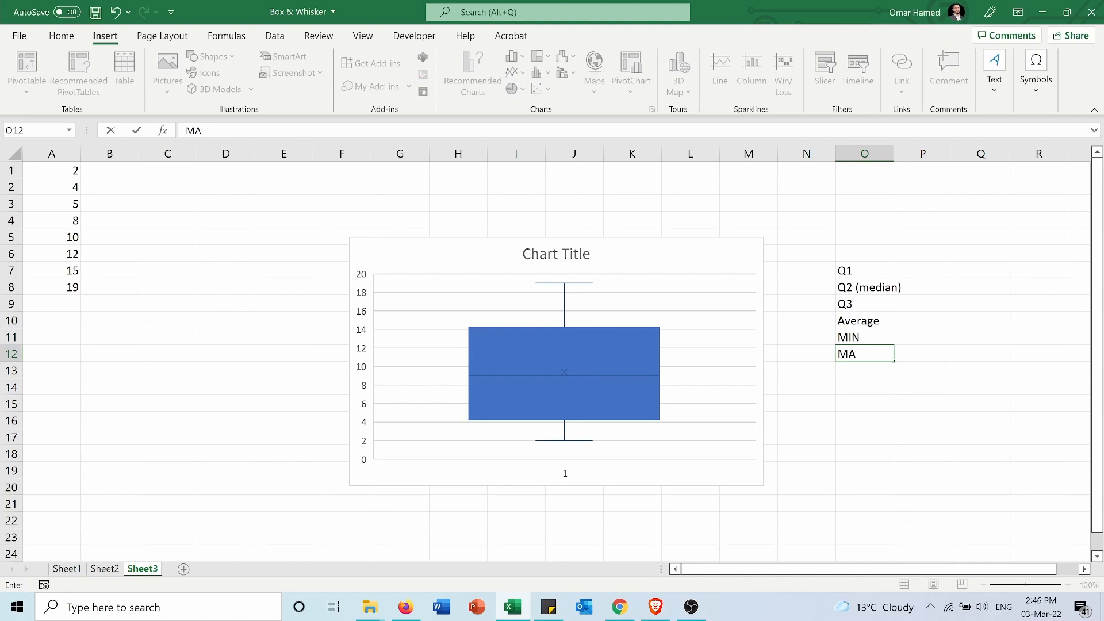
{"action": "type", "text": "X"}
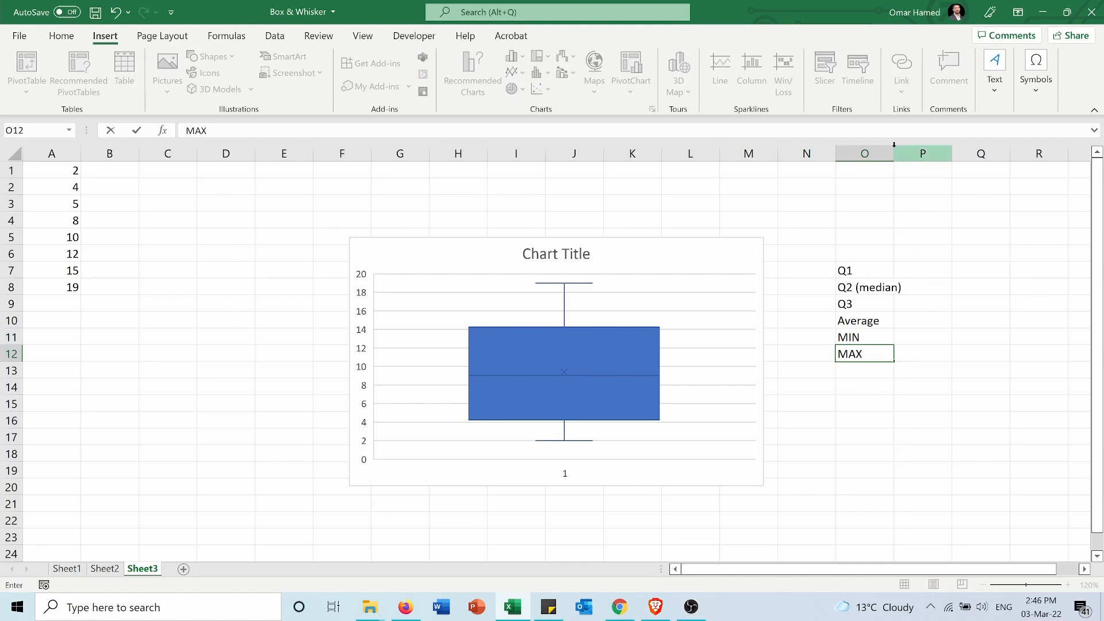
{"action": "left_click", "coordinate": [933, 153]}
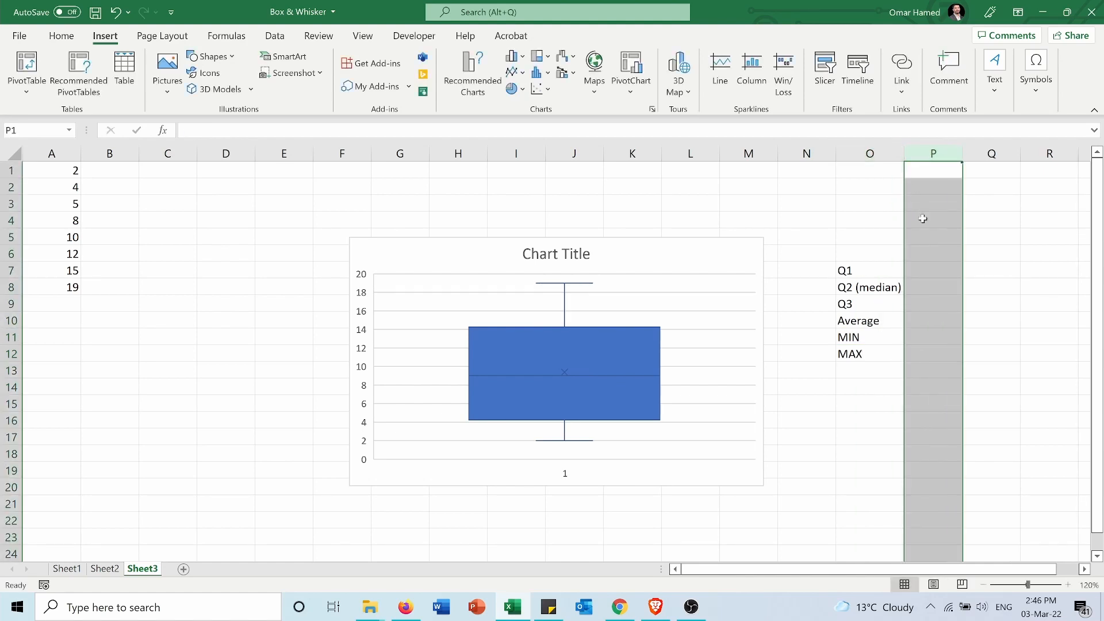
Step: Enter =QUARTILE.EXC(A1:A8,1) beside Q1, returning 4.25
{"action": "left_click", "coordinate": [933, 270]}
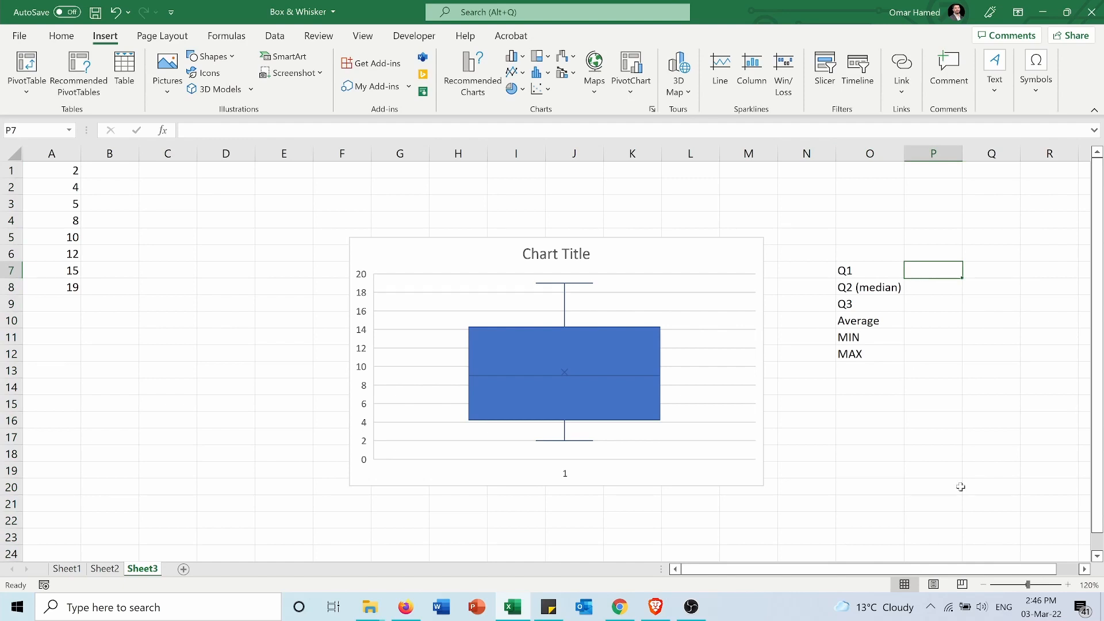
{"action": "type", "text": "="}
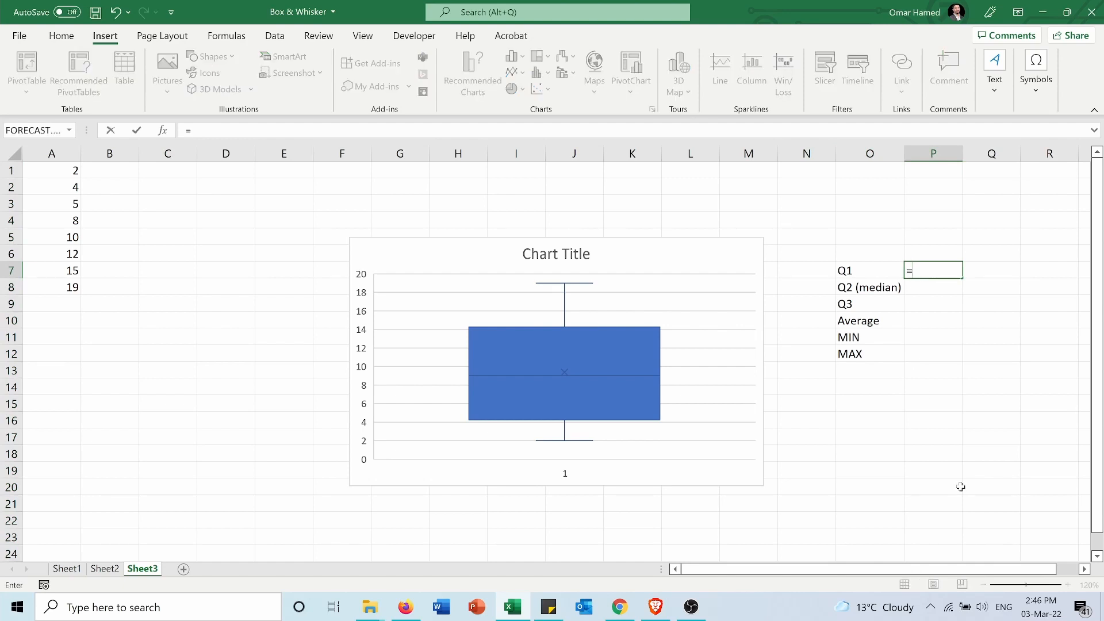
{"action": "type", "text": "q"}
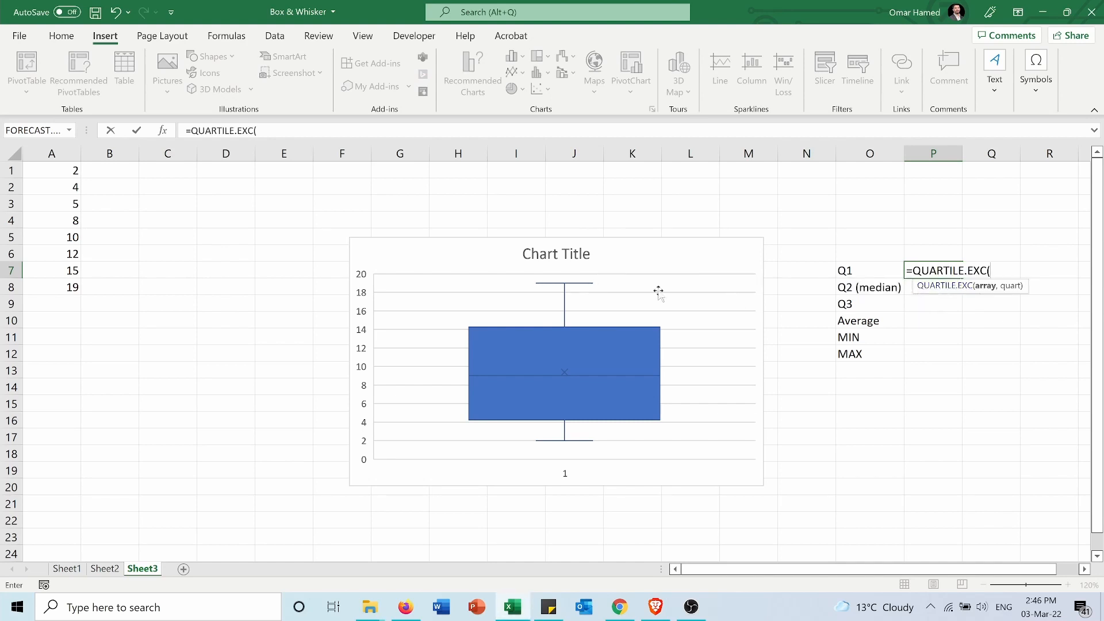
{"action": "left_click_drag", "start_coordinate": [51, 171], "coordinate": [50, 237]}
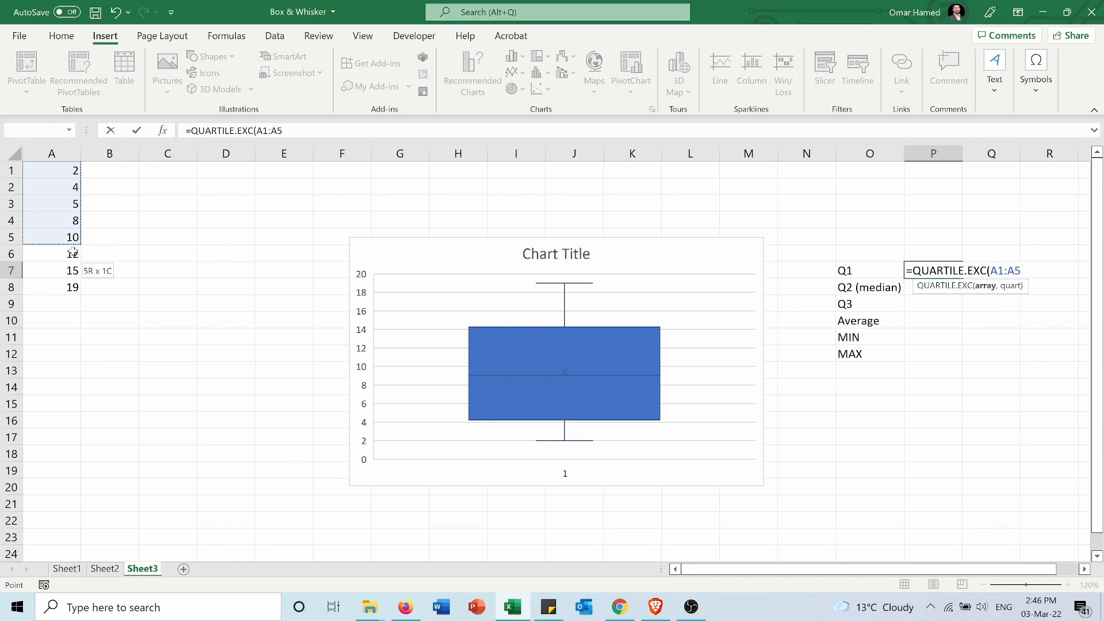
{"action": "left_click_drag", "start_coordinate": [51, 221], "coordinate": [51, 287]}
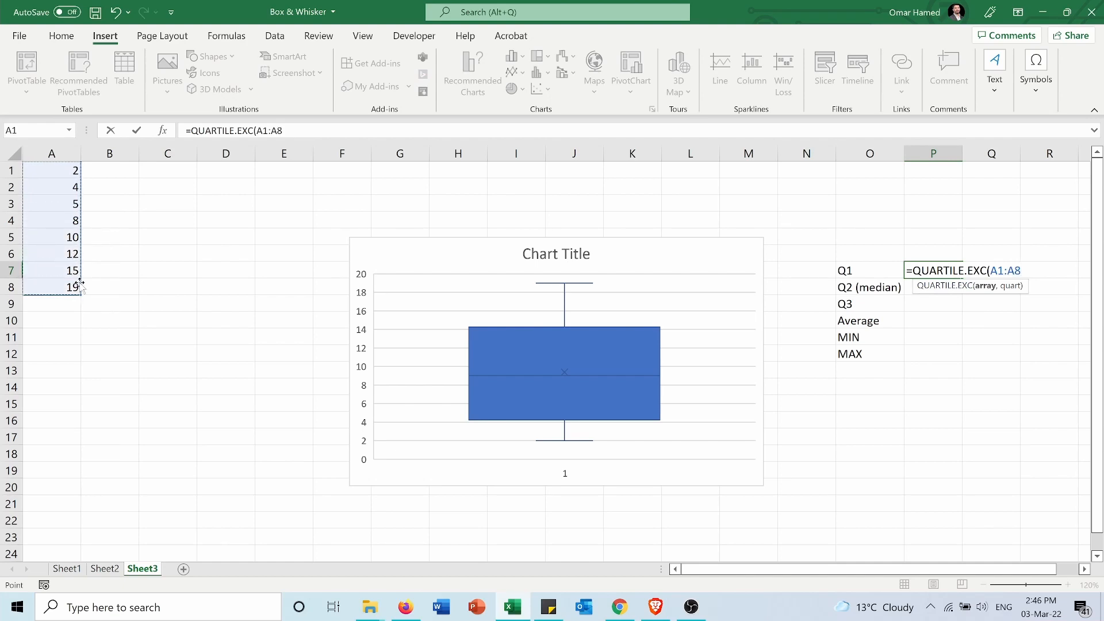
{"action": "type", "text": ","}
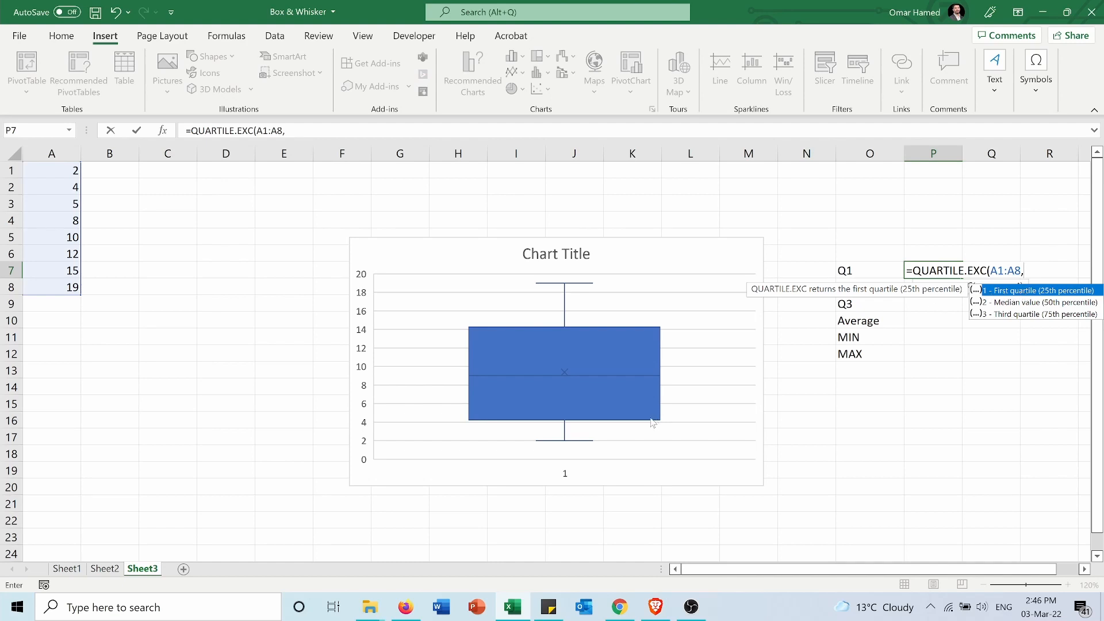
{"action": "mouse_move", "coordinate": [746, 425]}
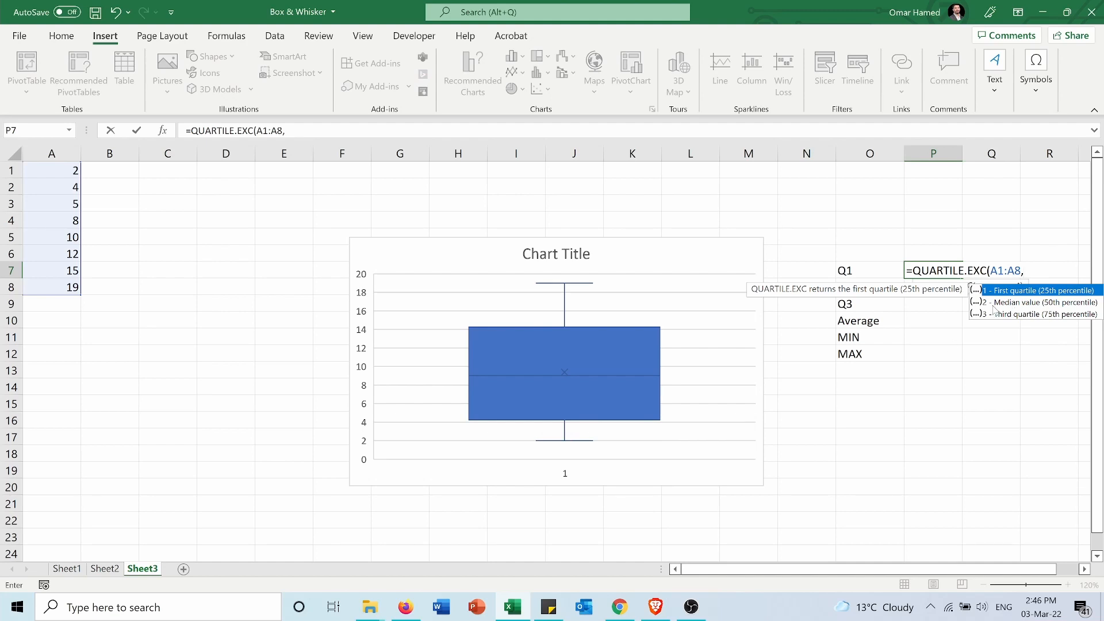
{"action": "mouse_move", "coordinate": [627, 388]}
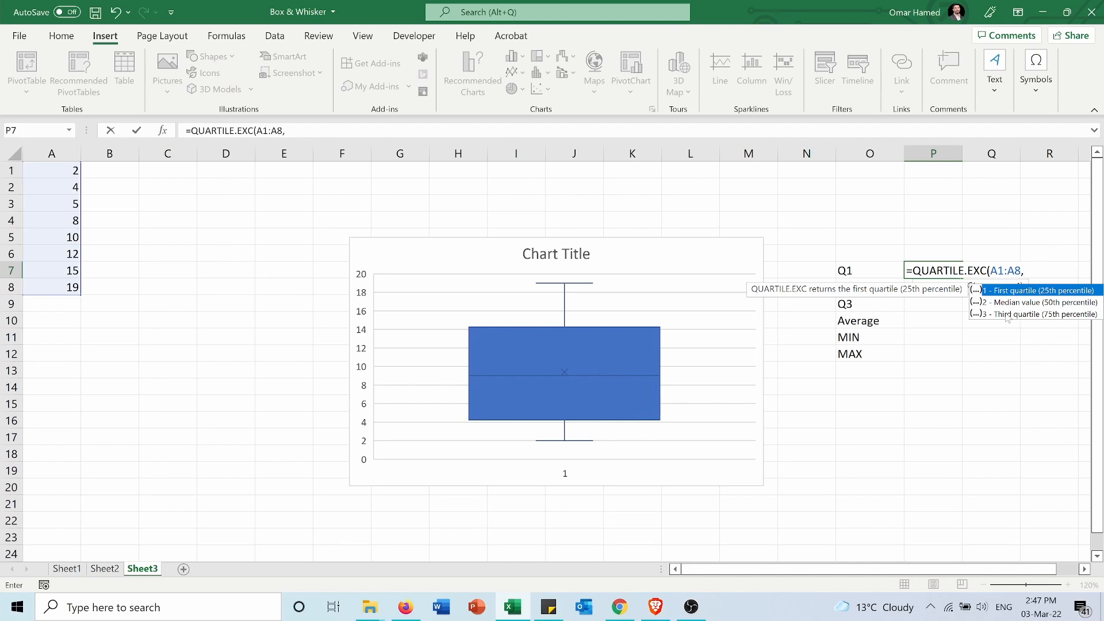
{"action": "mouse_move", "coordinate": [727, 337]}
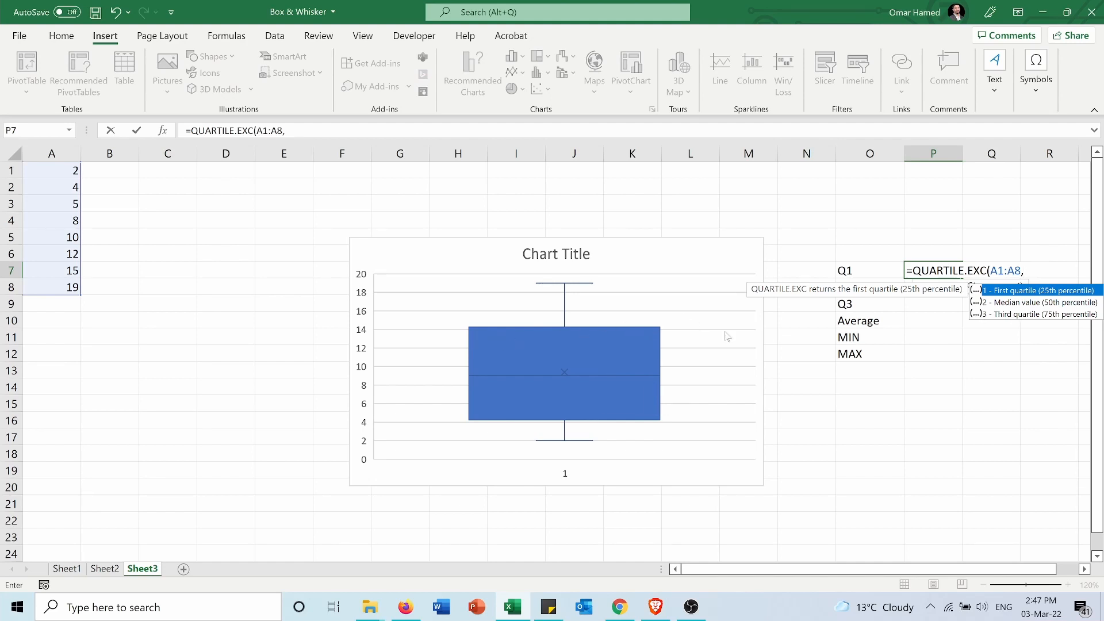
{"action": "mouse_move", "coordinate": [851, 276]}
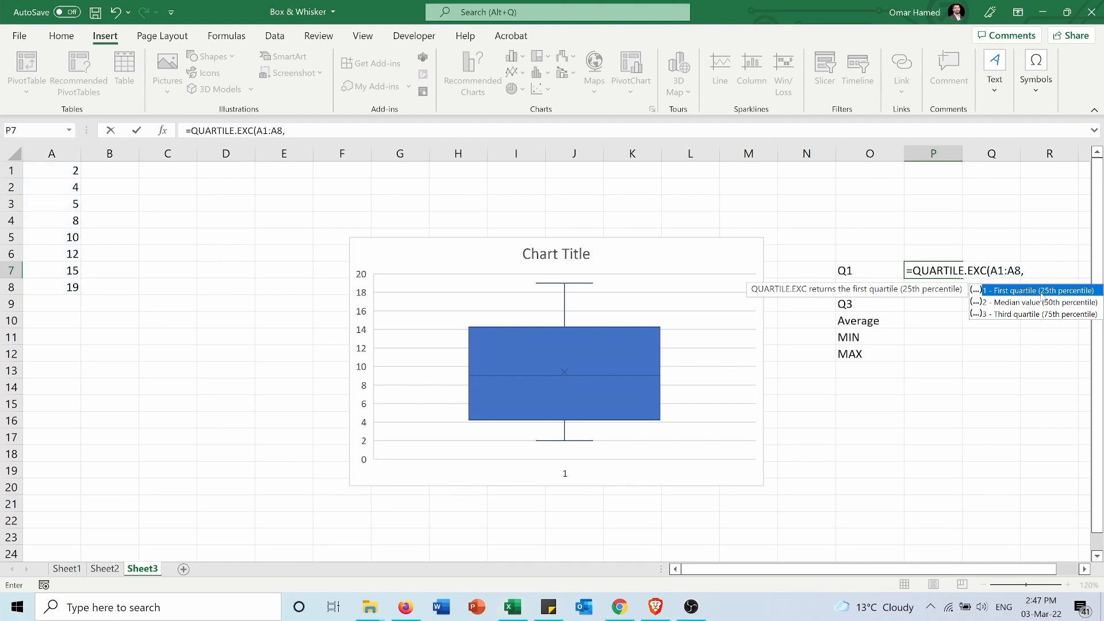
{"action": "type", "text": "1)"}
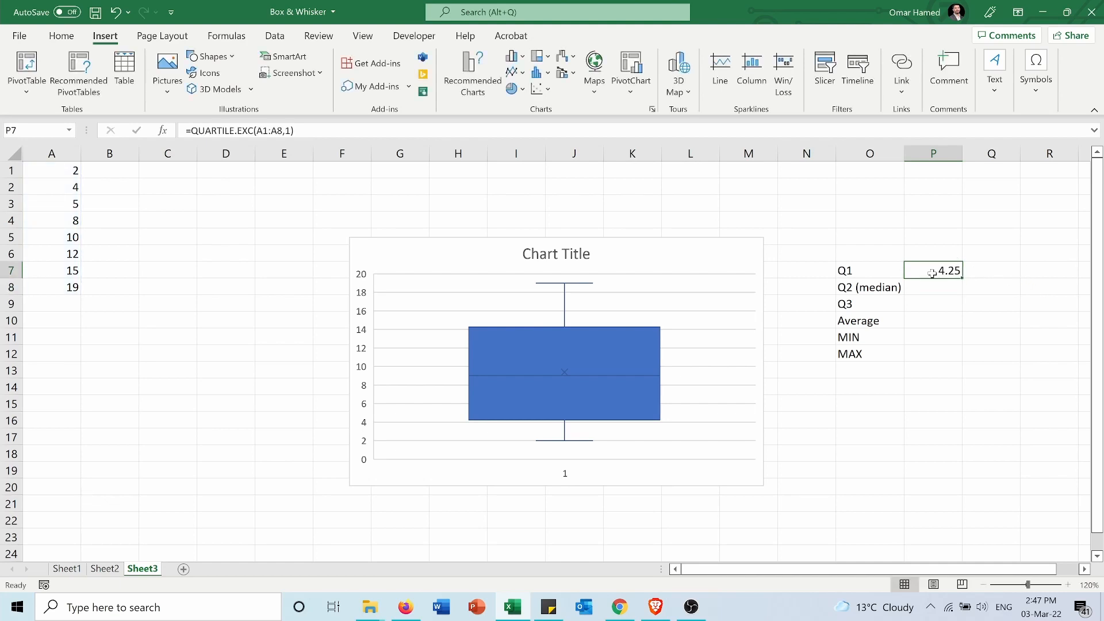
{"action": "mouse_move", "coordinate": [617, 401]}
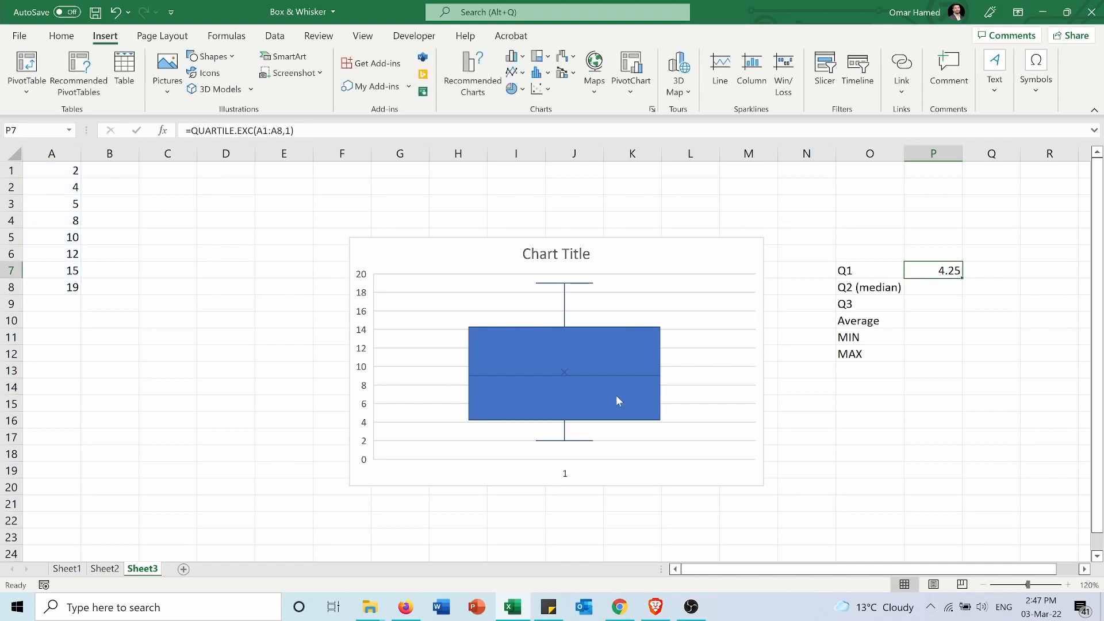
{"action": "mouse_move", "coordinate": [543, 424]}
{"action": "type", "text": "="}
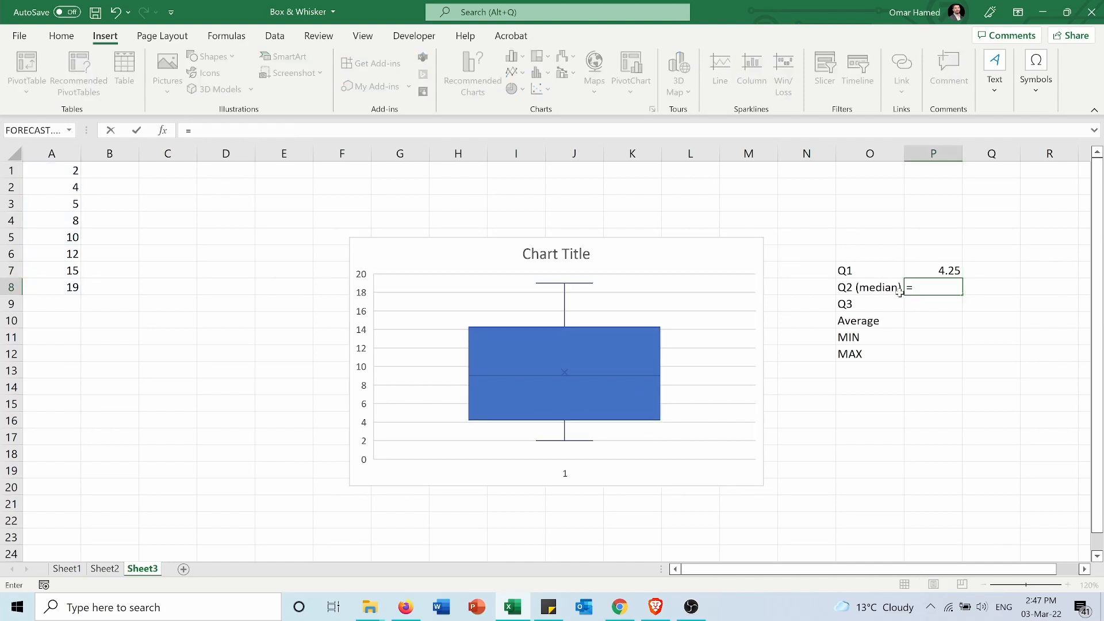
Step: Enter QUARTILE.EXC formulas over A1:A8 for the median (9) and Q3 (14.25), then begin the Average formula
{"action": "type", "text": "QUARTILE.EXC("}
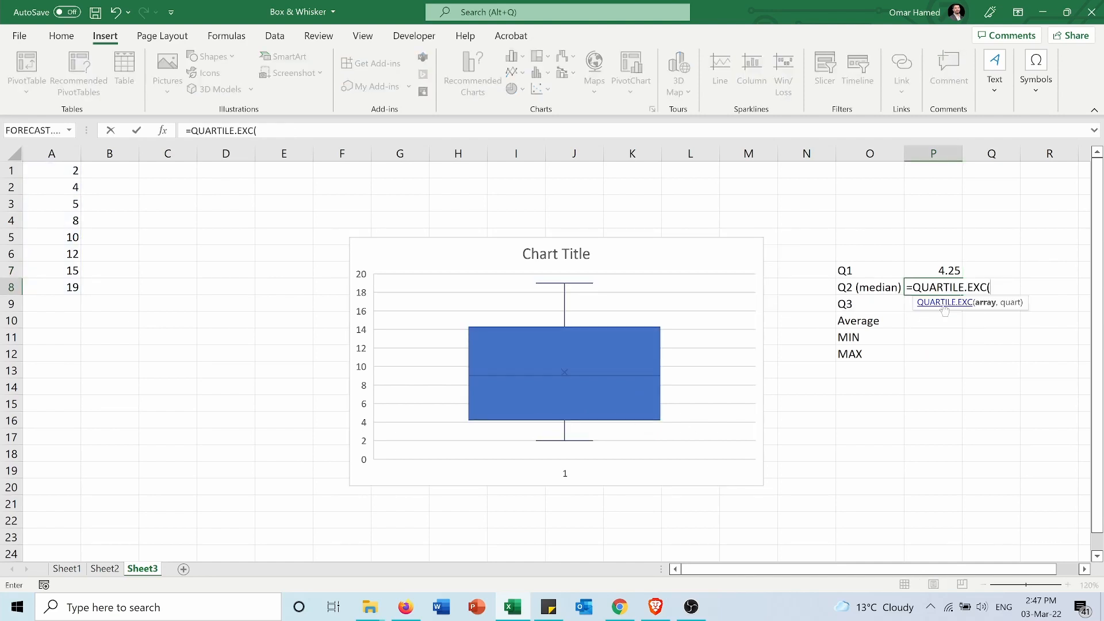
{"action": "left_click_drag", "start_coordinate": [51, 170], "coordinate": [51, 253]}
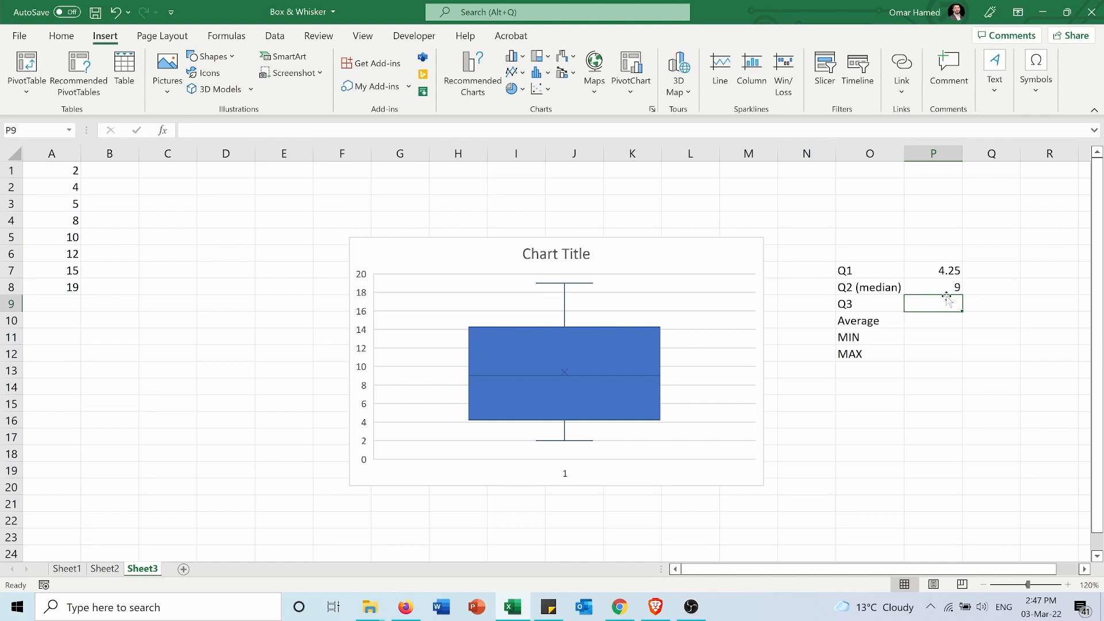
{"action": "type", "text": "=qua"}
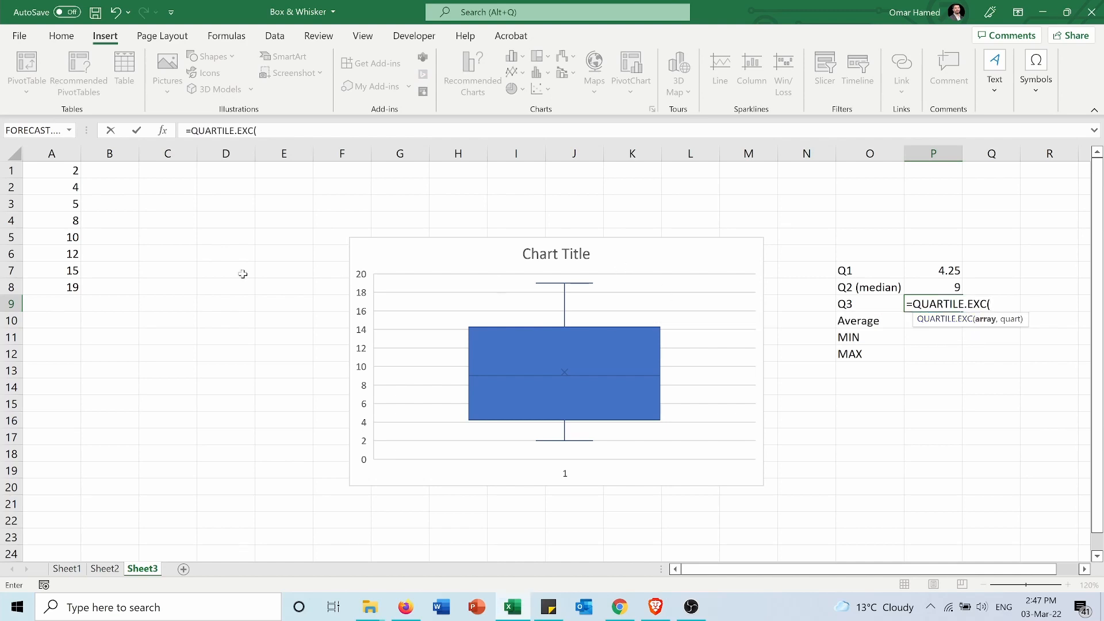
{"action": "left_click_drag", "start_coordinate": [52, 170], "coordinate": [51, 287]}
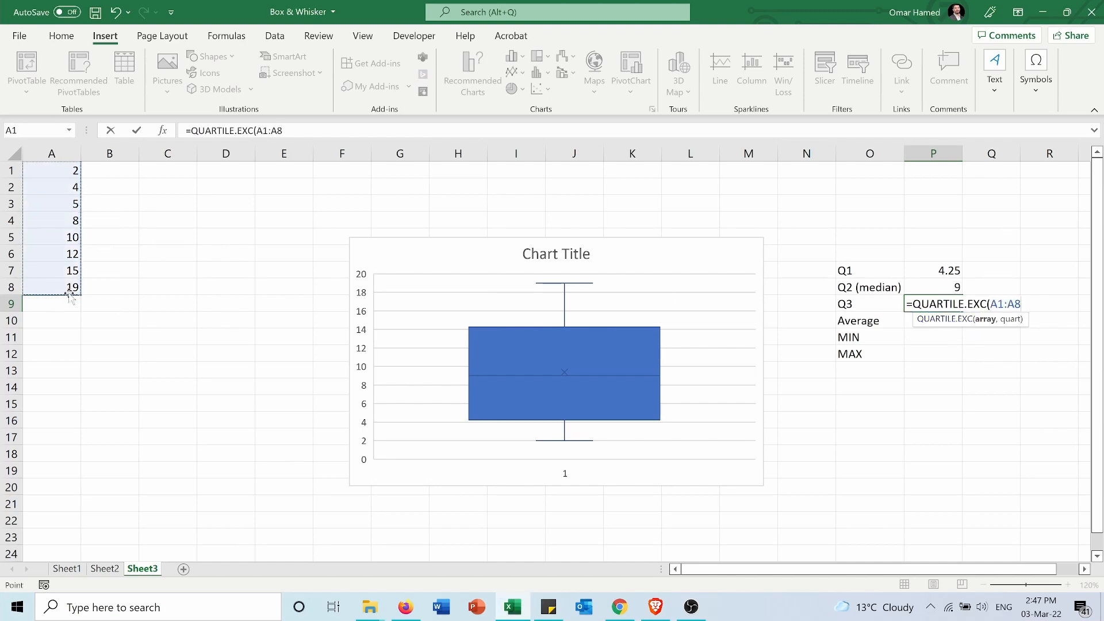
{"action": "type", "text": ",3"}
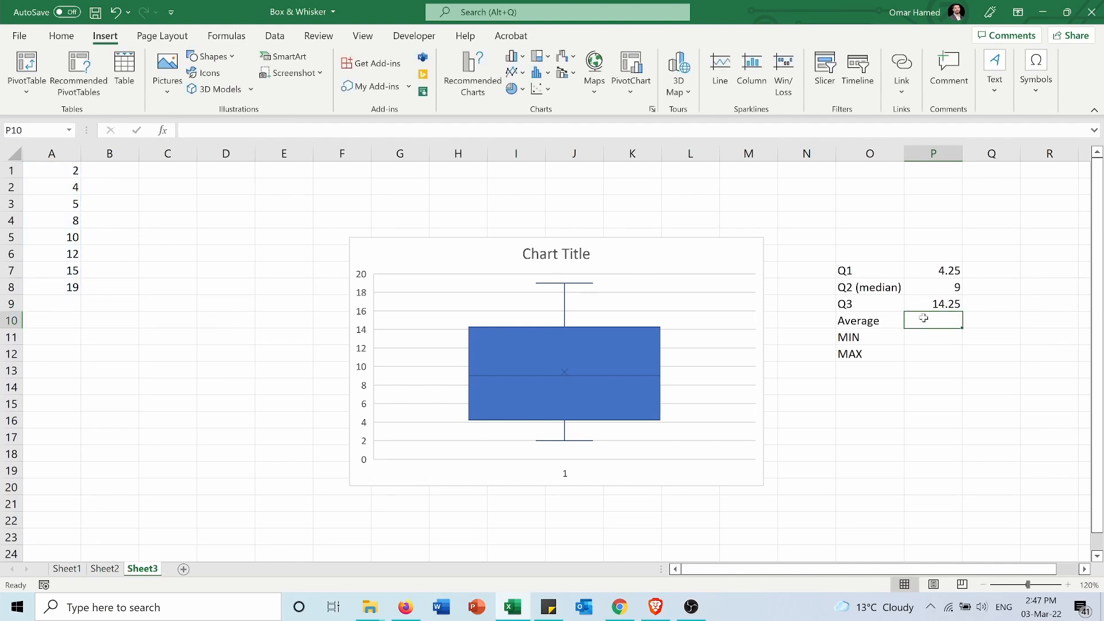
{"action": "type", "text": "="}
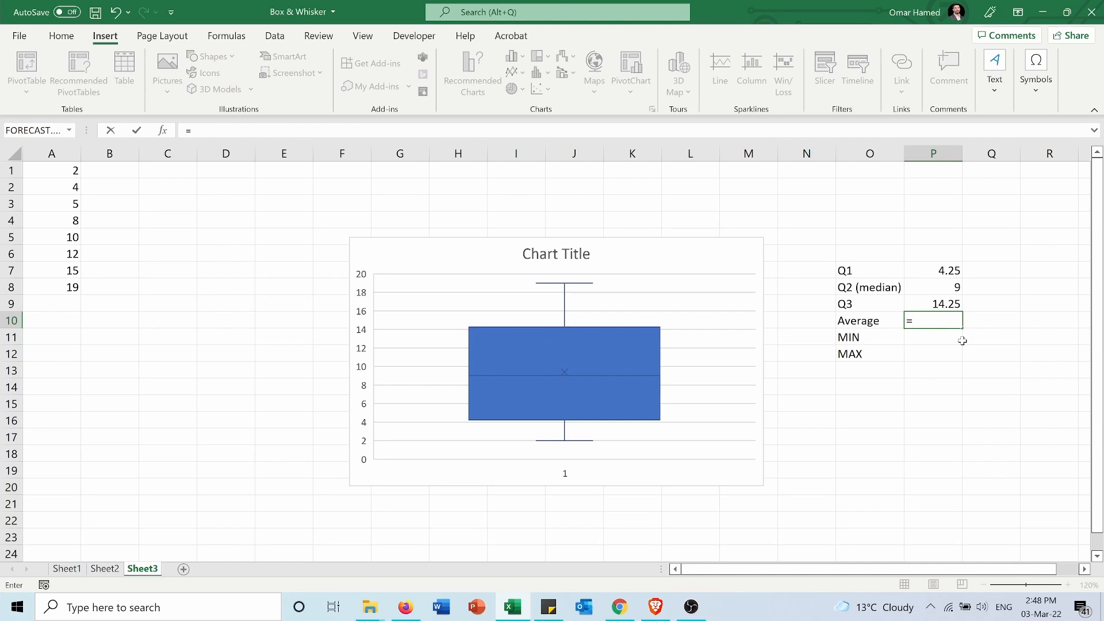
Step: Enter =AVERAGE(A1:A8) so the Average row returns 9.375
{"action": "type", "text": "a"}
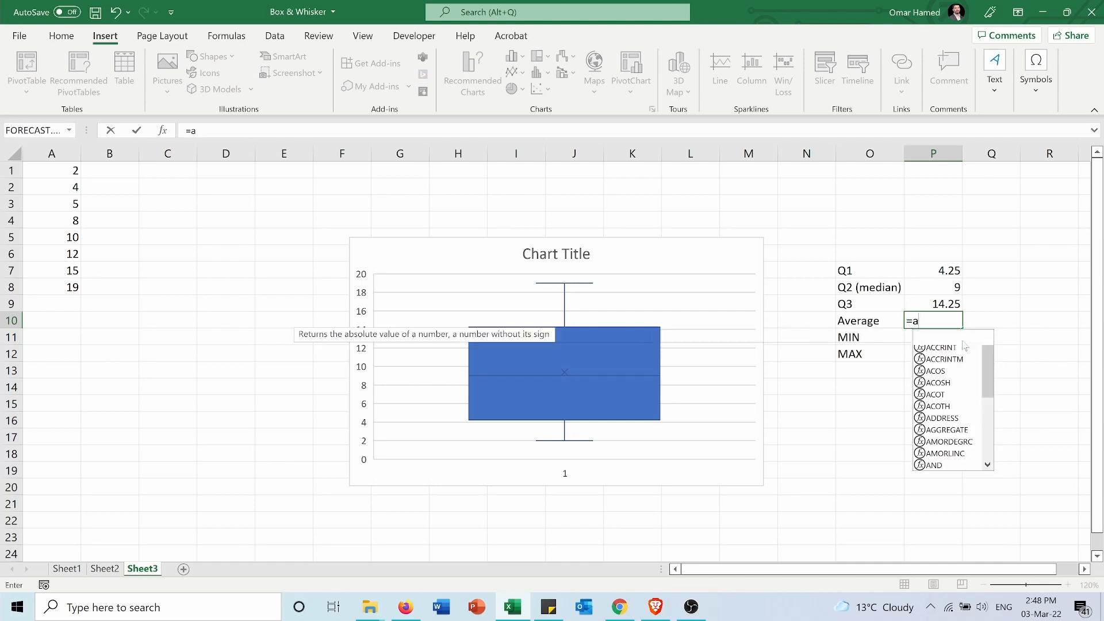
{"action": "type", "text": "VERAGE("}
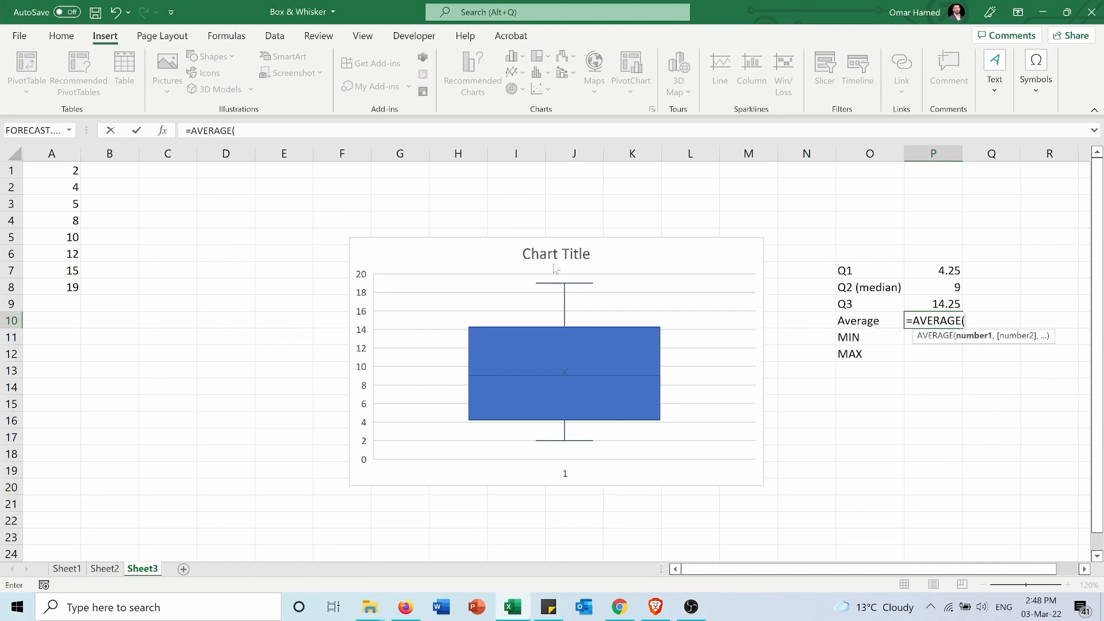
{"action": "left_click_drag", "start_coordinate": [51, 170], "coordinate": [50, 286]}
{"action": "type", "text": "="}
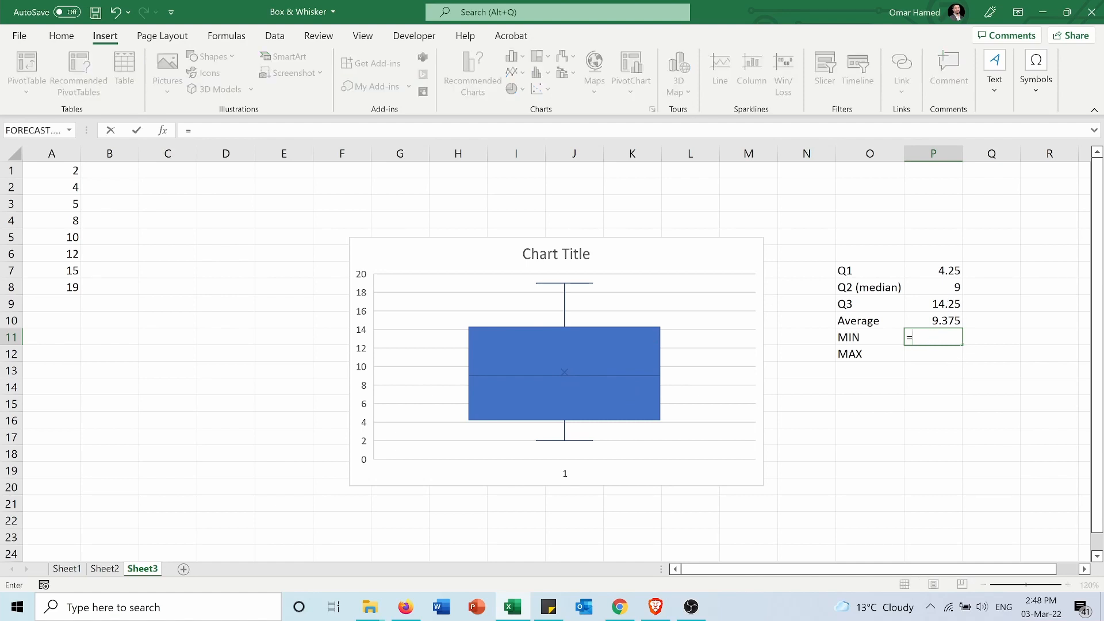
Step: Enter =MIN(A1:A8) so the summary shows a minimum of 2
{"action": "type", "text": "min"}
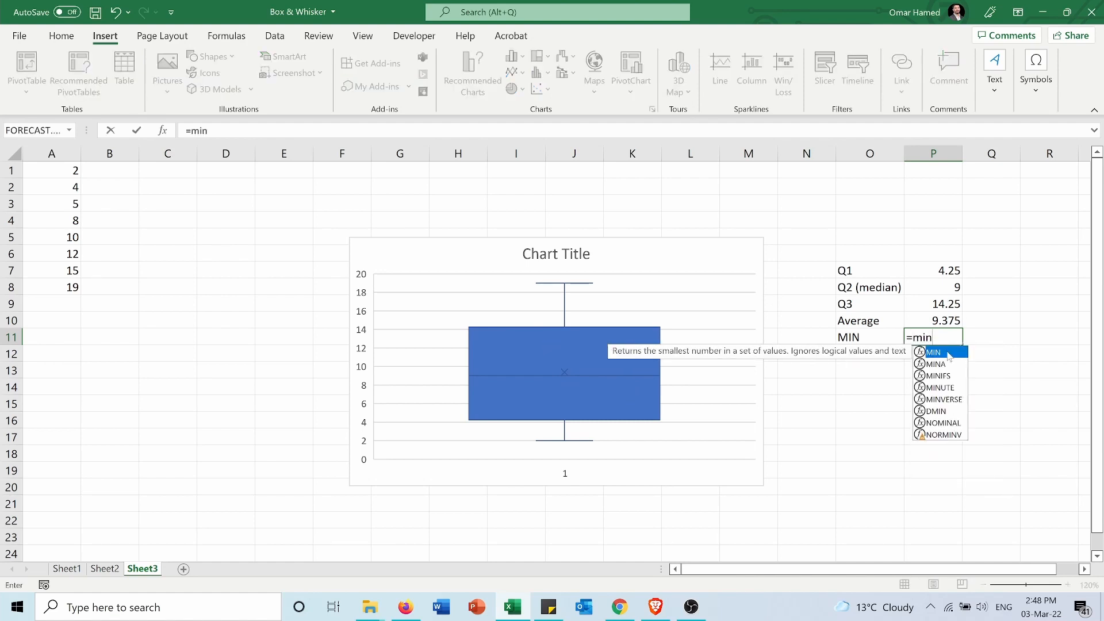
{"action": "left_click_drag", "start_coordinate": [50, 170], "coordinate": [51, 237]}
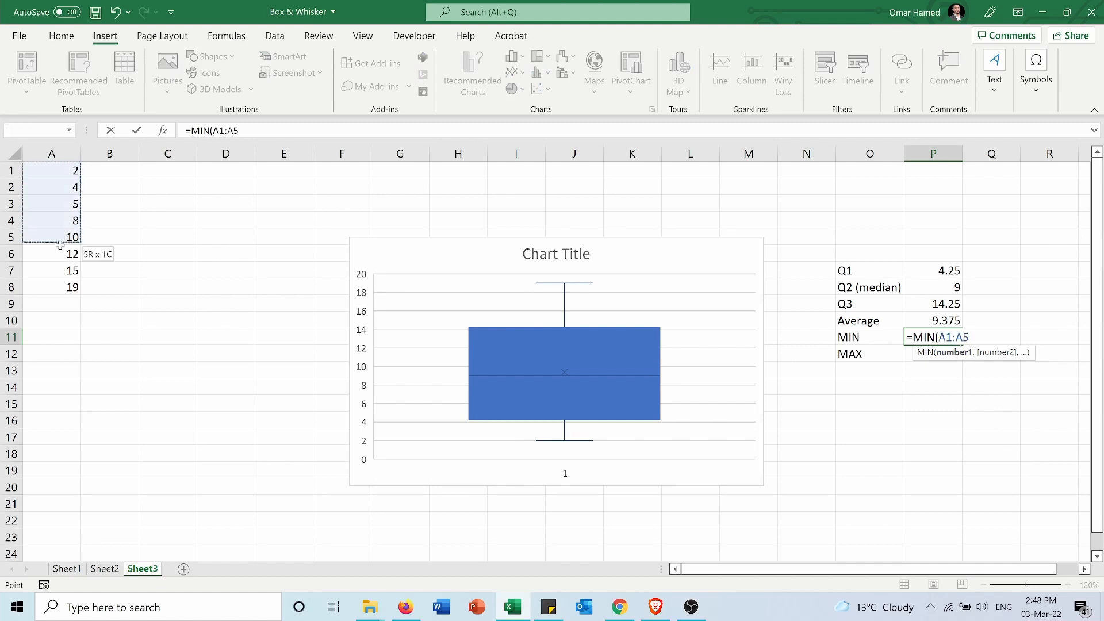
{"action": "left_click_drag", "start_coordinate": [52, 237], "coordinate": [51, 286]}
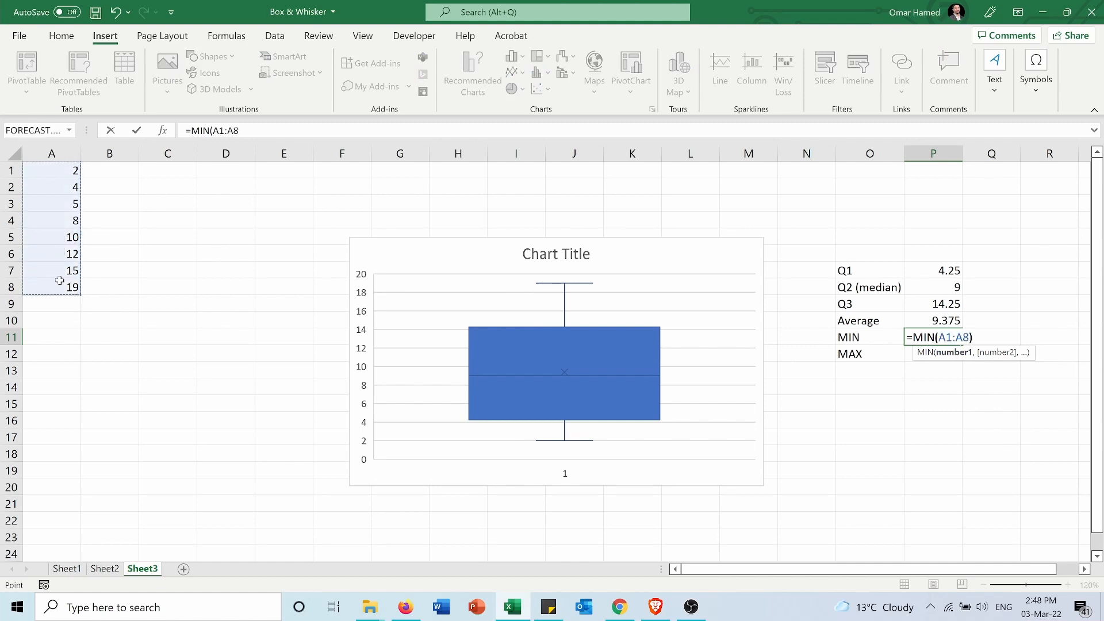
{"action": "key", "text": "Enter"}
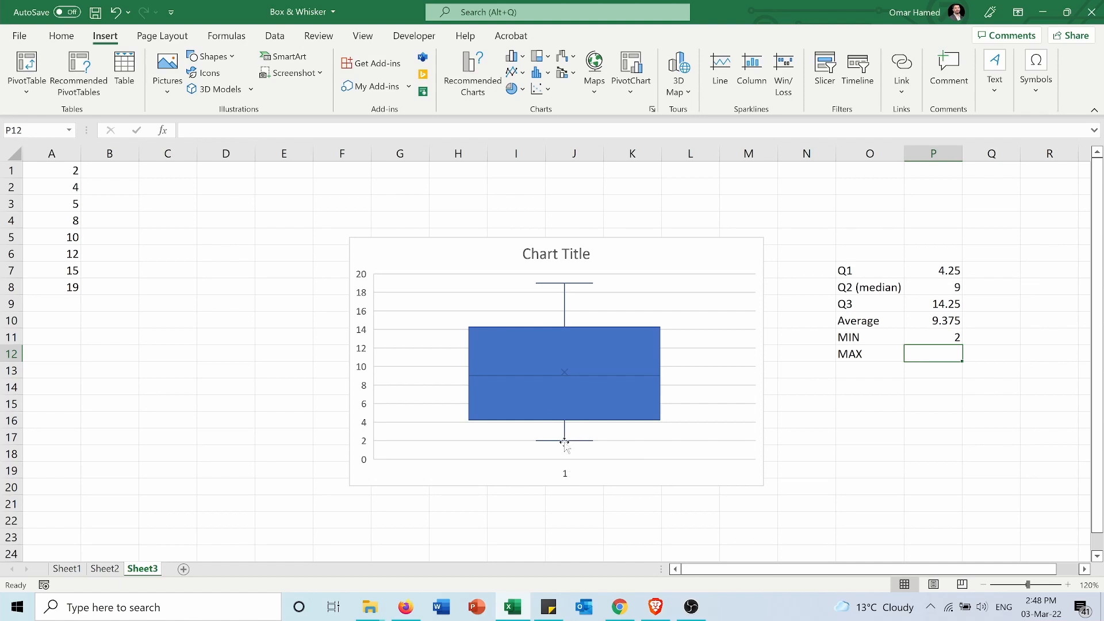
Step: Enter =MAX(A1:A8) so the summary shows a maximum of 19
{"action": "type", "text": "="}
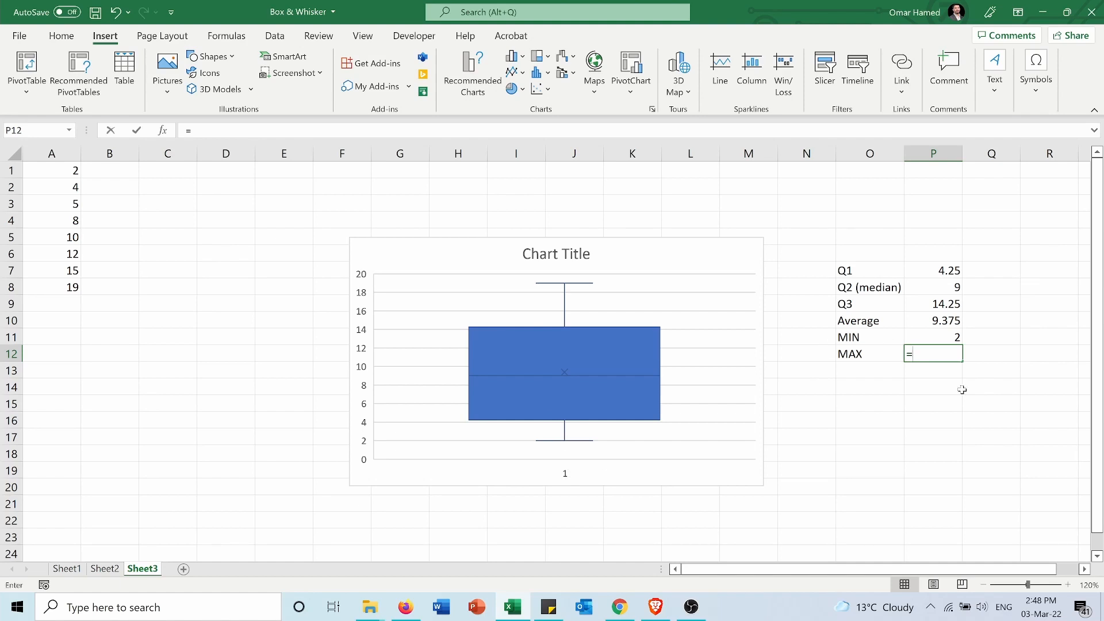
{"action": "type", "text": "max"}
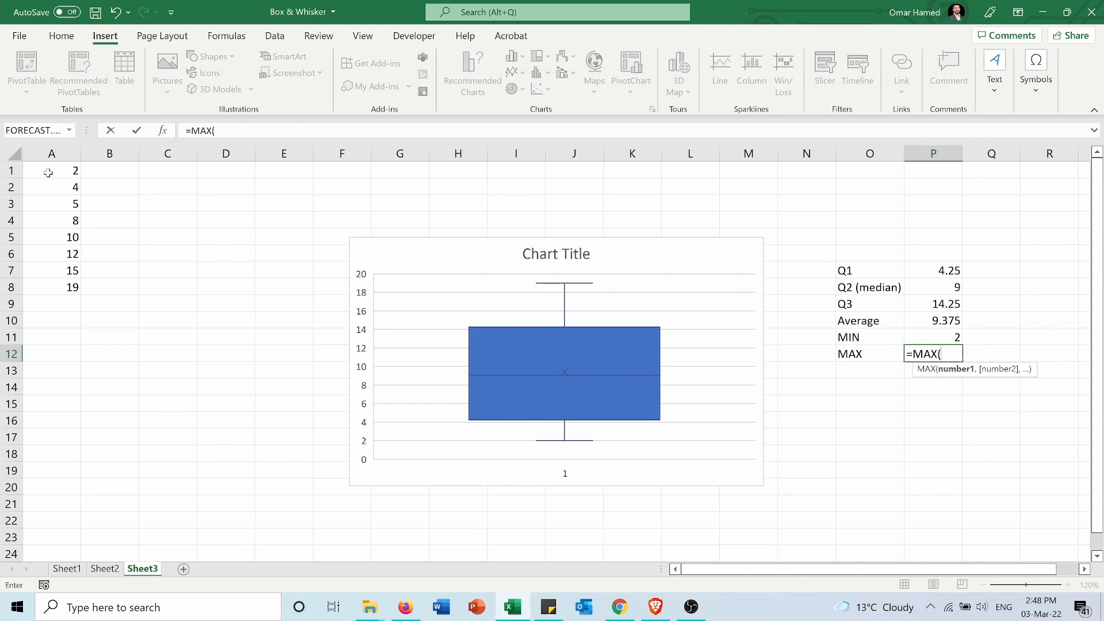
{"action": "left_click", "coordinate": [52, 171]}
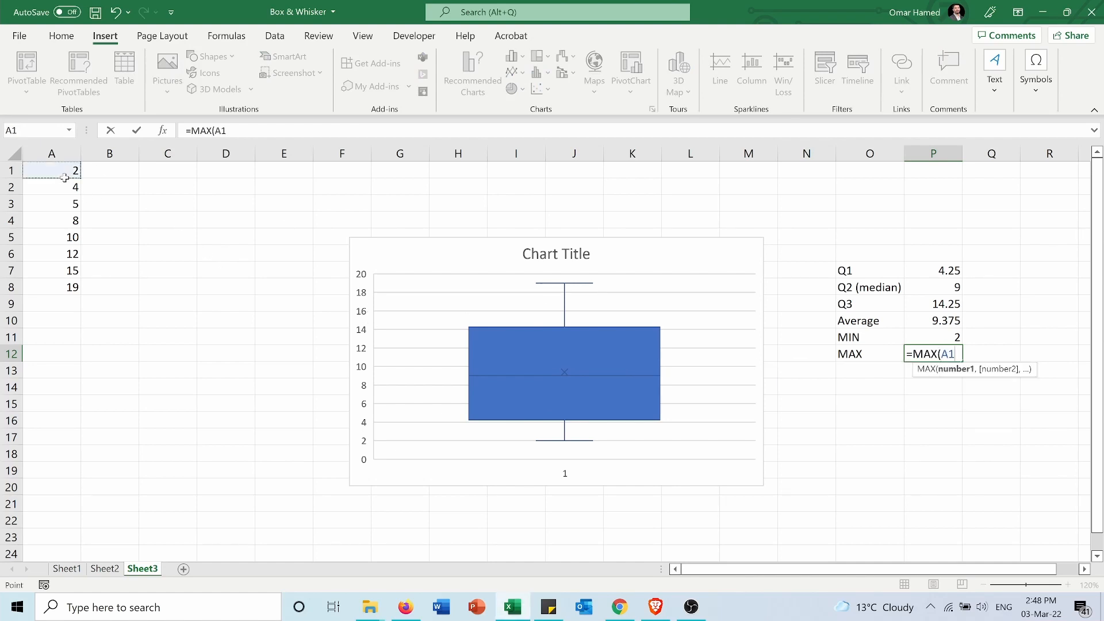
{"action": "left_click_drag", "start_coordinate": [51, 170], "coordinate": [52, 286]}
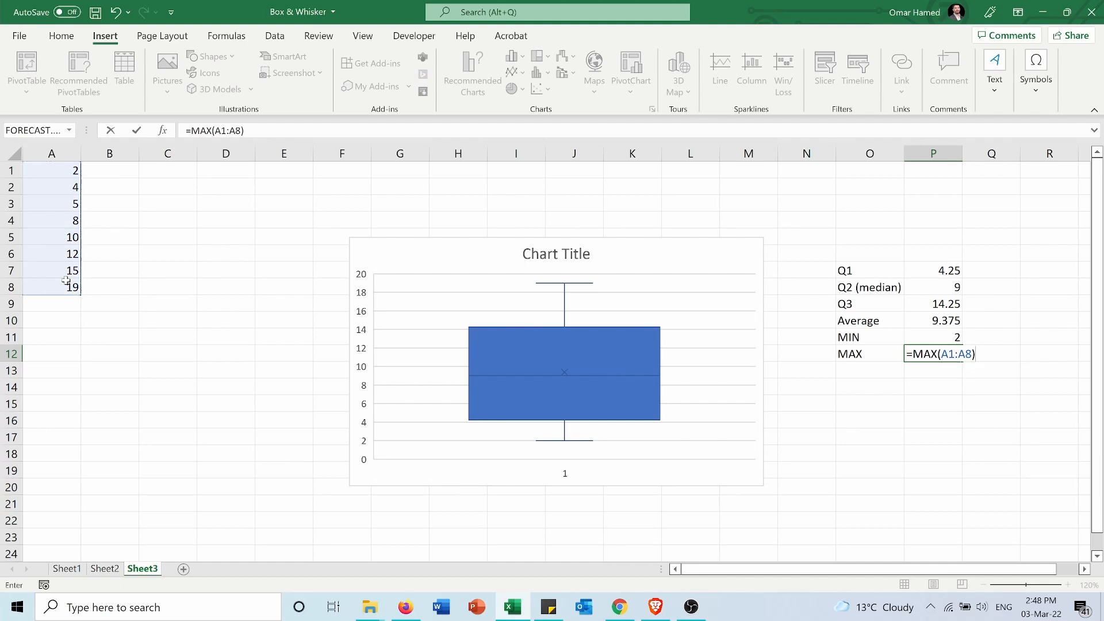
{"action": "key", "text": "enter"}
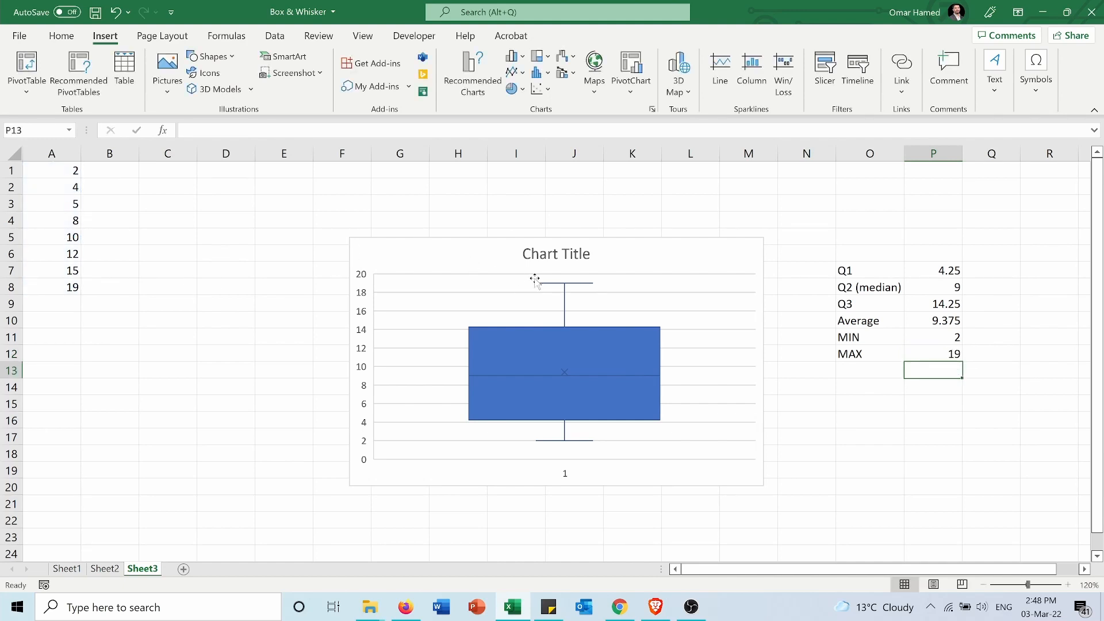
{"action": "mouse_move", "coordinate": [560, 283]}
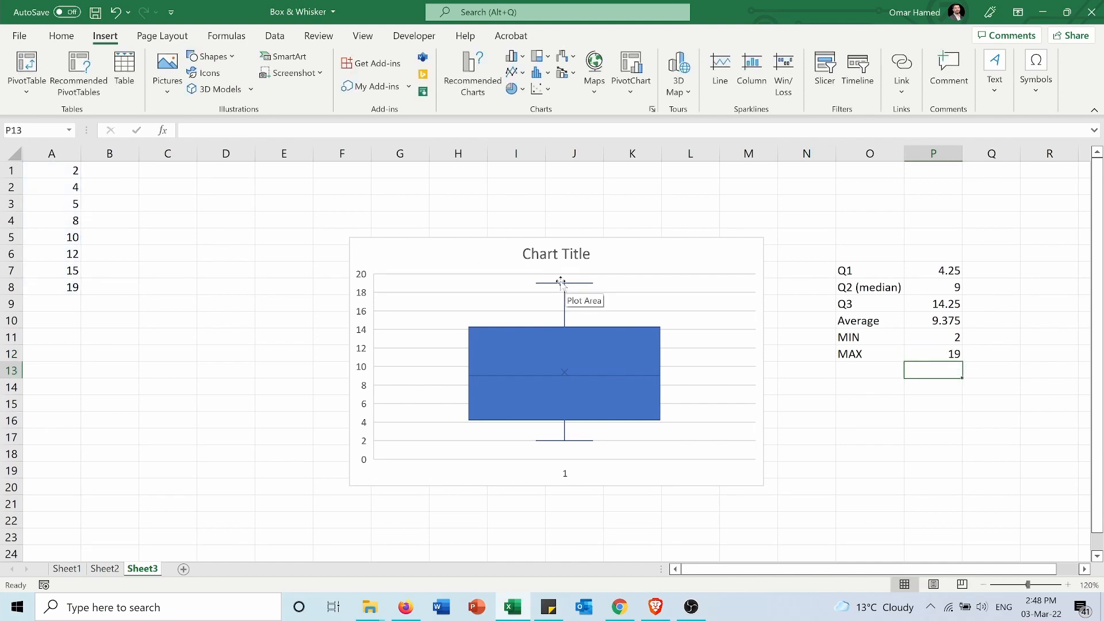